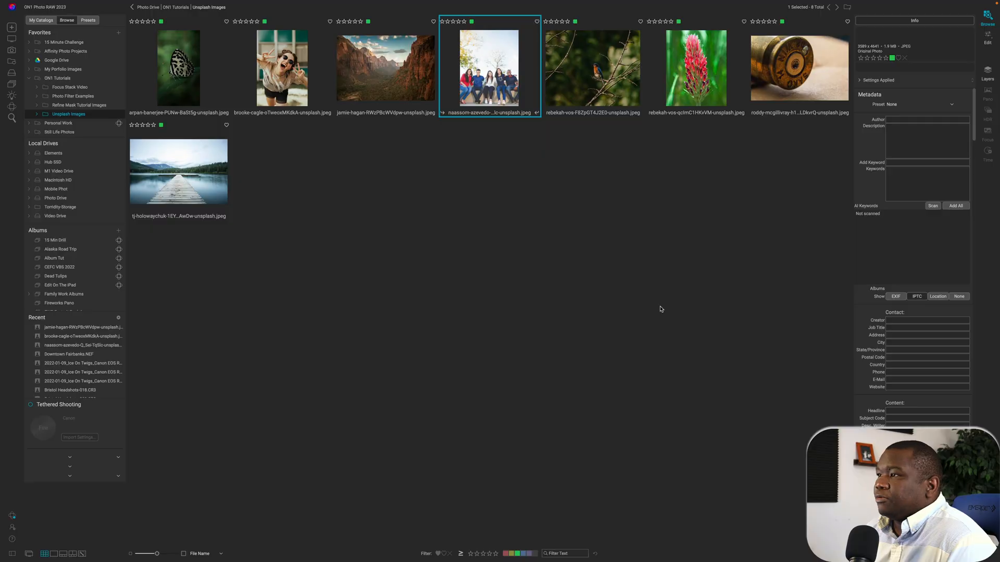
pyautogui.moveTo(630, 361)
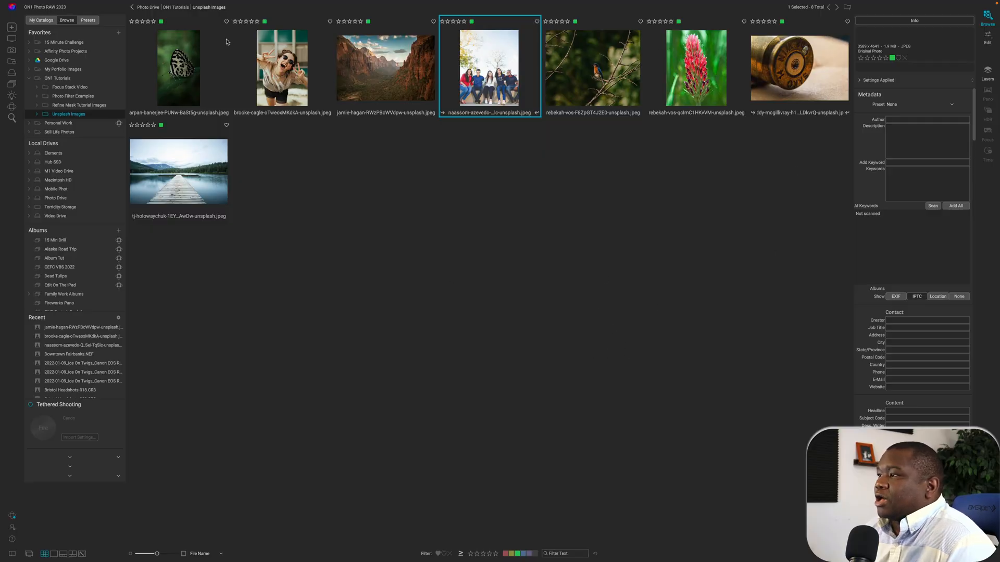
pyautogui.moveTo(994, 66)
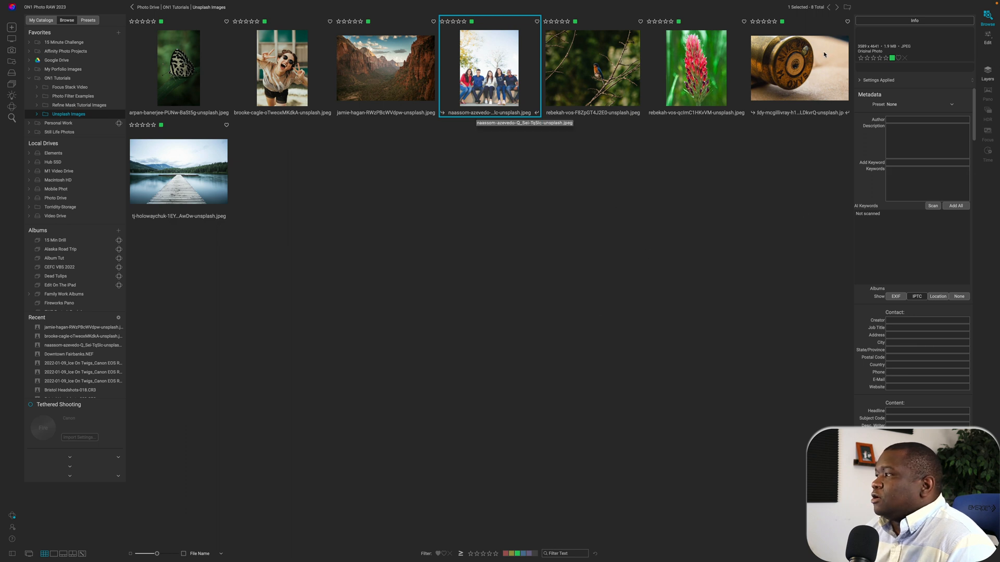
pyautogui.moveTo(693, 221)
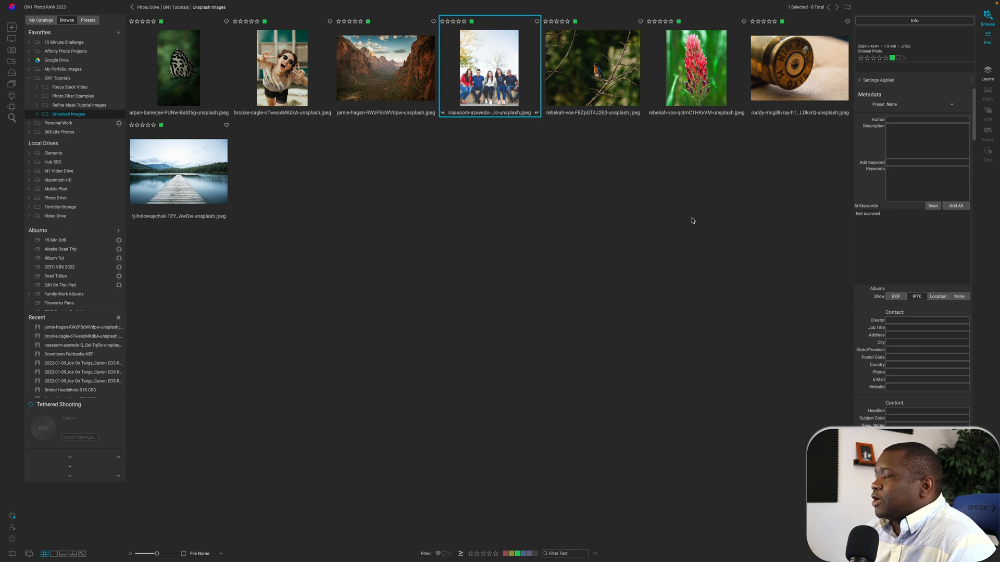
# - Open the photo of five friends on a wall in Edit
pyautogui.doubleClick(489, 68)
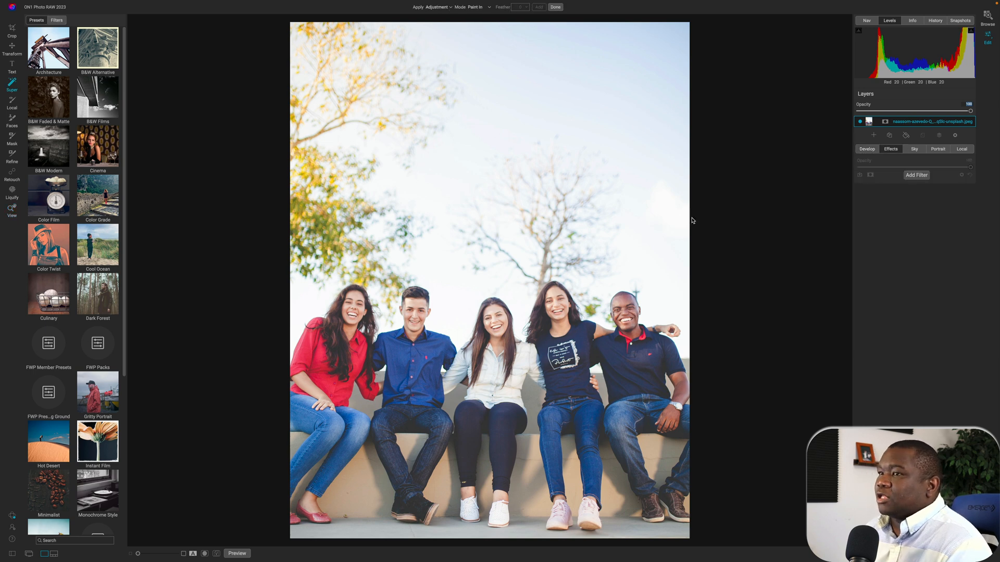
pyautogui.moveTo(171, 140)
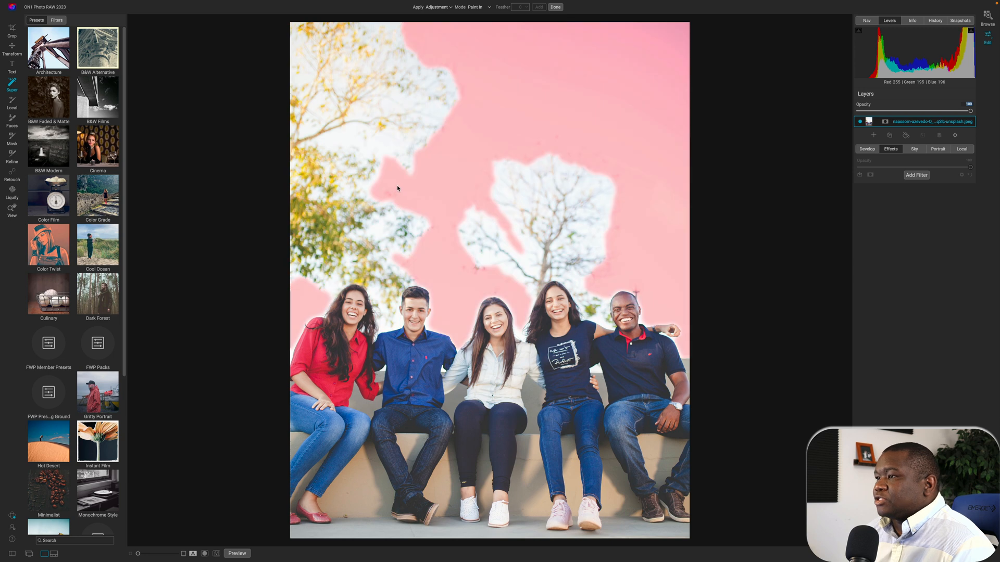
pyautogui.moveTo(589, 134)
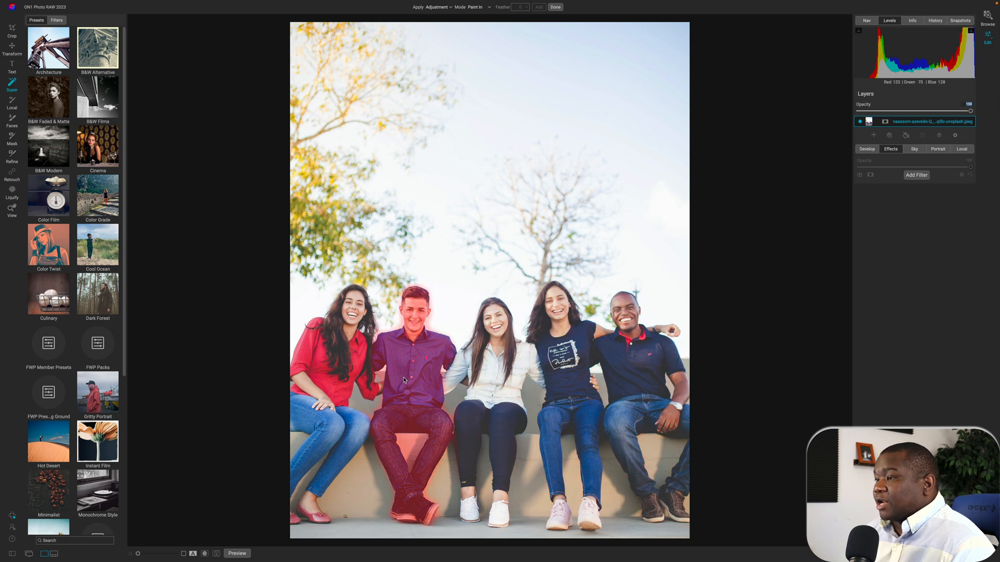
pyautogui.moveTo(463, 381)
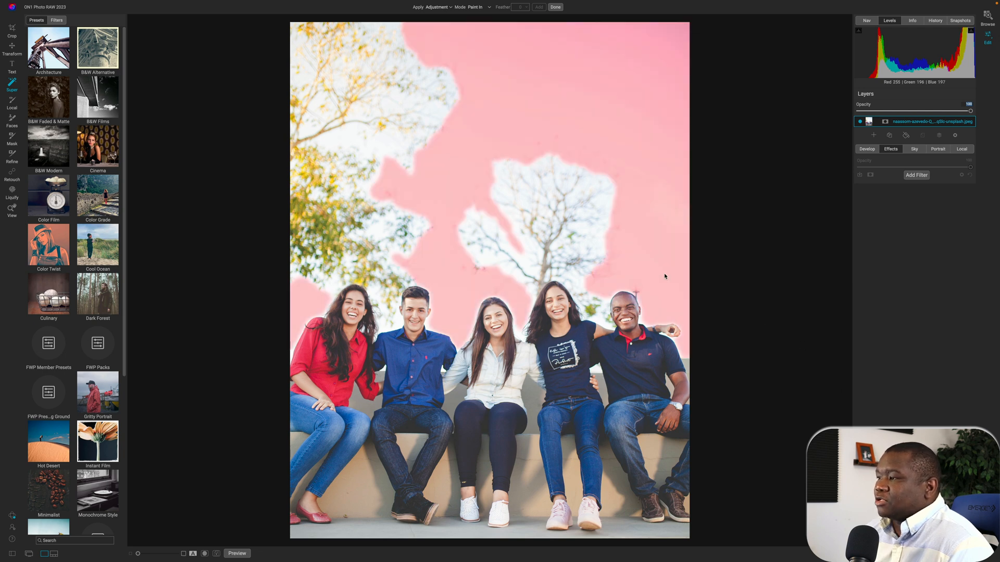
# - Select the sky behind the five friends and bring up the Apply adjustment list
pyautogui.click(539, 7)
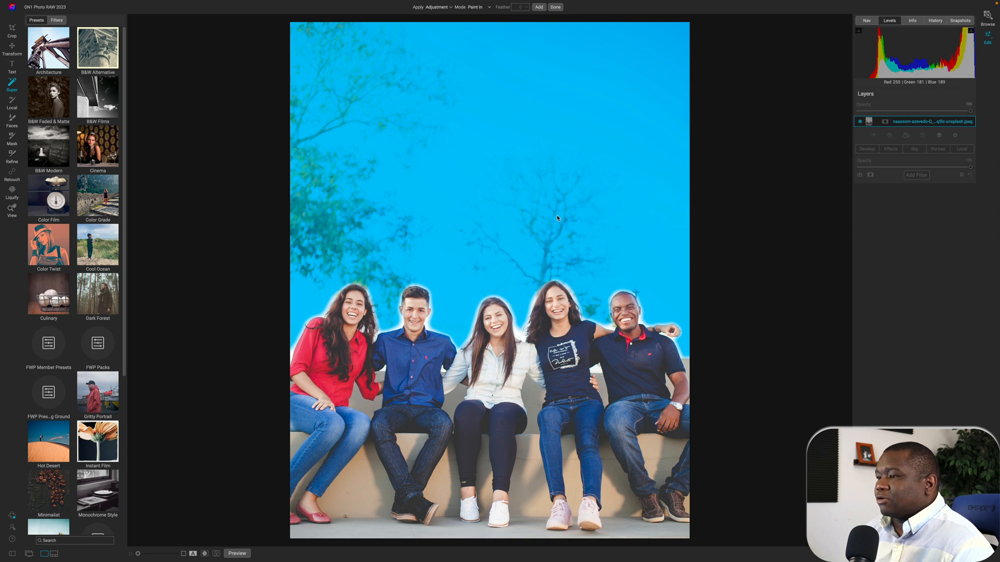
pyautogui.click(641, 341)
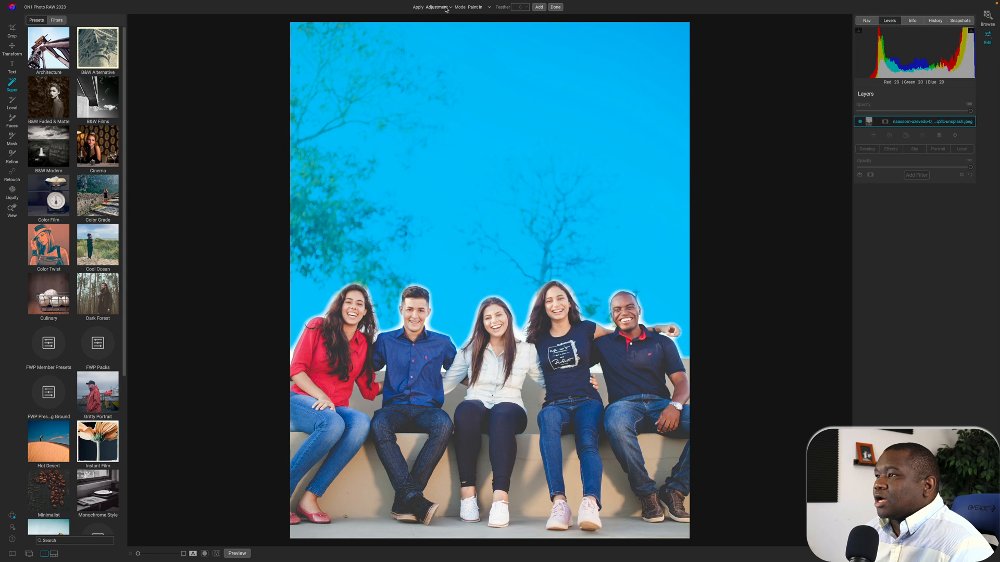
pyautogui.click(437, 6)
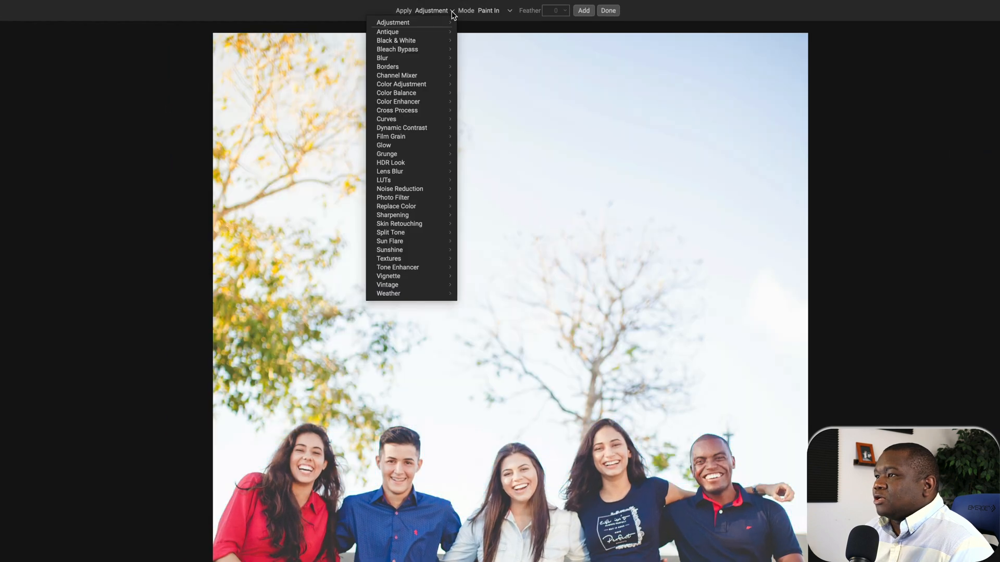
pyautogui.moveTo(393, 22)
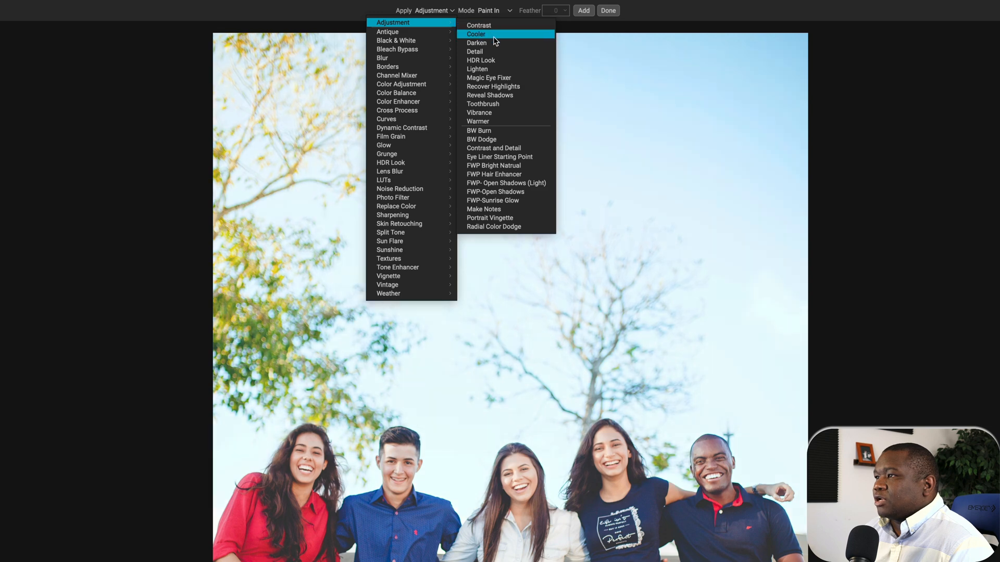
pyautogui.moveTo(488, 78)
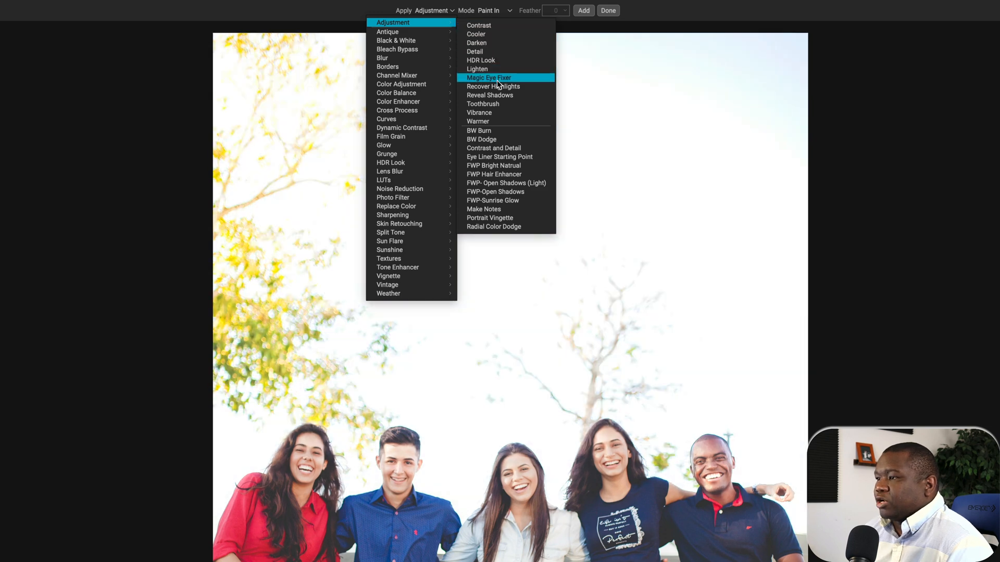
pyautogui.moveTo(494, 86)
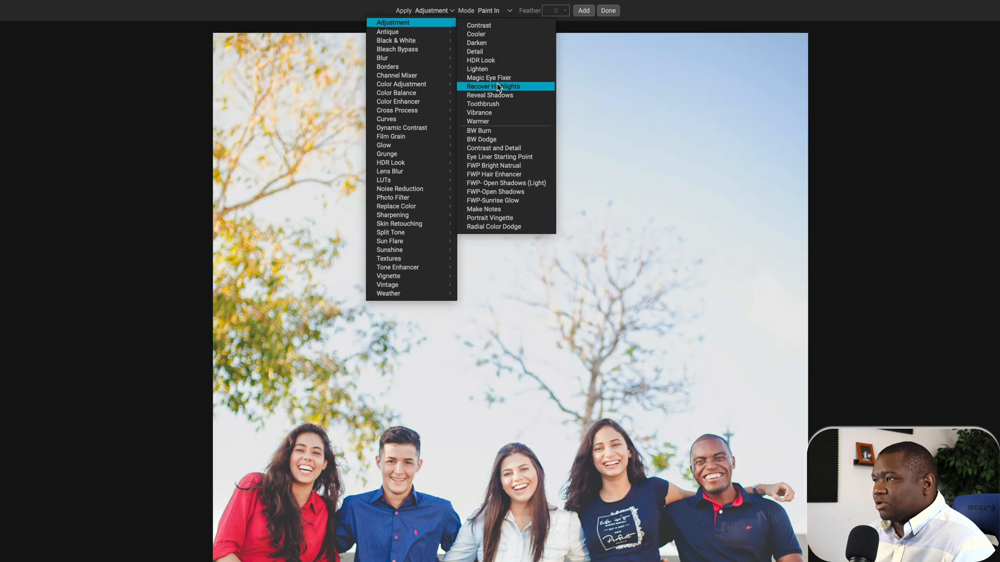
pyautogui.moveTo(387, 32)
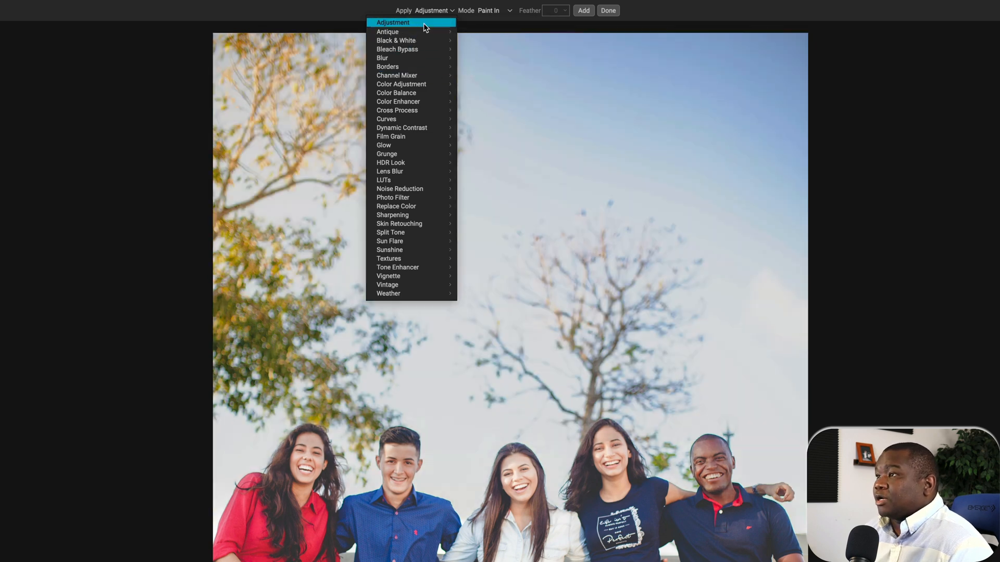
pyautogui.moveTo(392, 22)
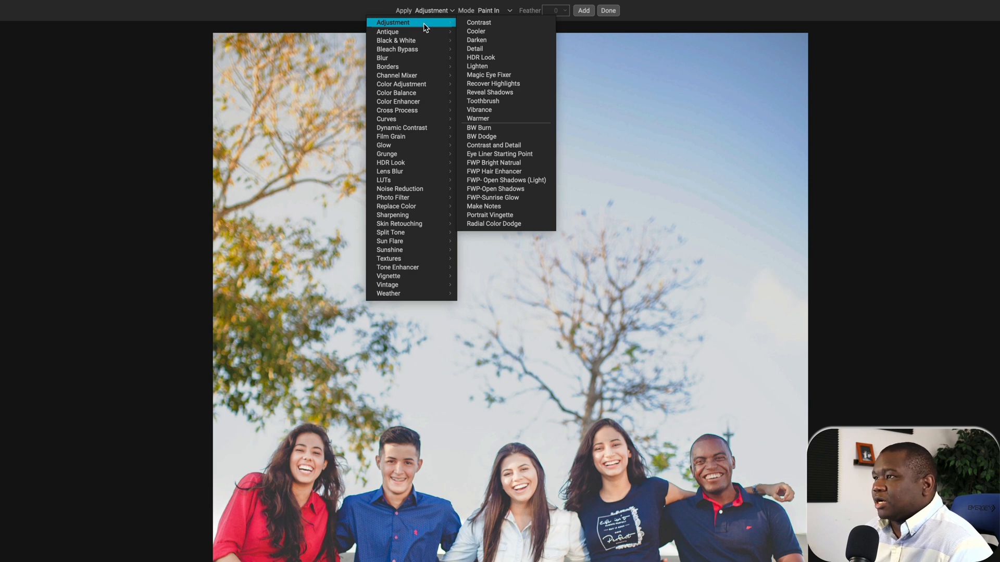
pyautogui.moveTo(387, 31)
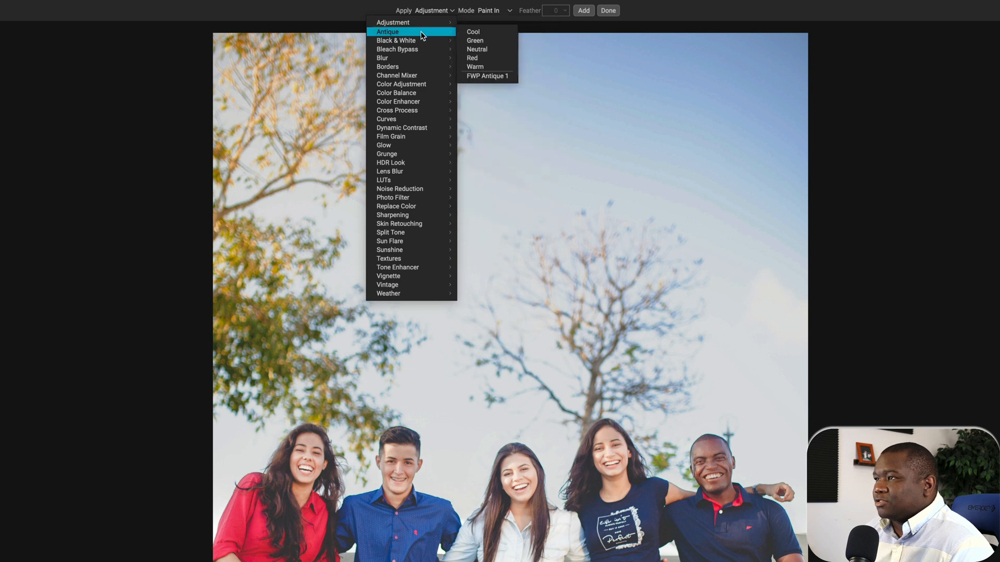
pyautogui.moveTo(384, 145)
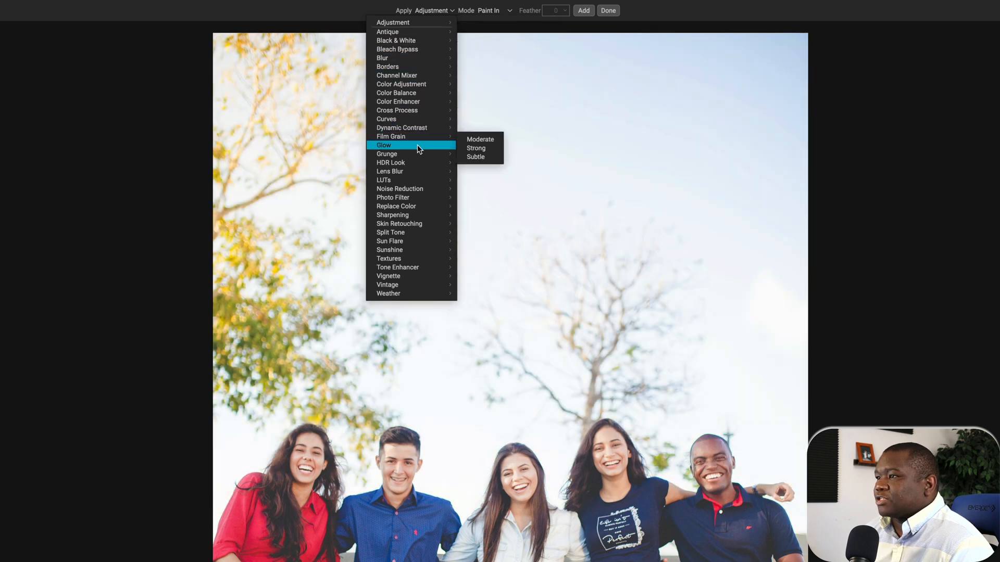
pyautogui.moveTo(397, 110)
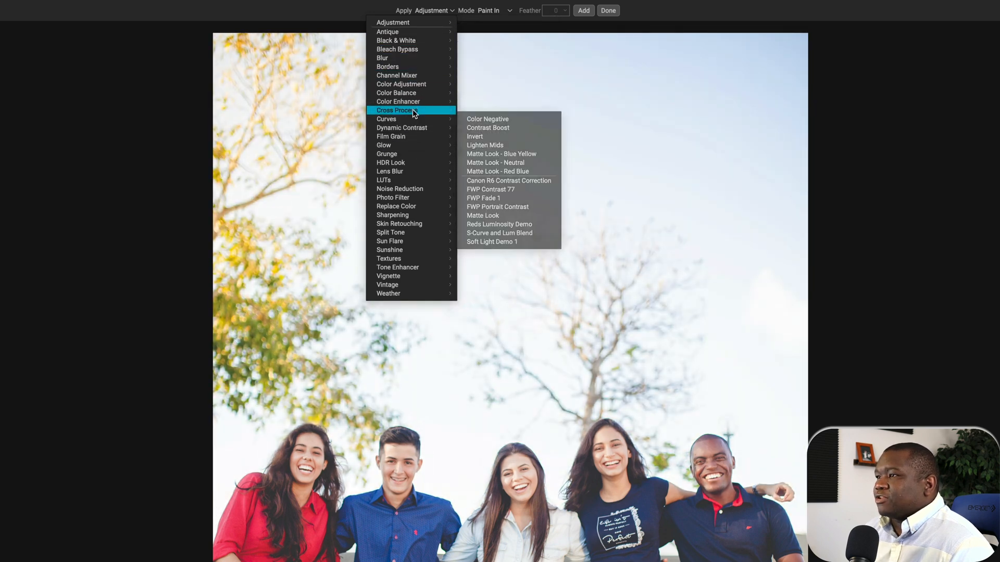
pyautogui.moveTo(389, 259)
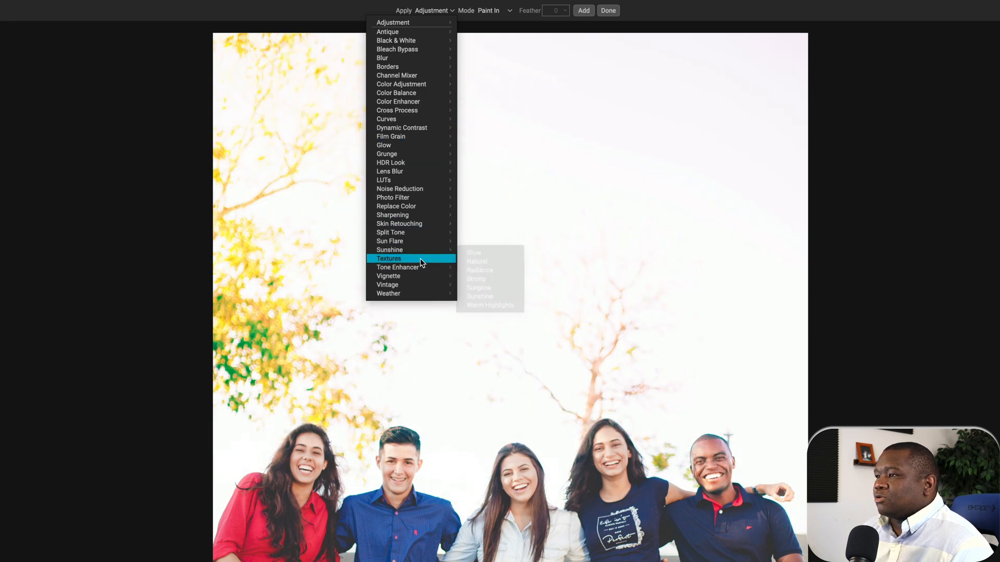
pyautogui.moveTo(398, 267)
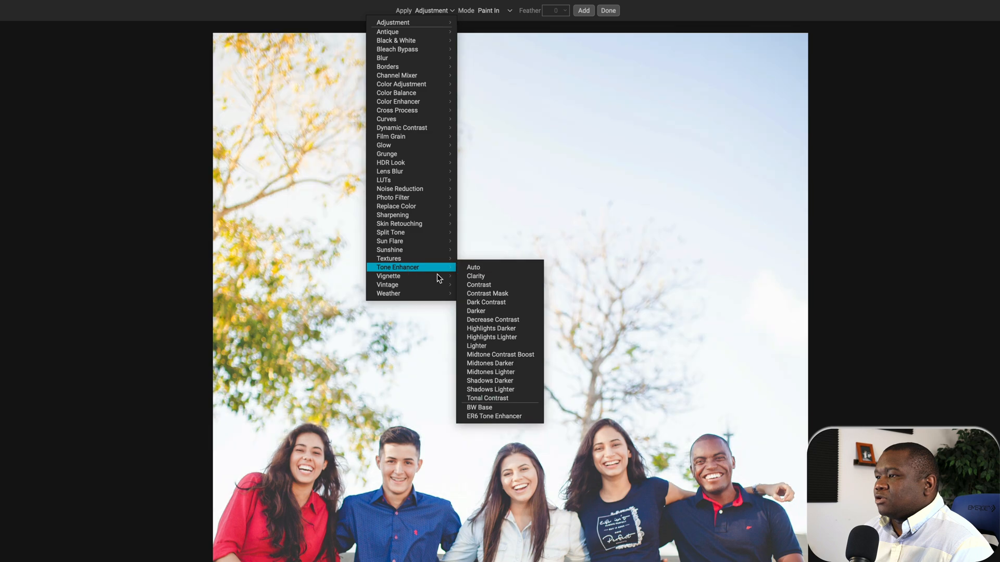
pyautogui.moveTo(491, 328)
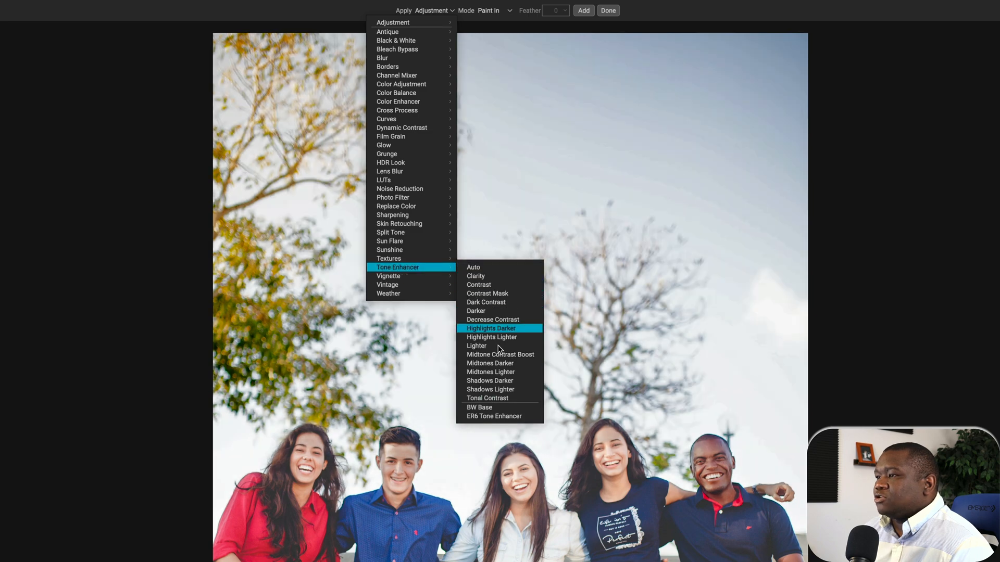
pyautogui.moveTo(479, 284)
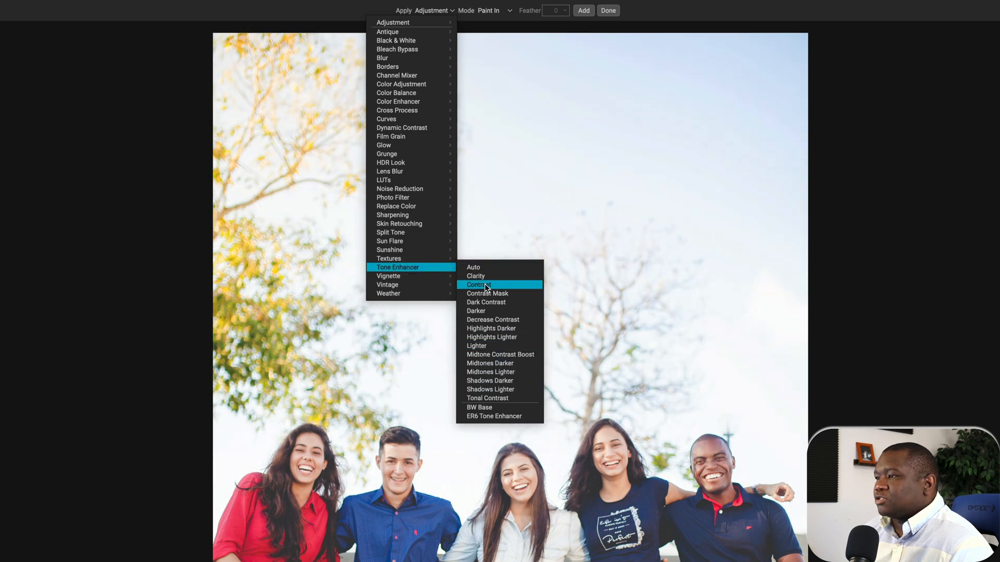
pyautogui.moveTo(414, 267)
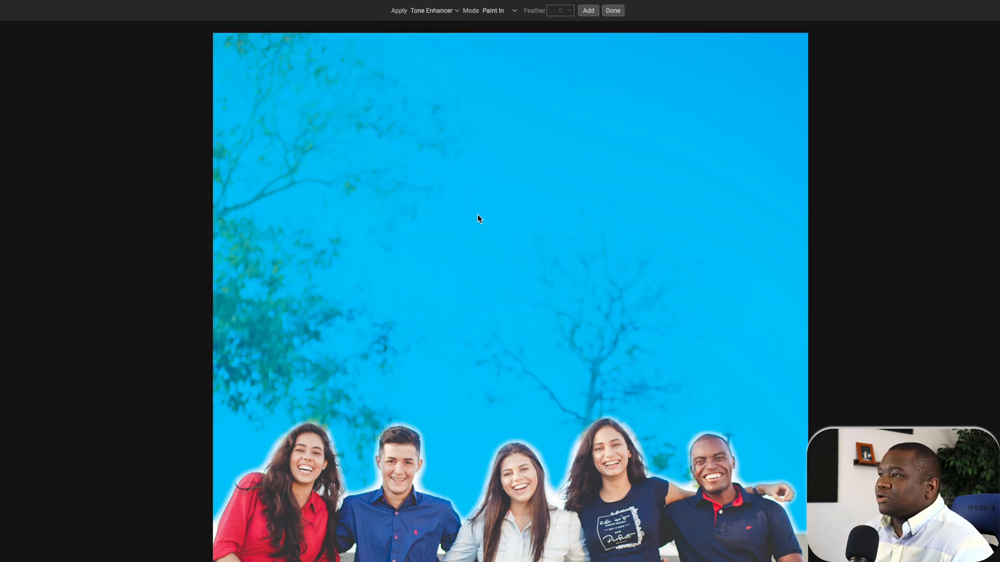
pyautogui.moveTo(470, 34)
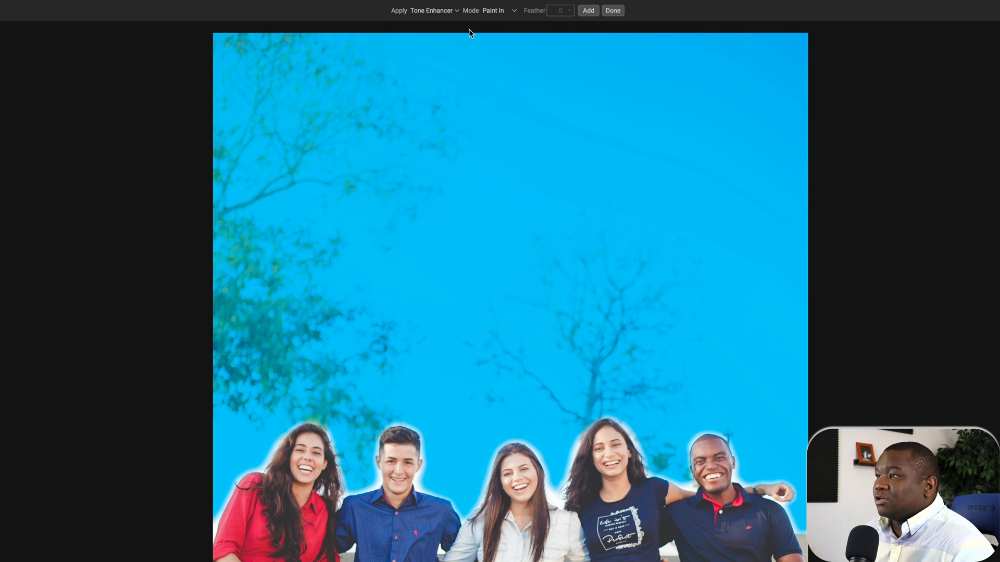
pyautogui.moveTo(750, 244)
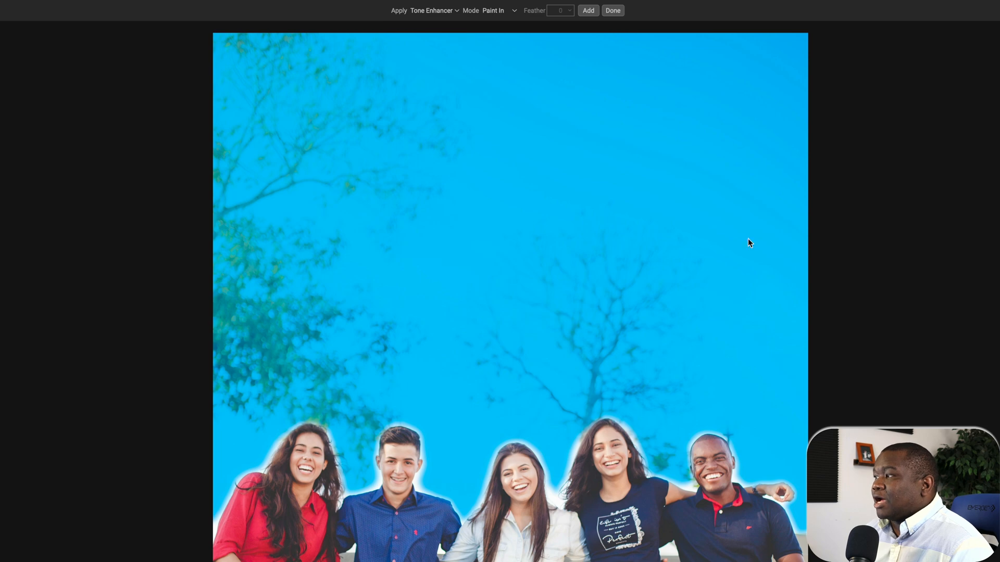
pyautogui.moveTo(568, 50)
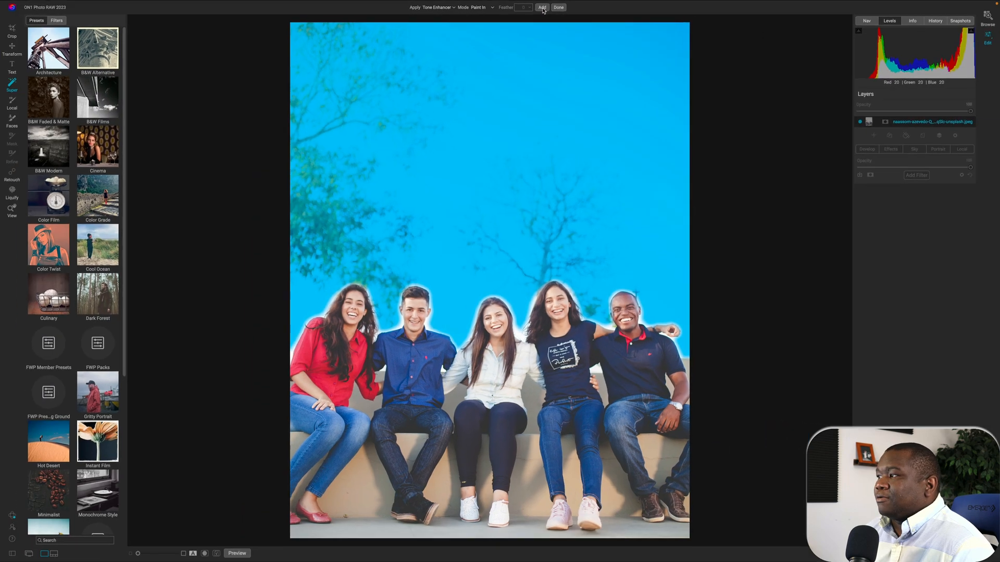
# - Add a sky-masked Tone Enhancer, then reselect the sky with automatic area selection
pyautogui.click(555, 7)
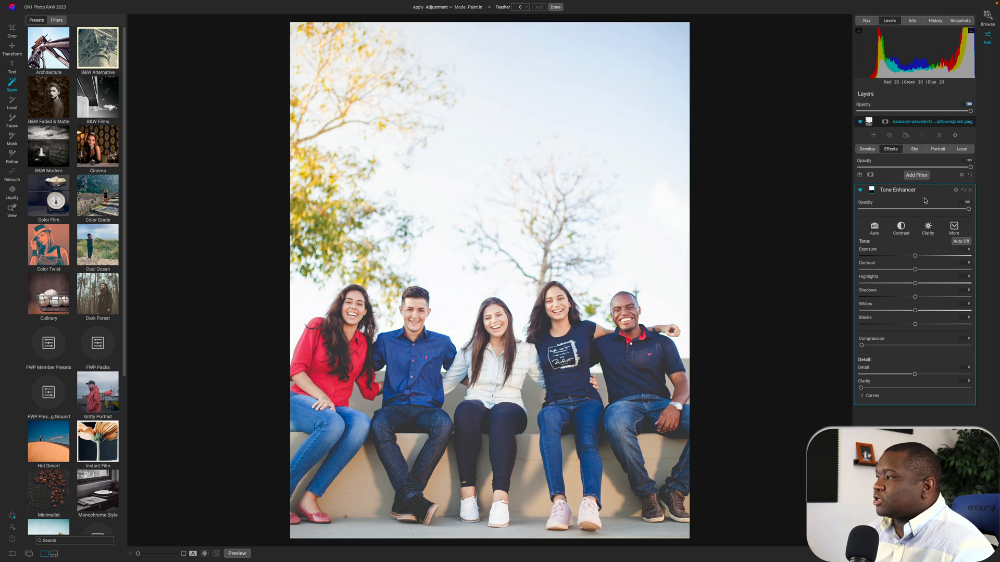
pyautogui.moveTo(950, 261)
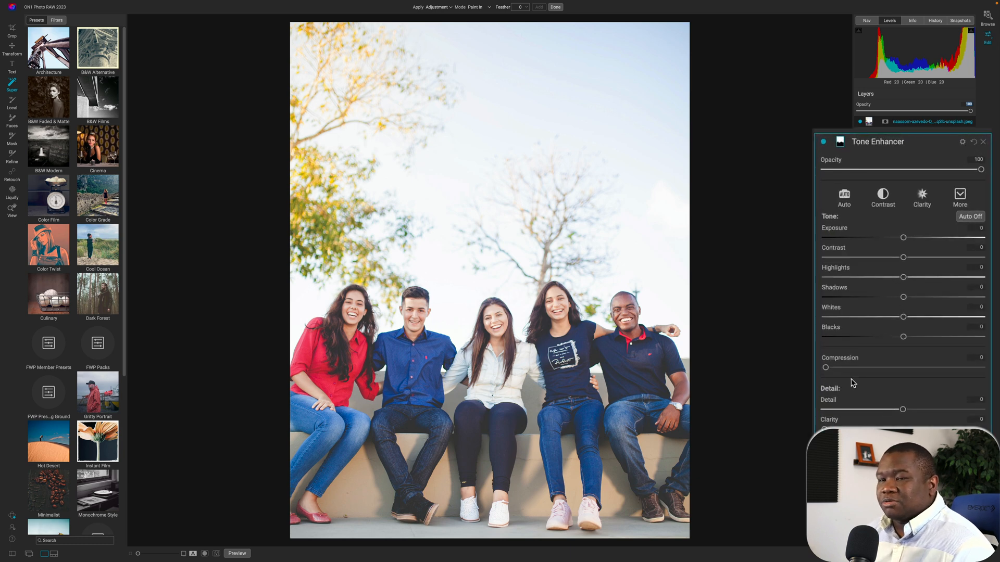
pyautogui.moveTo(903, 240)
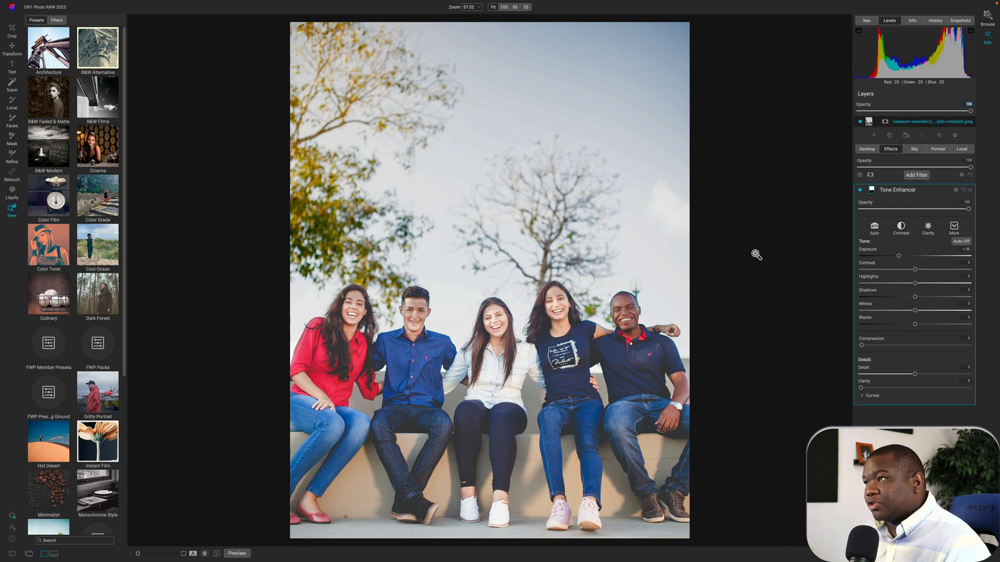
pyautogui.click(12, 83)
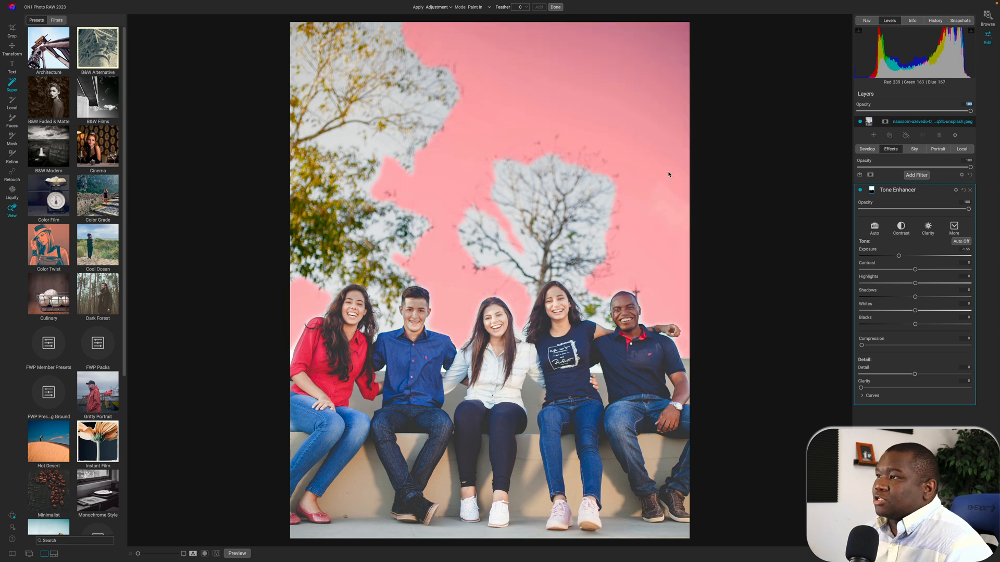
pyautogui.click(554, 7)
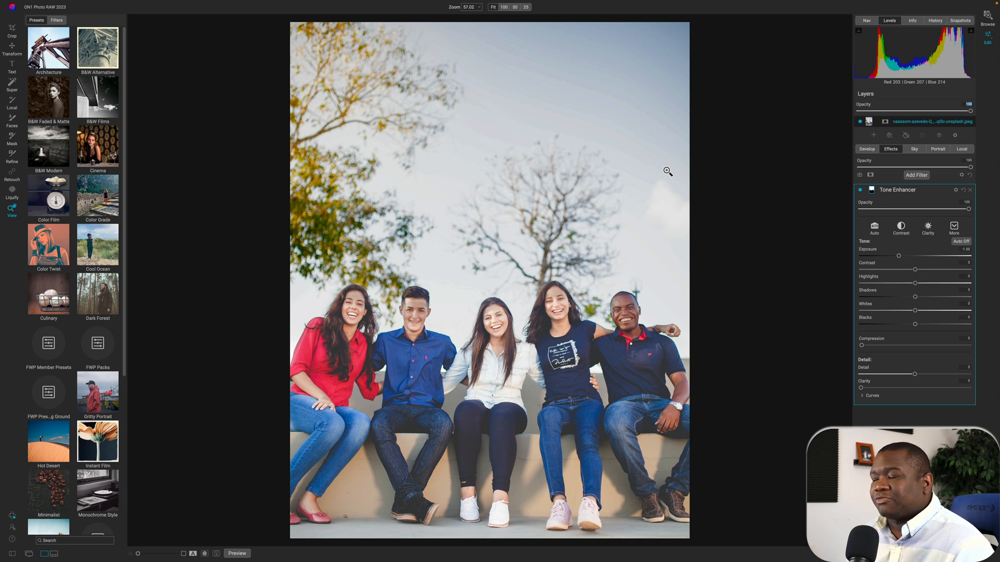
pyautogui.moveTo(898, 296)
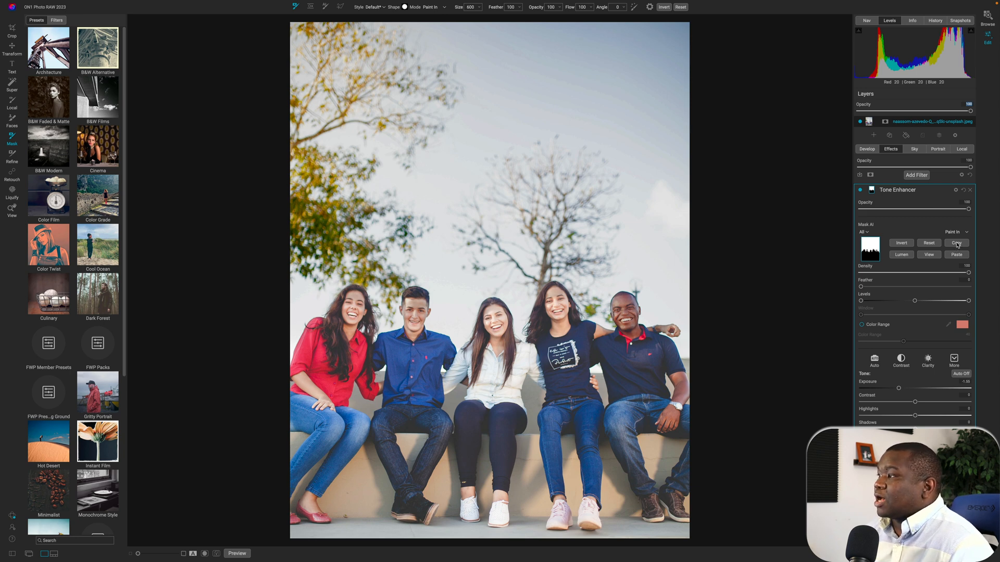
# - Delete the existing Tone Enhancer and add a new Tone Enhancer filter
pyautogui.click(898, 190)
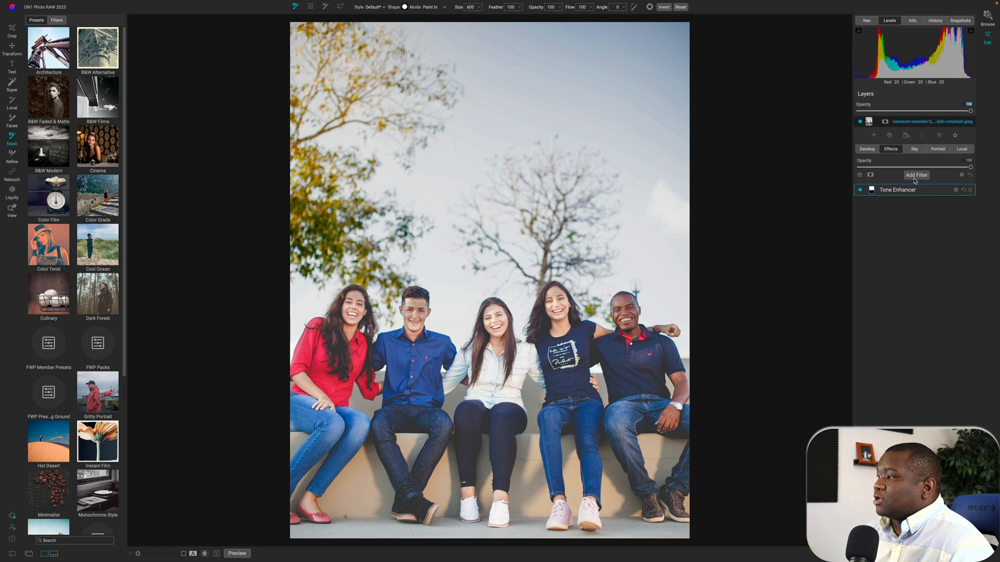
pyautogui.click(916, 175)
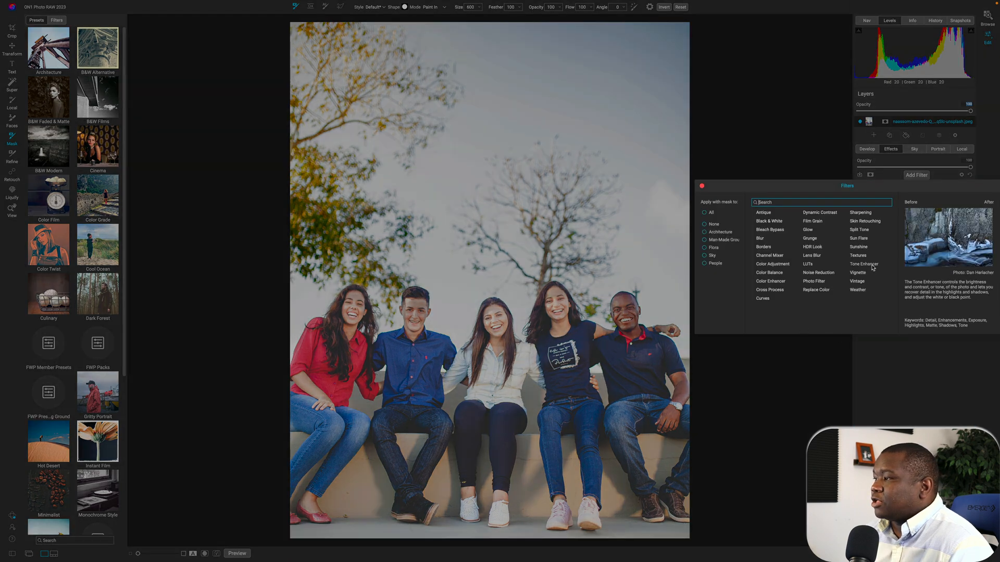
pyautogui.click(863, 264)
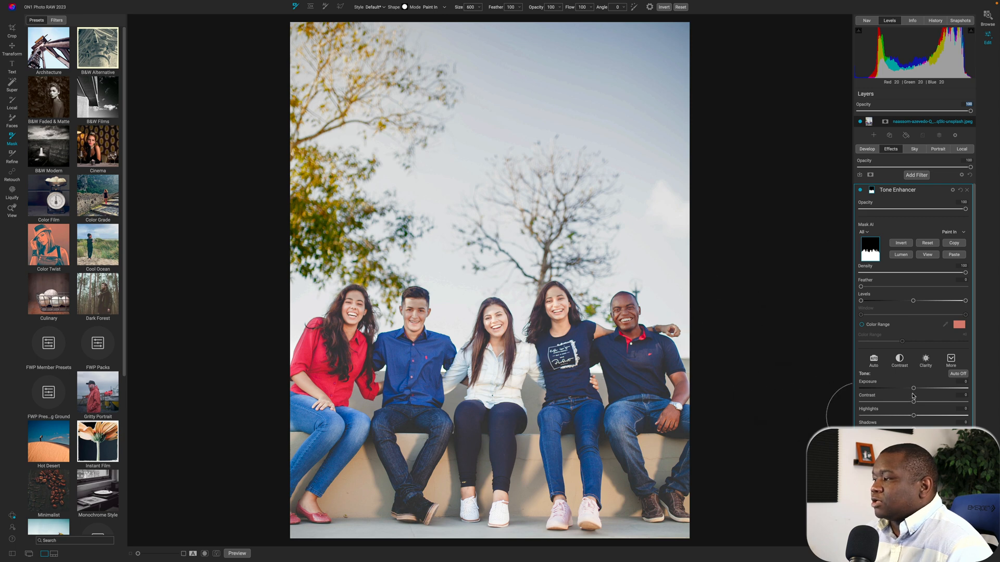
# - Show the Tone Enhancer mask in black and white
pyautogui.click(926, 255)
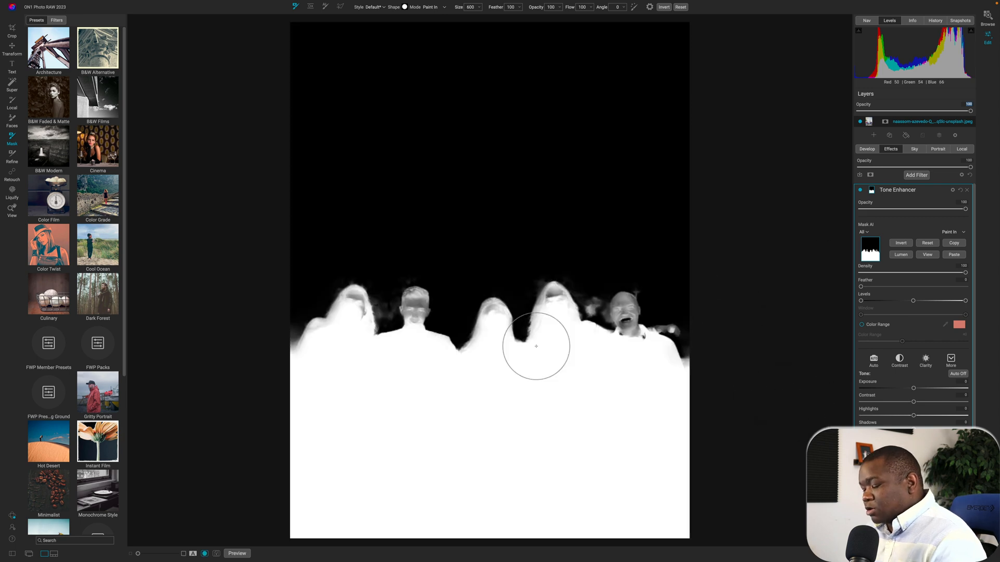
pyautogui.moveTo(510, 394)
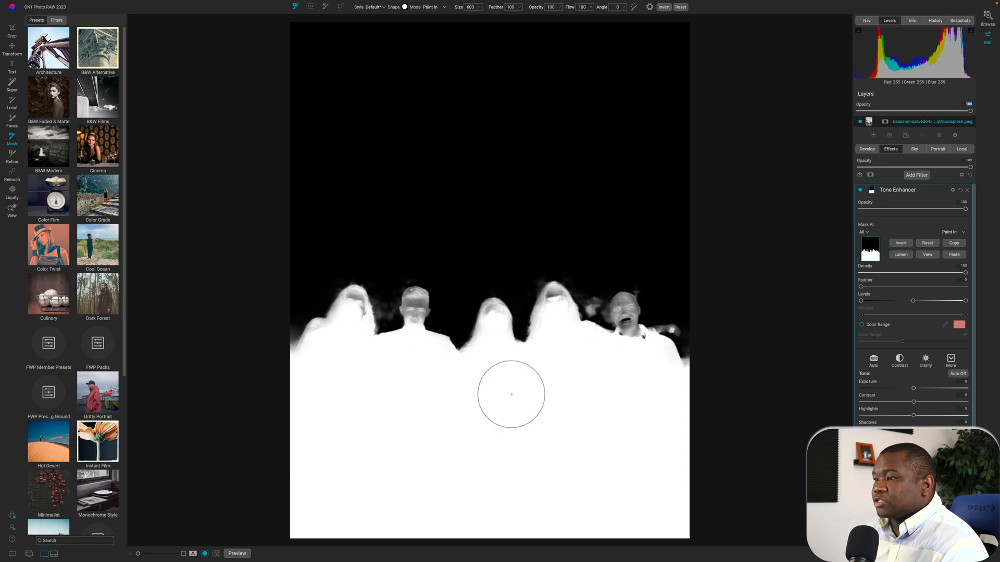
pyautogui.moveTo(628, 387)
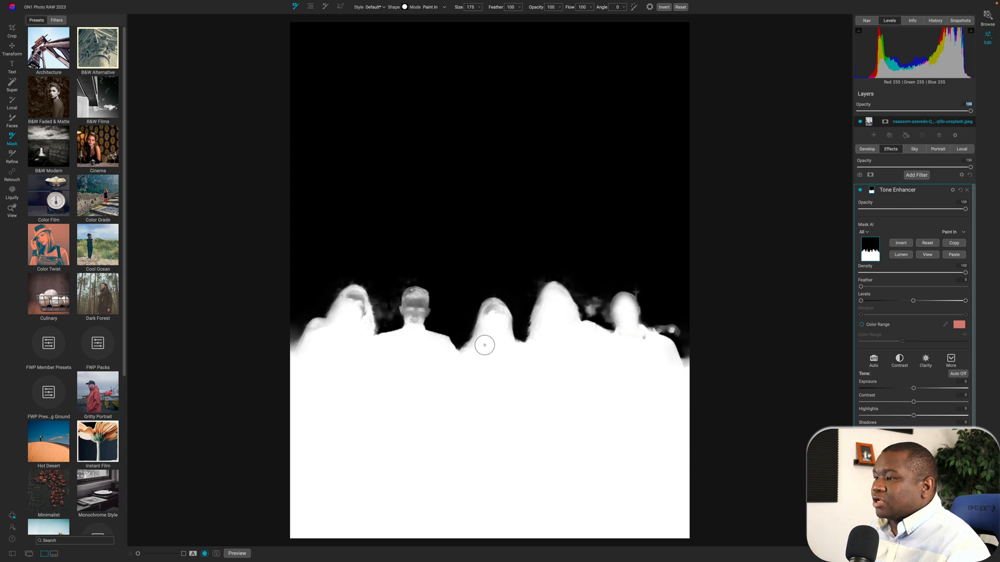
pyautogui.moveTo(490, 309)
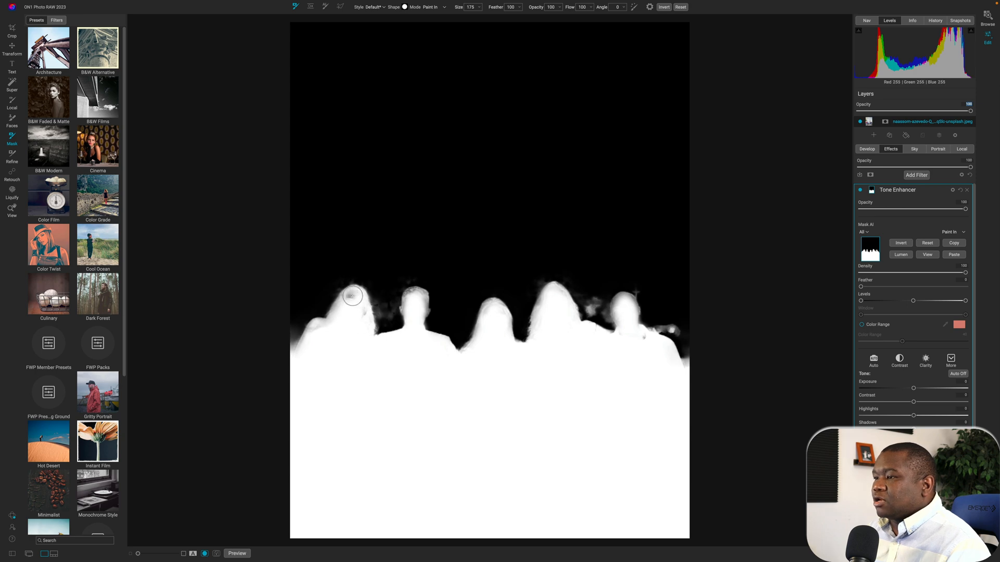
pyautogui.moveTo(343, 339)
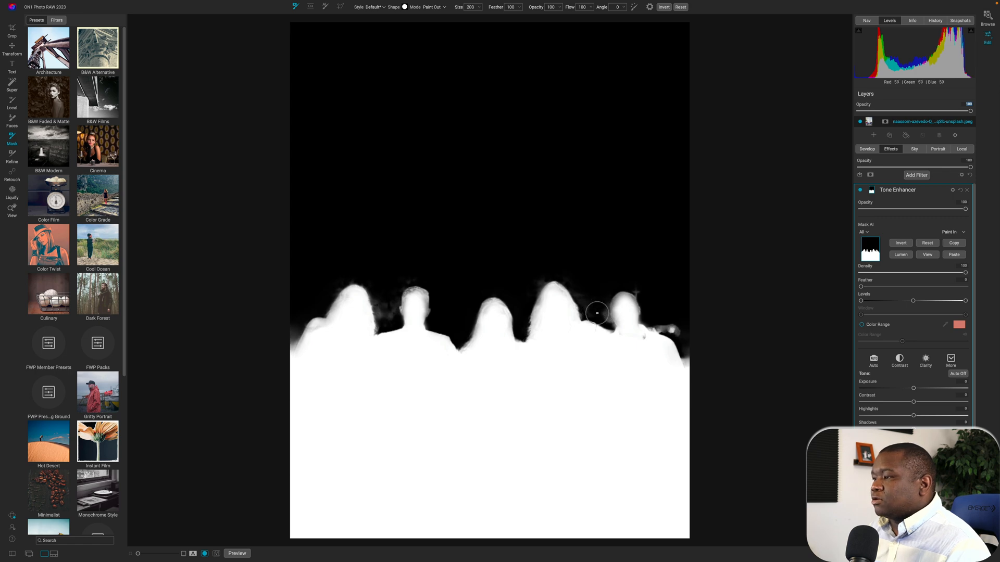
pyautogui.moveTo(603, 370)
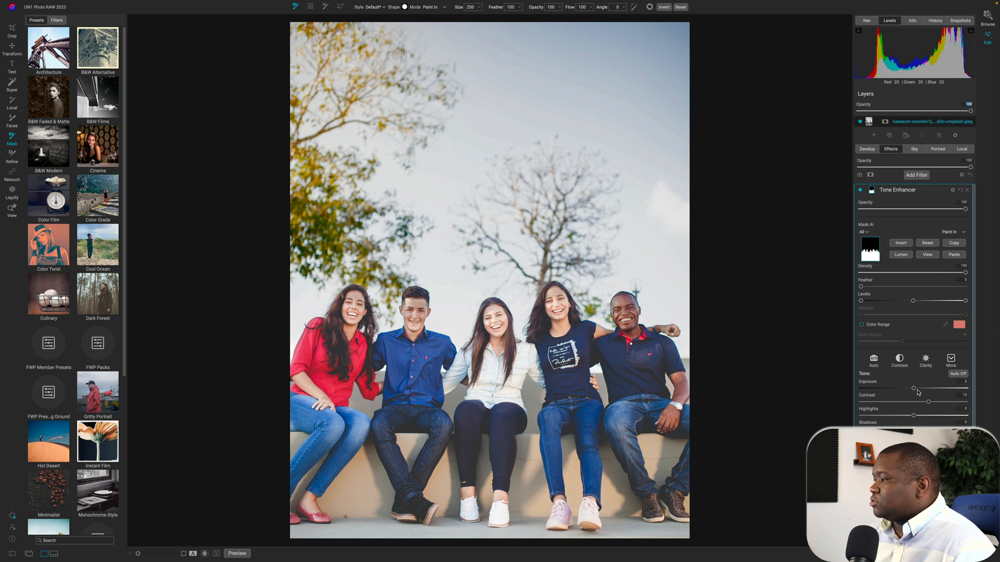
pyautogui.moveTo(914, 390)
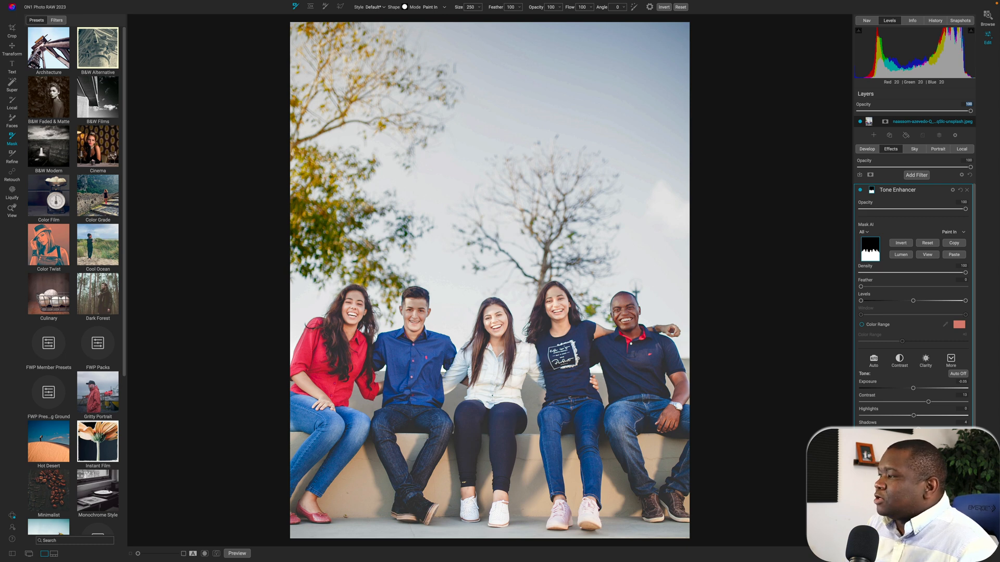
# - Toggle Preview off and back on to compare the edit with the original
pyautogui.click(236, 553)
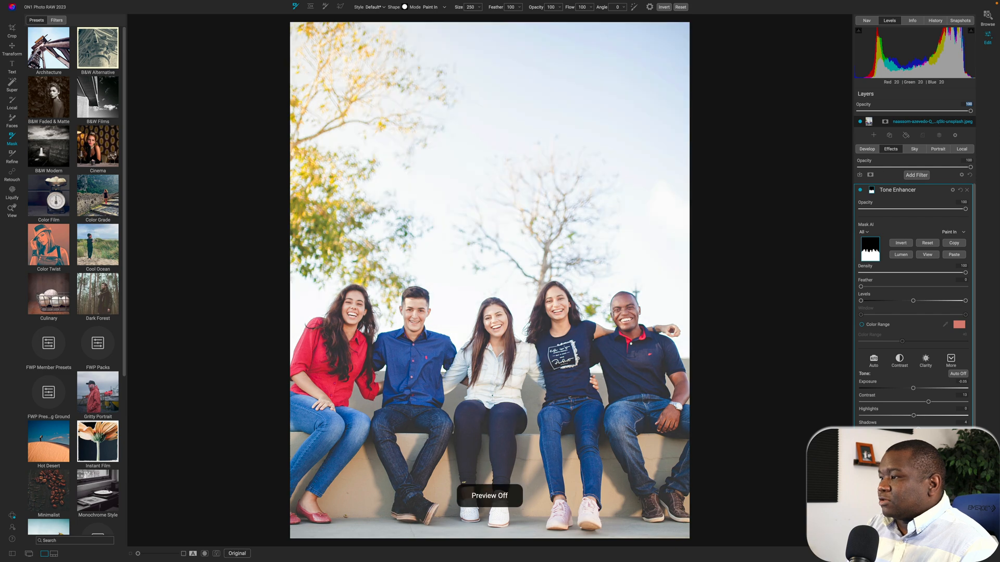
pyautogui.click(236, 554)
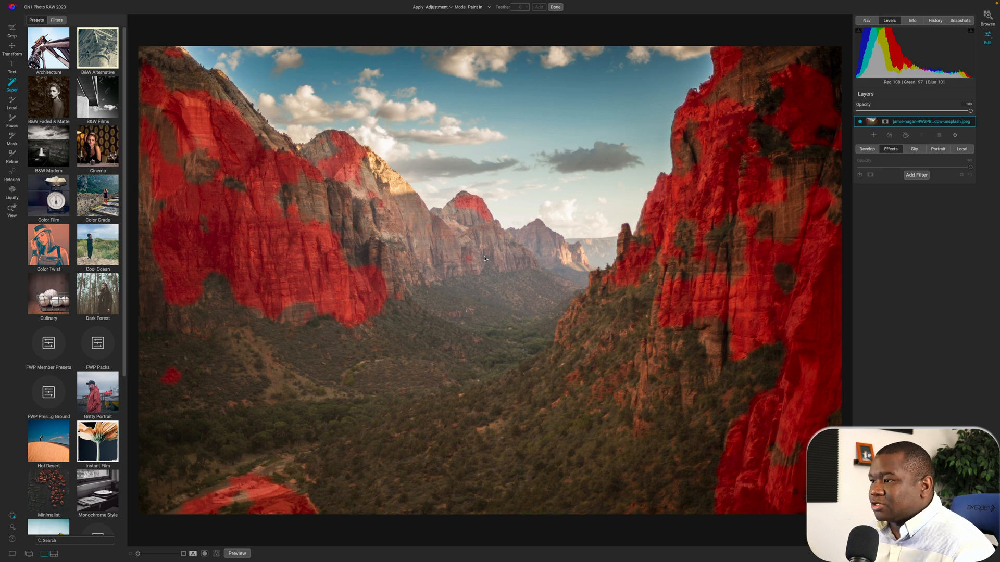
# - Super Select the red cliffs and valley floor, then finish with Done and no adjustment
pyautogui.click(539, 6)
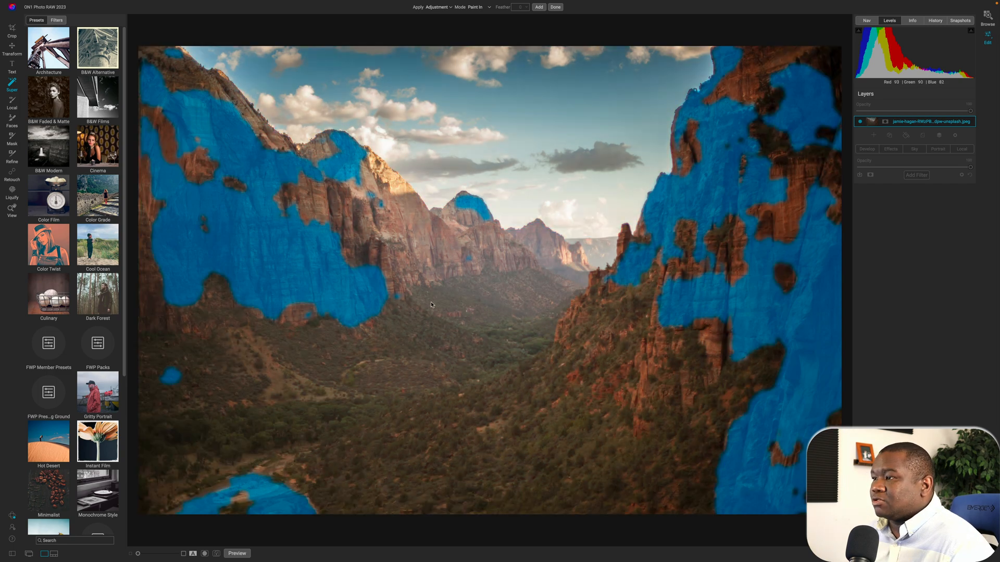
pyautogui.click(538, 7)
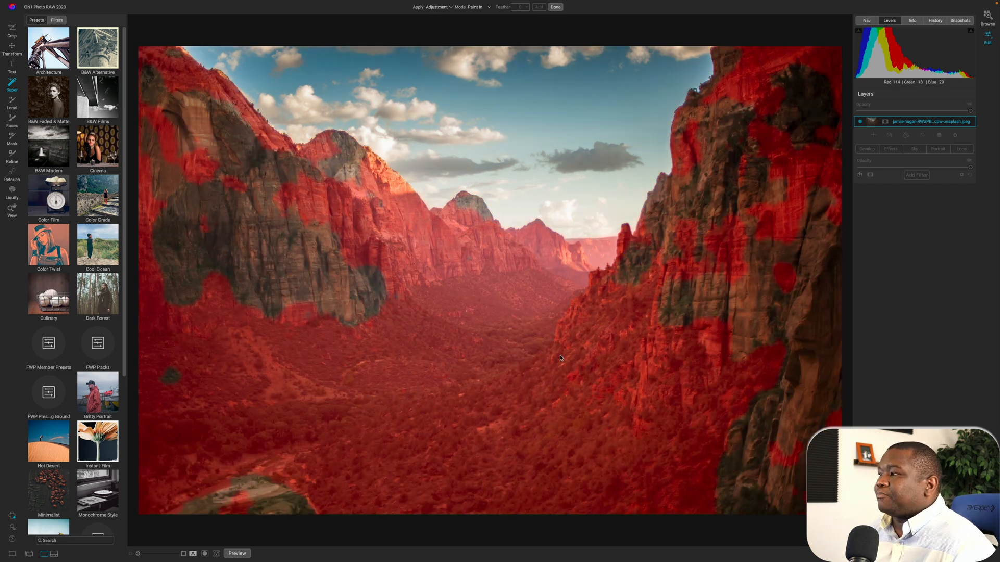
pyautogui.click(539, 6)
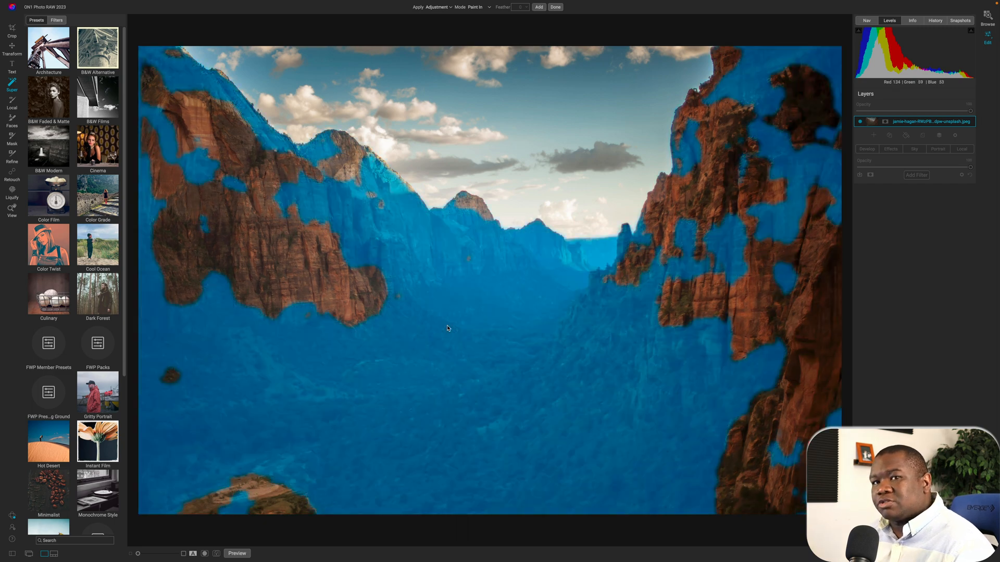
pyautogui.click(538, 7)
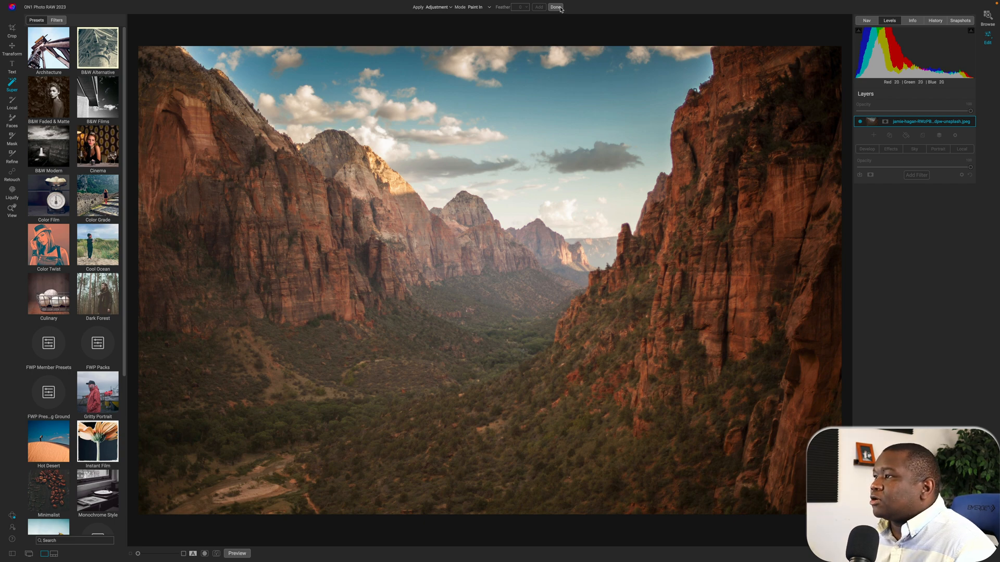
pyautogui.click(556, 7)
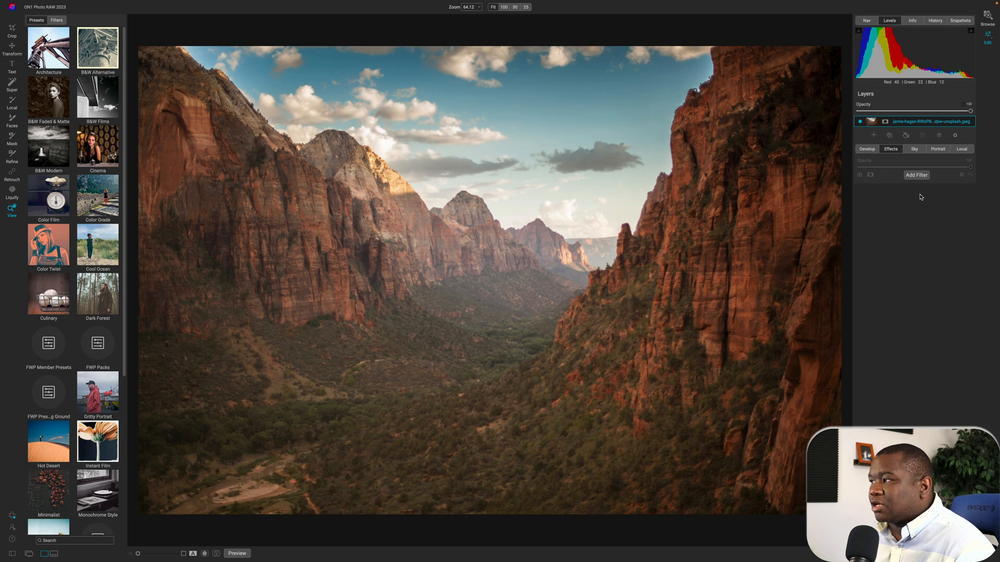
# - Add a Bleach Bypass filter and mask it to Natural Ground and Mountain
pyautogui.click(916, 175)
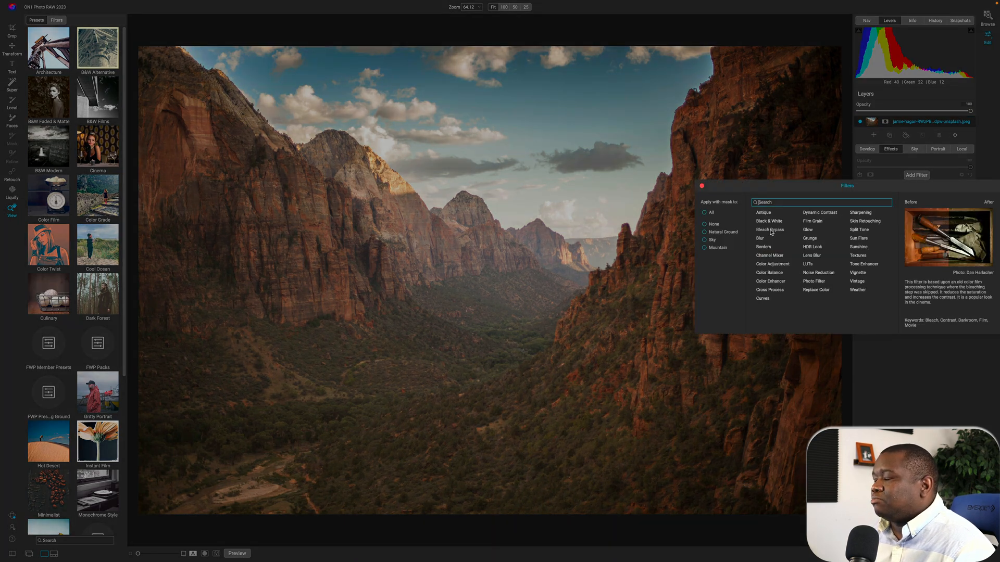
pyautogui.click(770, 230)
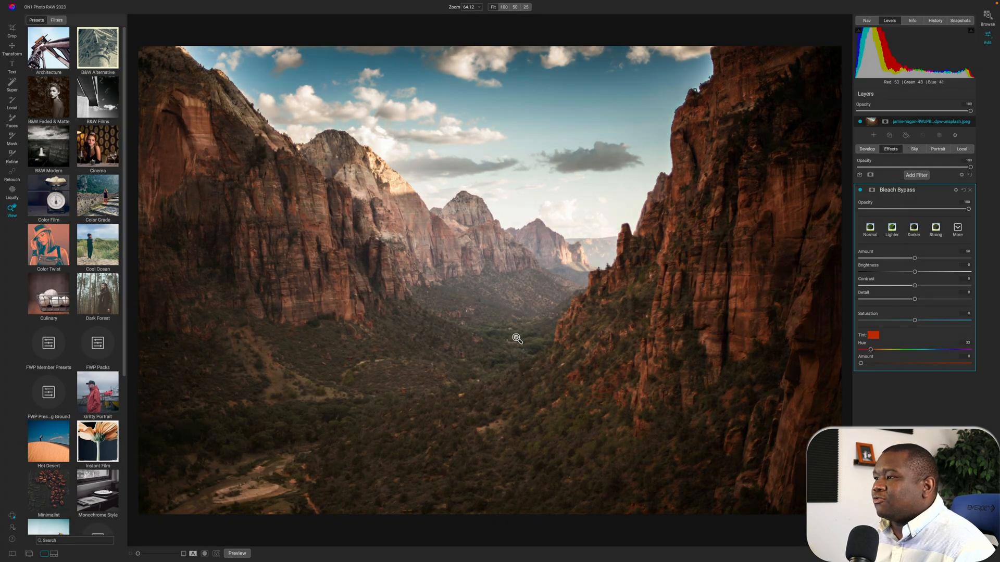
pyautogui.click(871, 190)
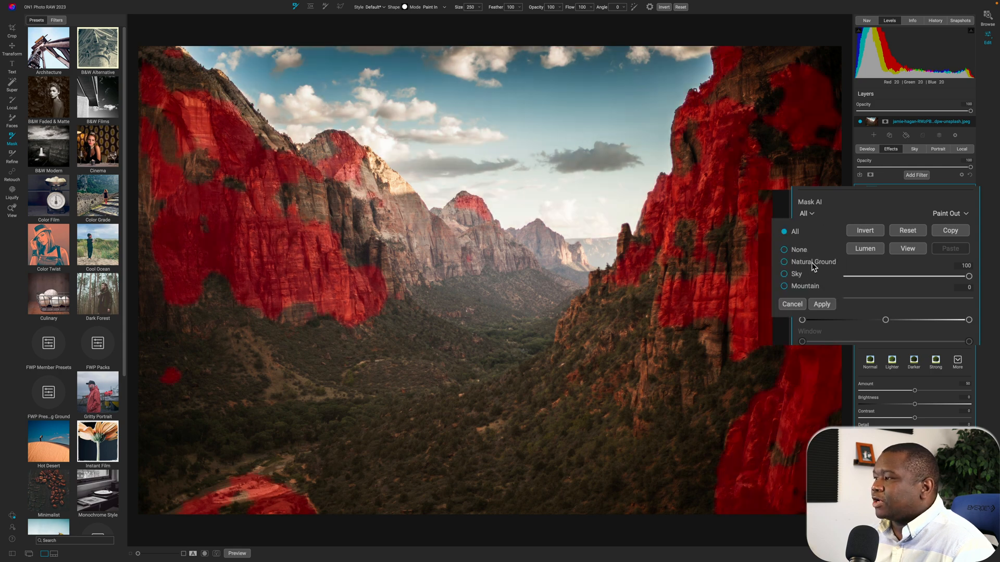
pyautogui.click(784, 262)
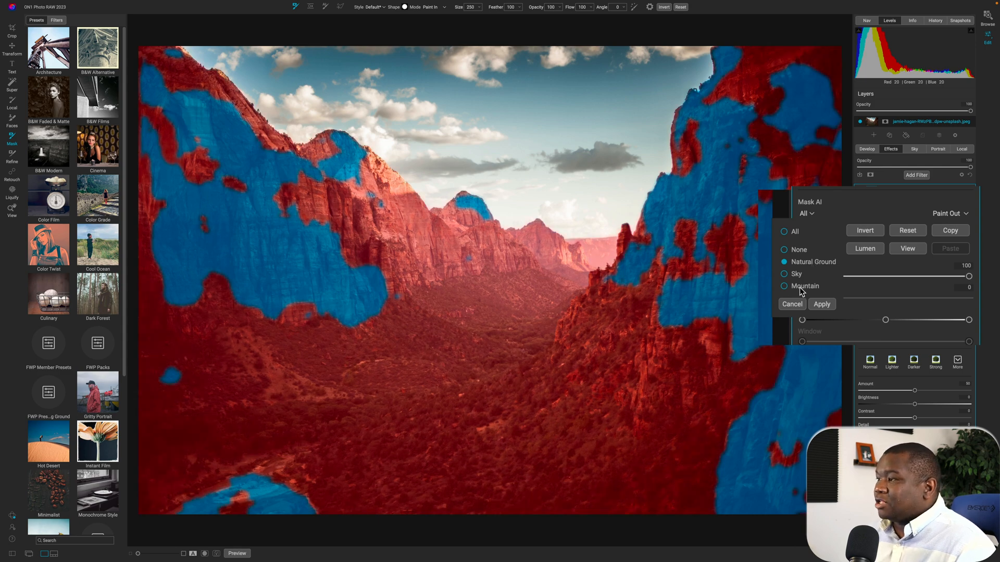
pyautogui.click(821, 304)
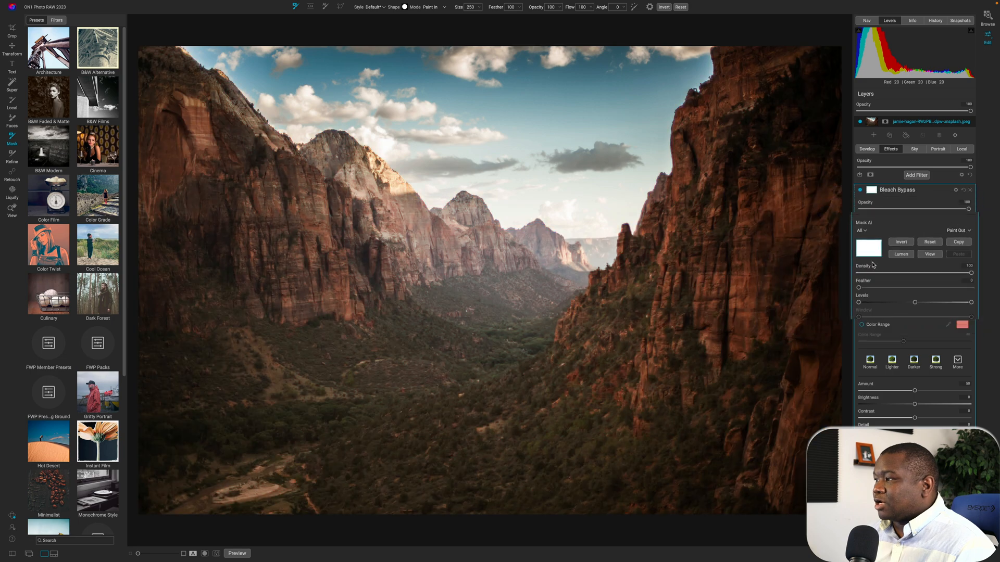
pyautogui.click(863, 231)
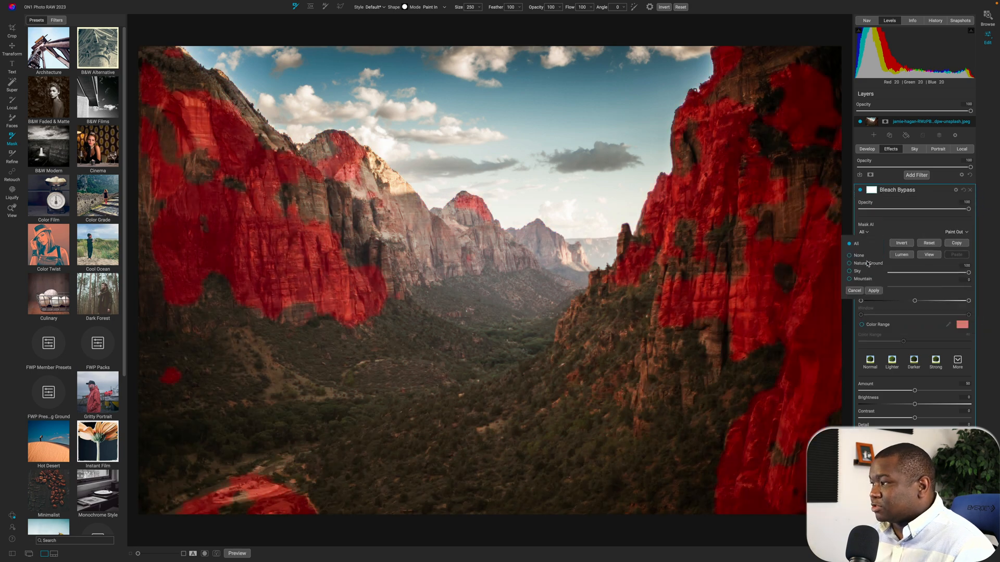
pyautogui.click(849, 264)
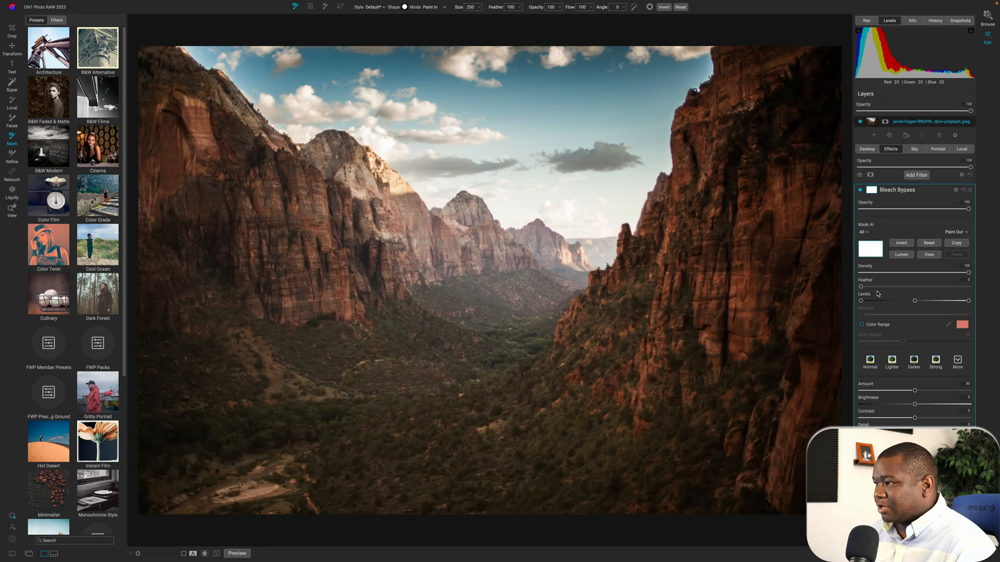
pyautogui.click(880, 232)
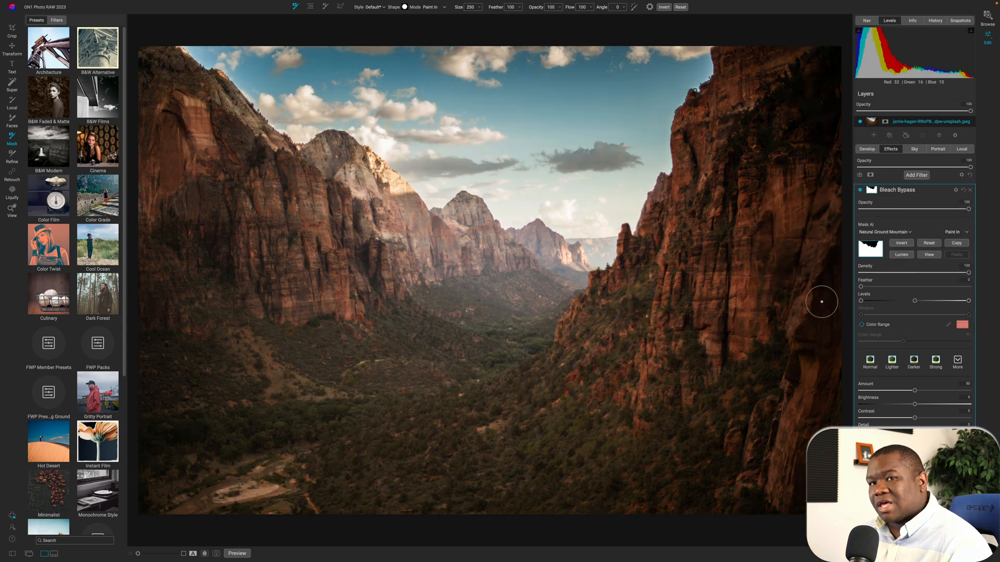
pyautogui.moveTo(828, 272)
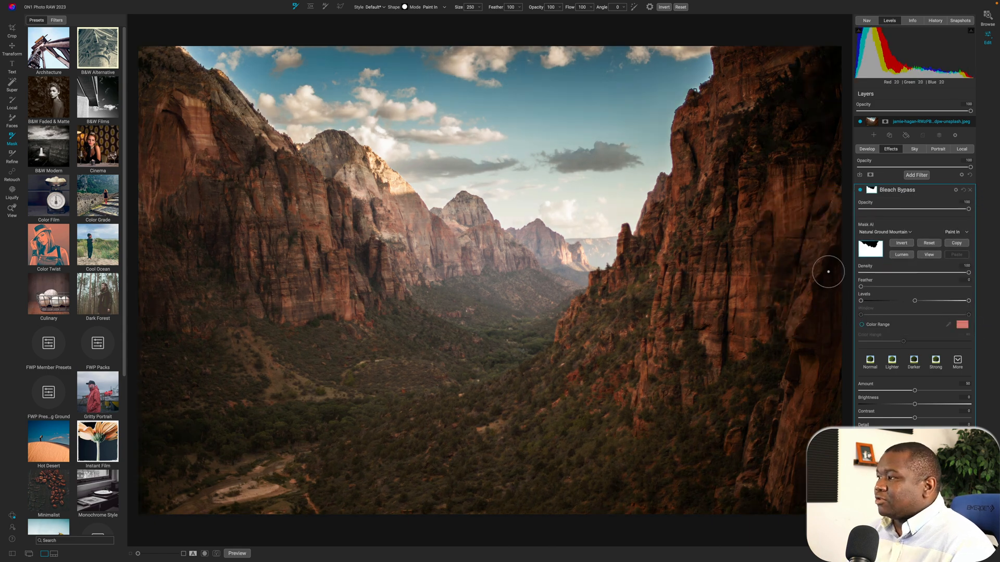
# - View the mask coverage and reapply the Natural Ground and Mountain AI mask
pyautogui.click(886, 231)
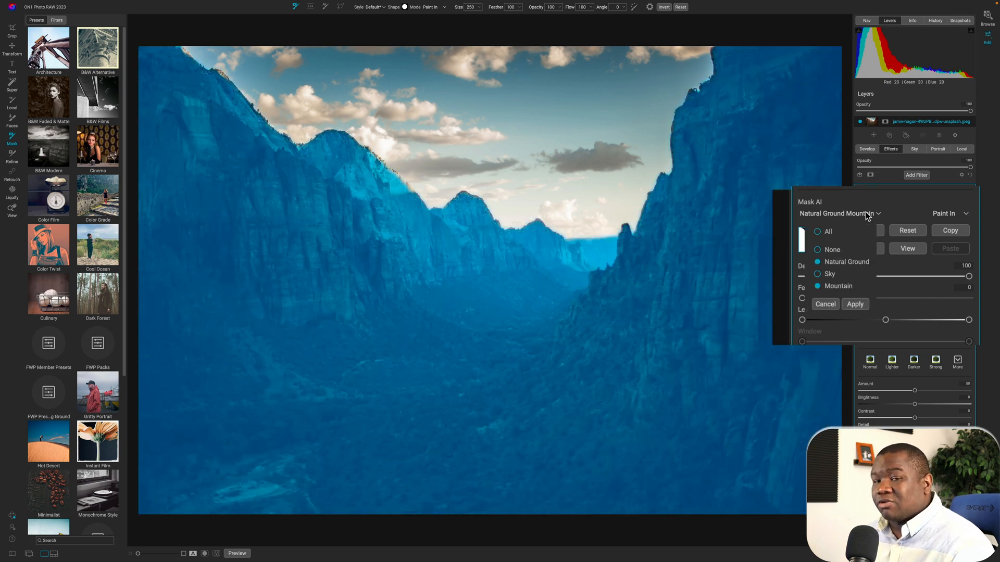
pyautogui.moveTo(861, 245)
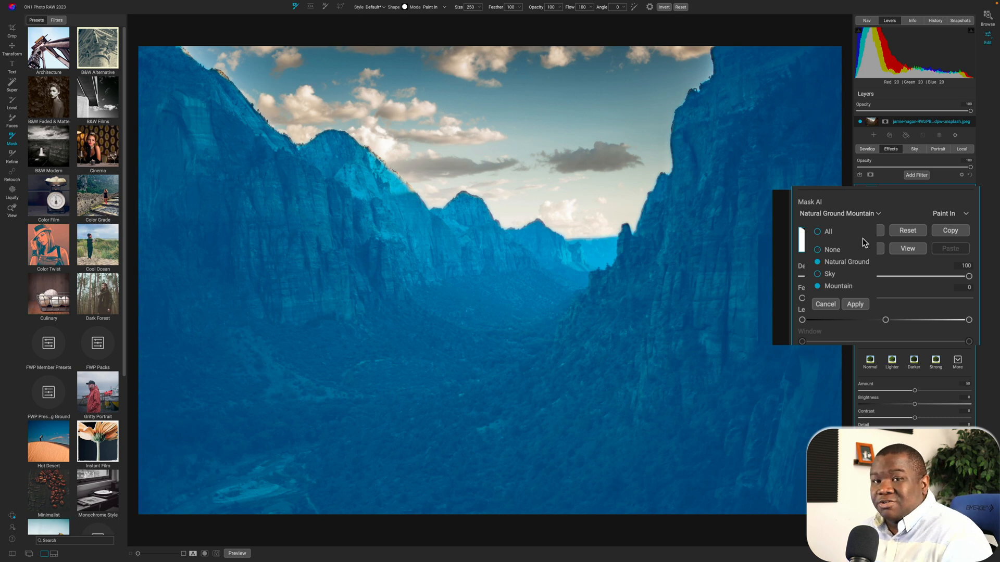
pyautogui.moveTo(859, 253)
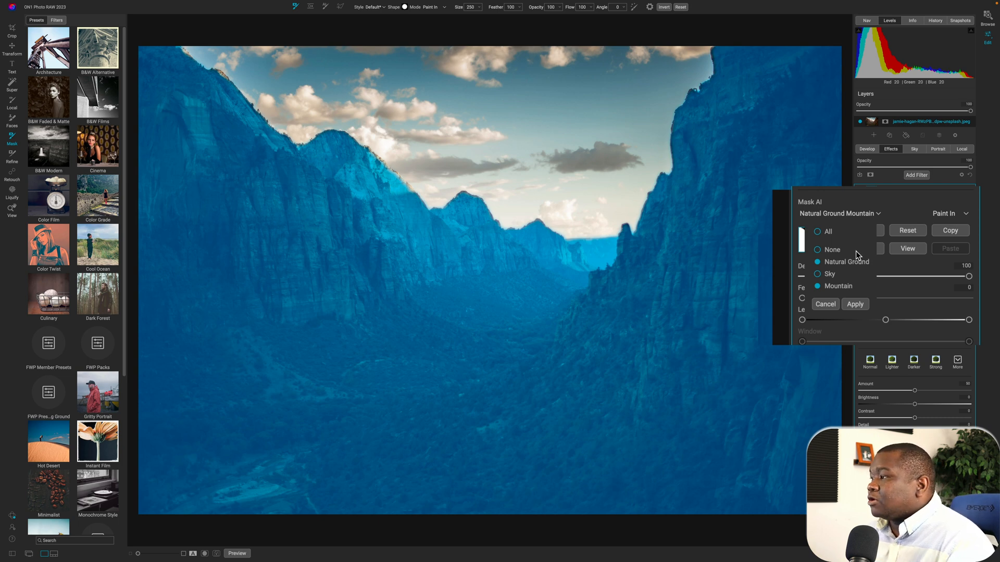
pyautogui.moveTo(832, 268)
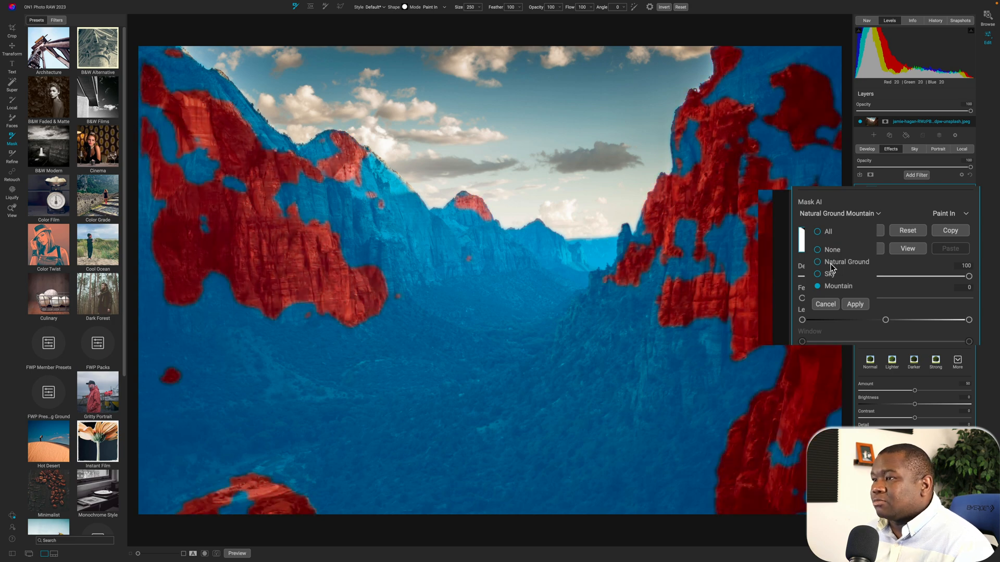
pyautogui.click(817, 261)
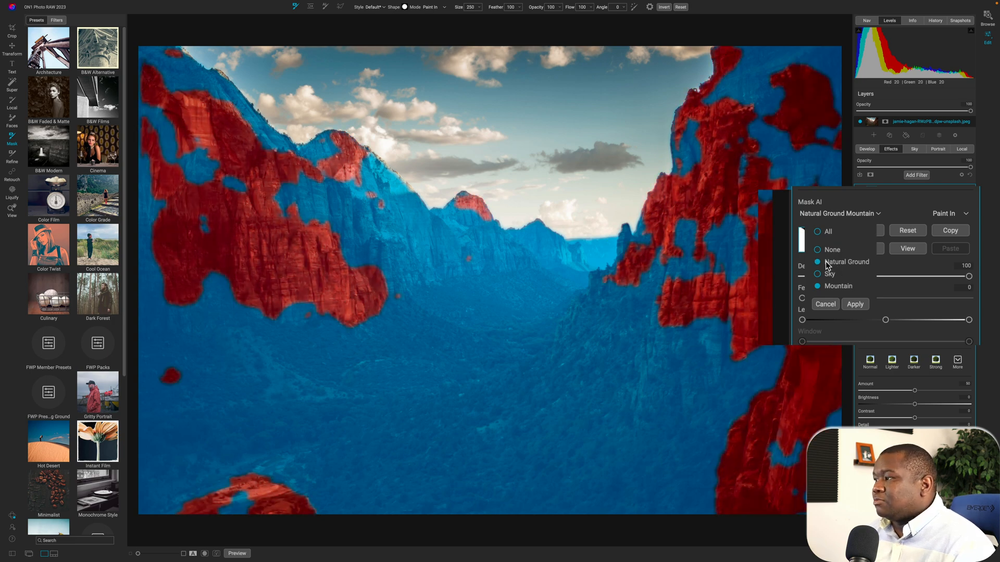
pyautogui.click(854, 304)
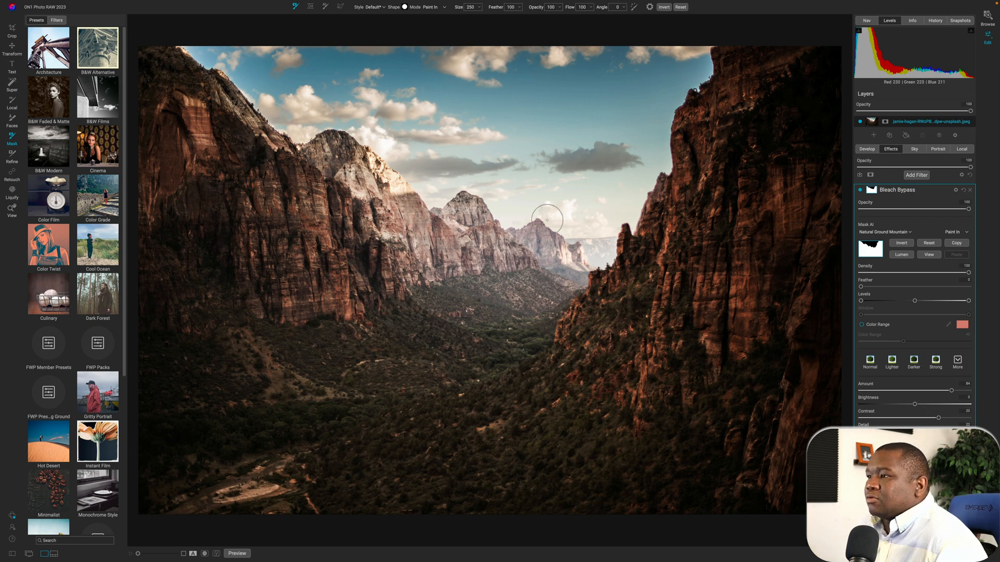
pyautogui.moveTo(591, 127)
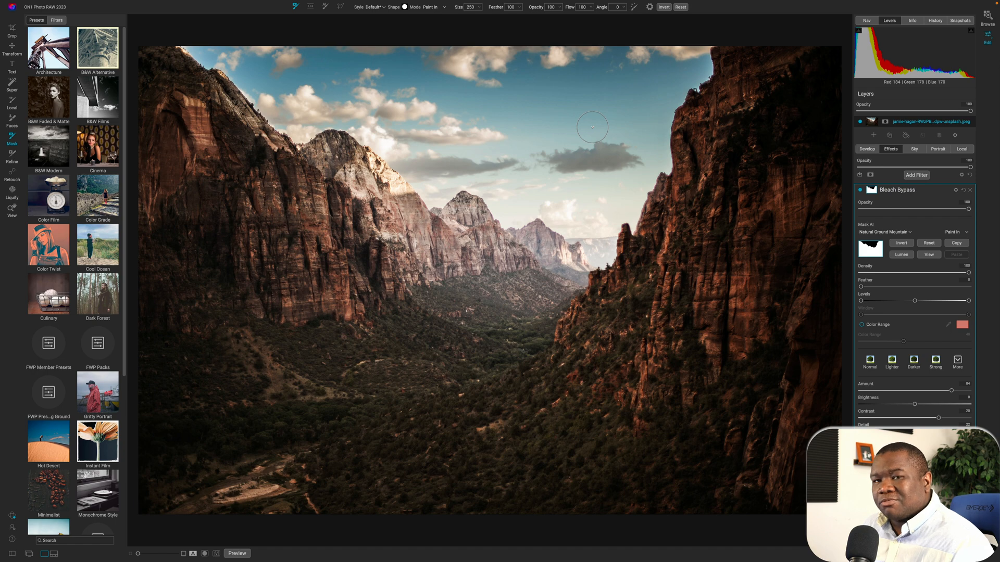
pyautogui.moveTo(680, 118)
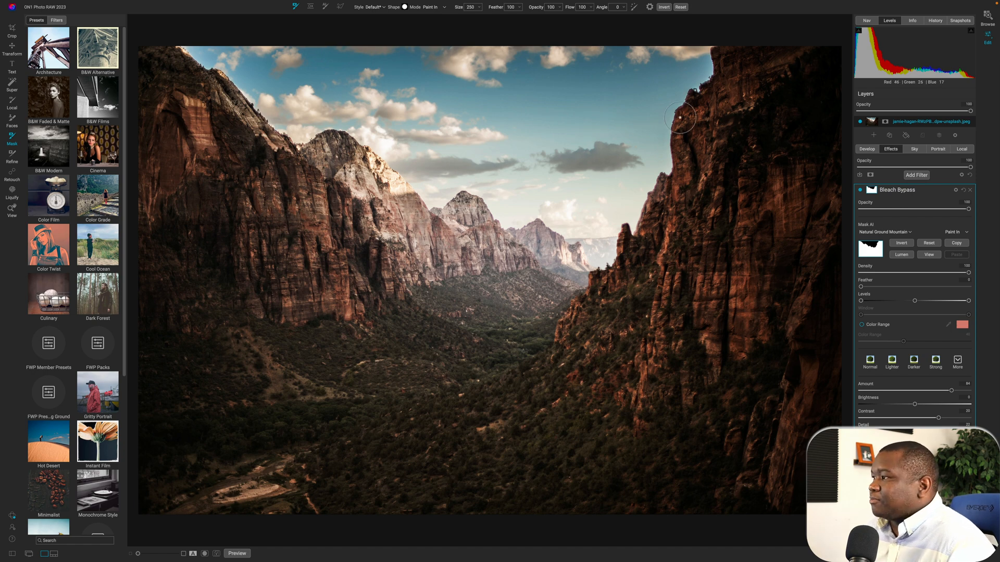
# - Collapse Bleach Bypass and add a Curves filter to the canyon photo
pyautogui.click(869, 189)
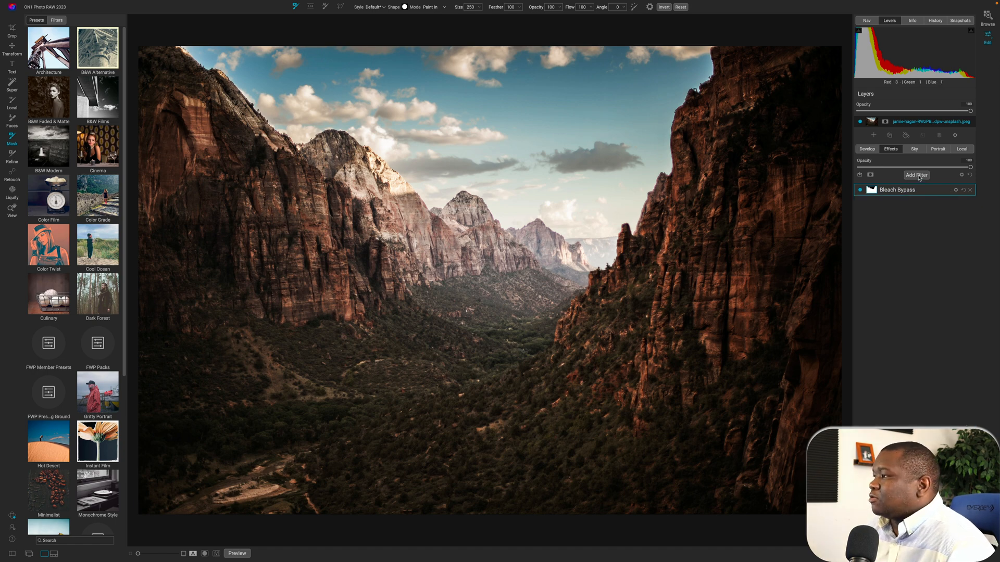
pyautogui.click(917, 176)
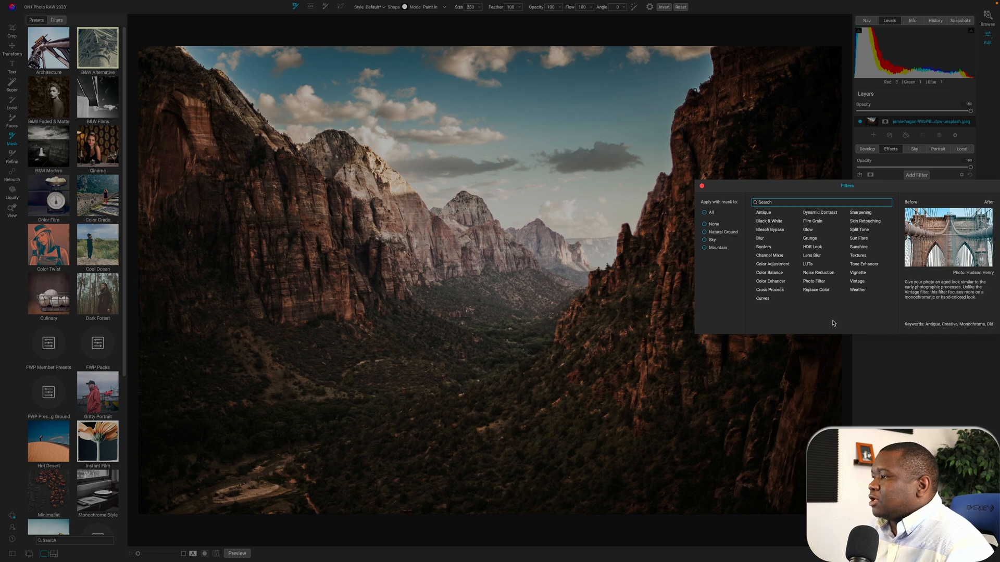
pyautogui.moveTo(763, 299)
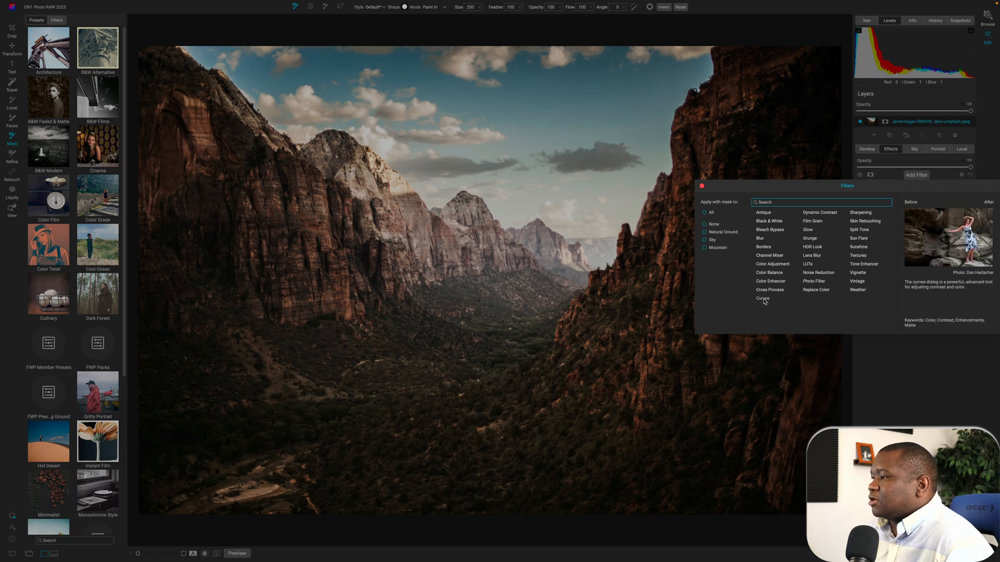
pyautogui.click(762, 298)
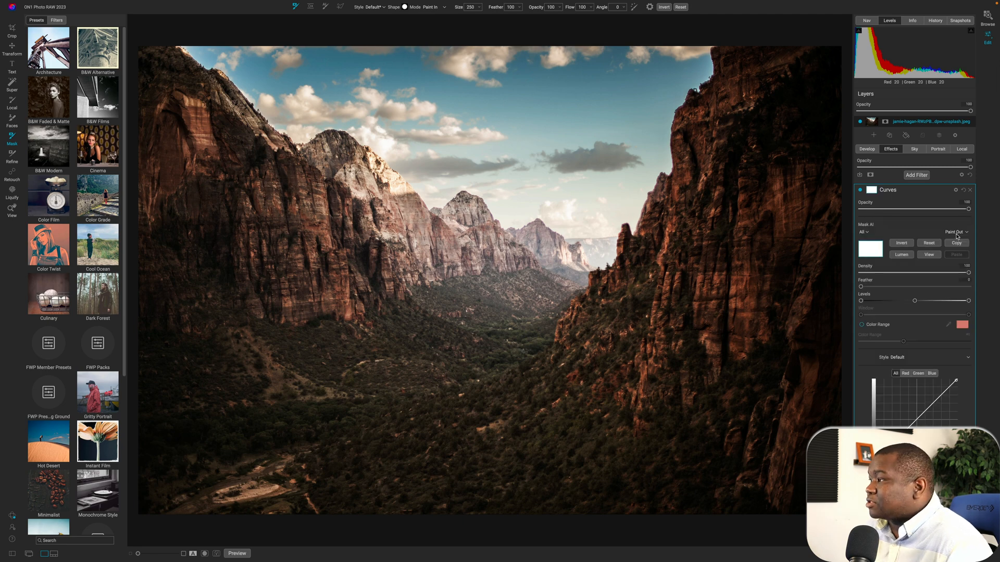
# - Set the Curves mask to Paint Out and apply the Mask AI Sky subject
pyautogui.click(956, 232)
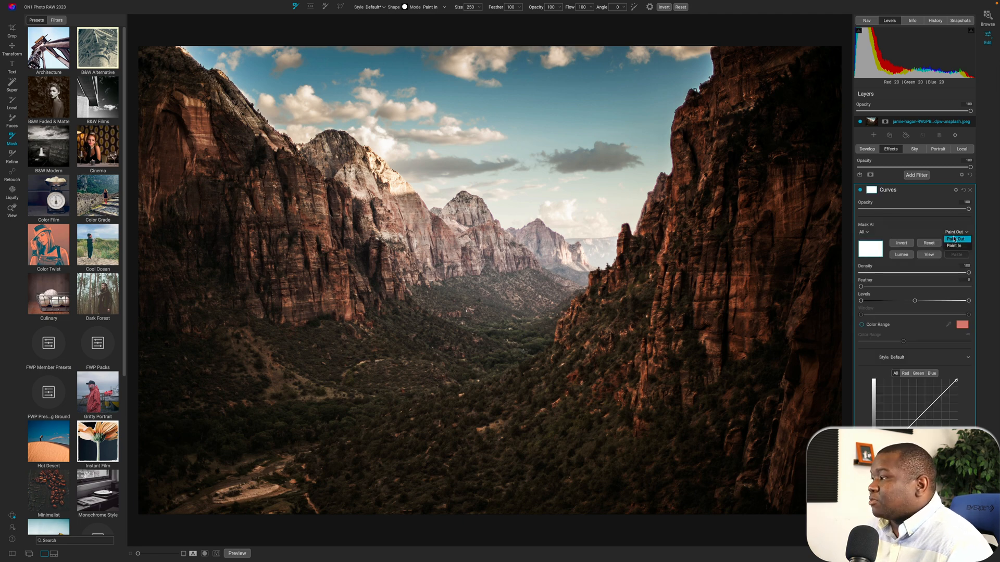
pyautogui.click(957, 232)
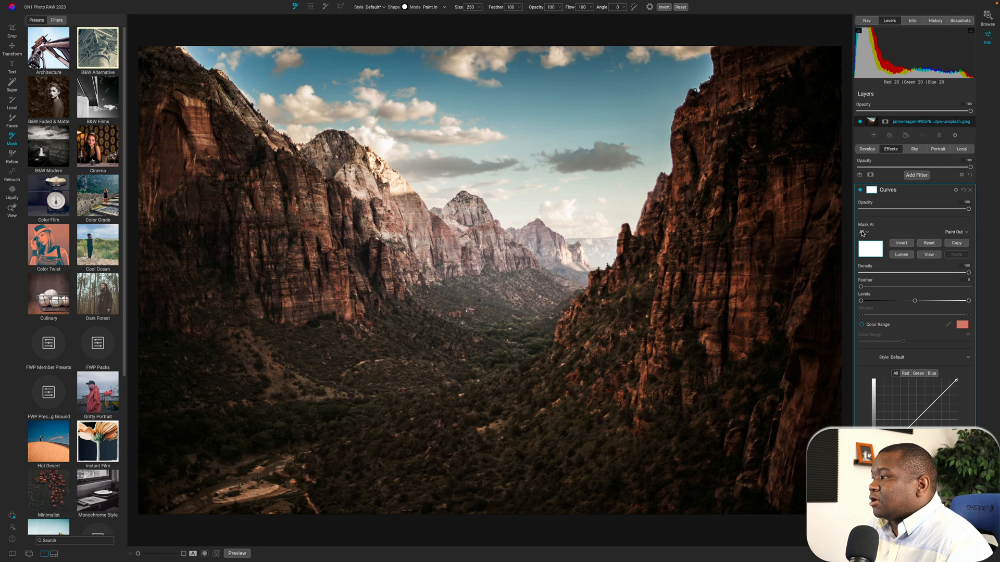
pyautogui.click(864, 231)
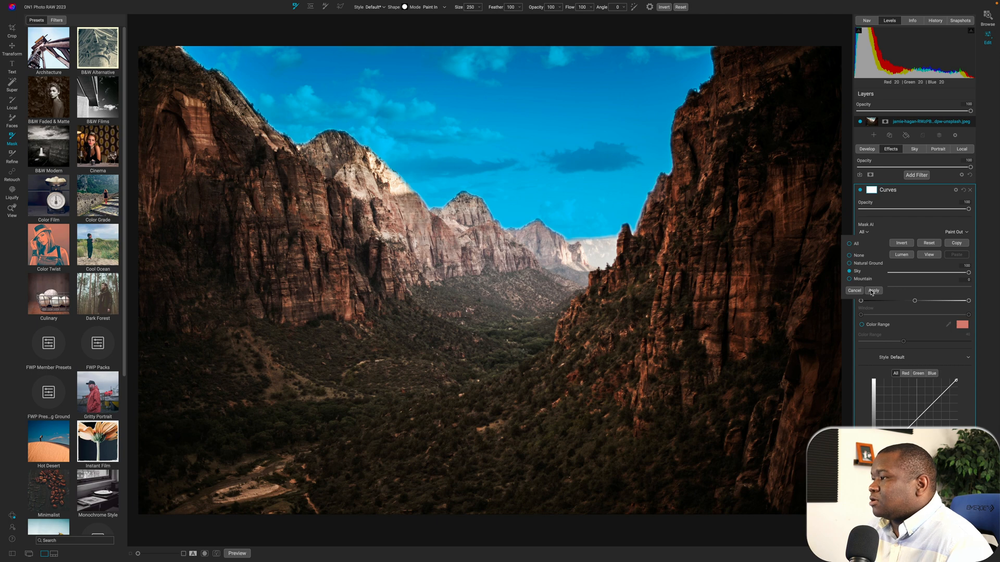
pyautogui.click(872, 291)
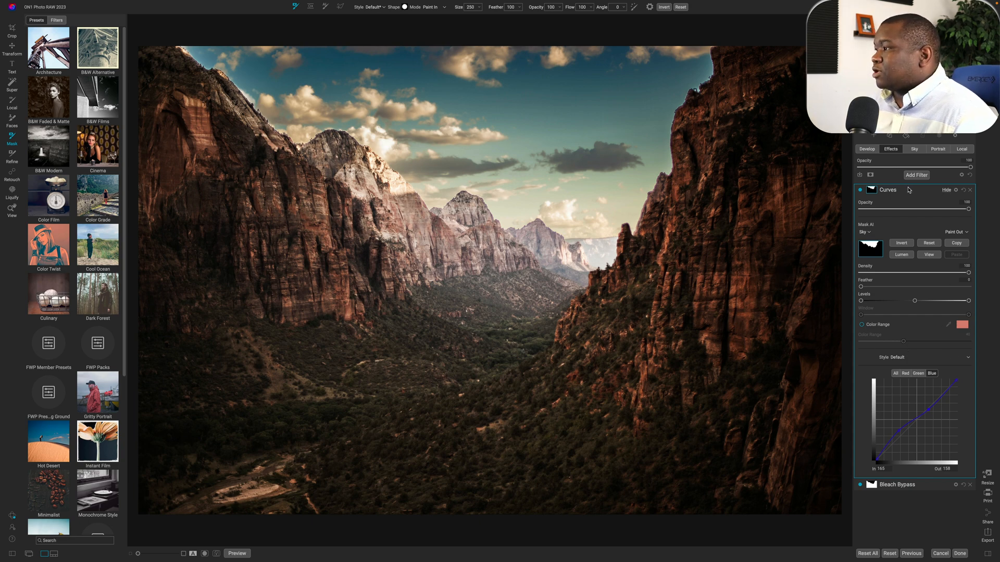
pyautogui.click(236, 553)
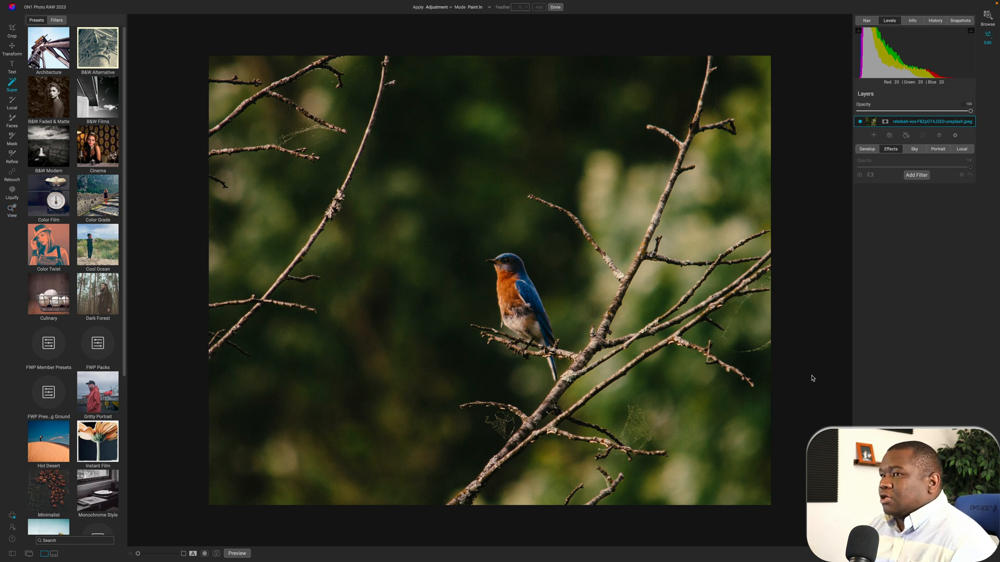
pyautogui.moveTo(823, 367)
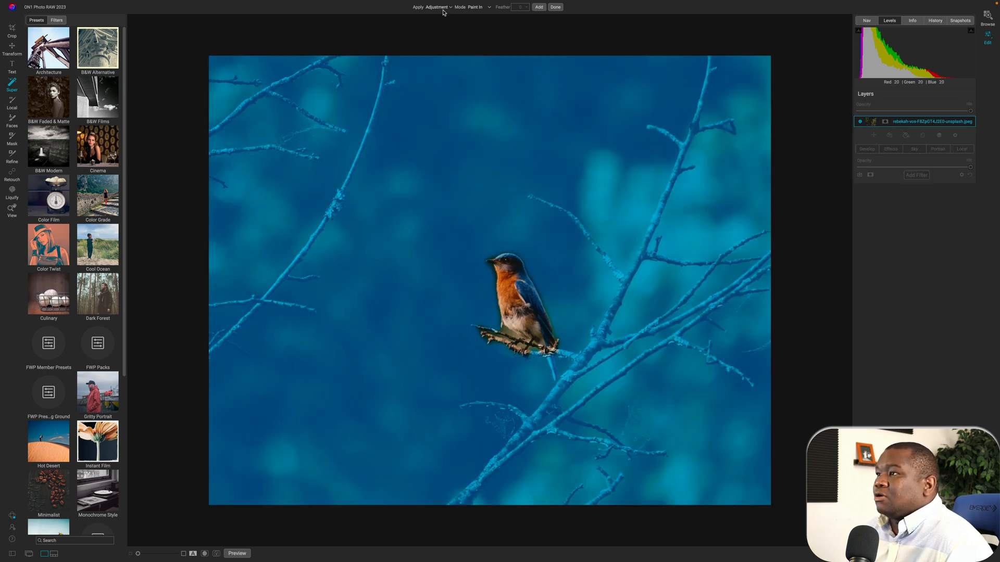
# - Create a contrast Adjustment from the bluebird selection via the Apply dropdown
pyautogui.click(437, 7)
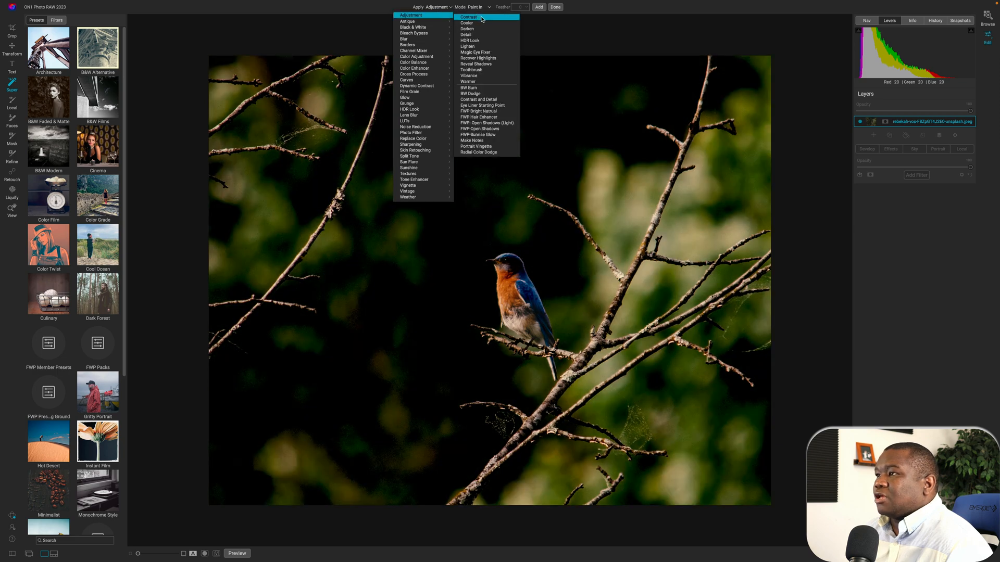
pyautogui.click(467, 23)
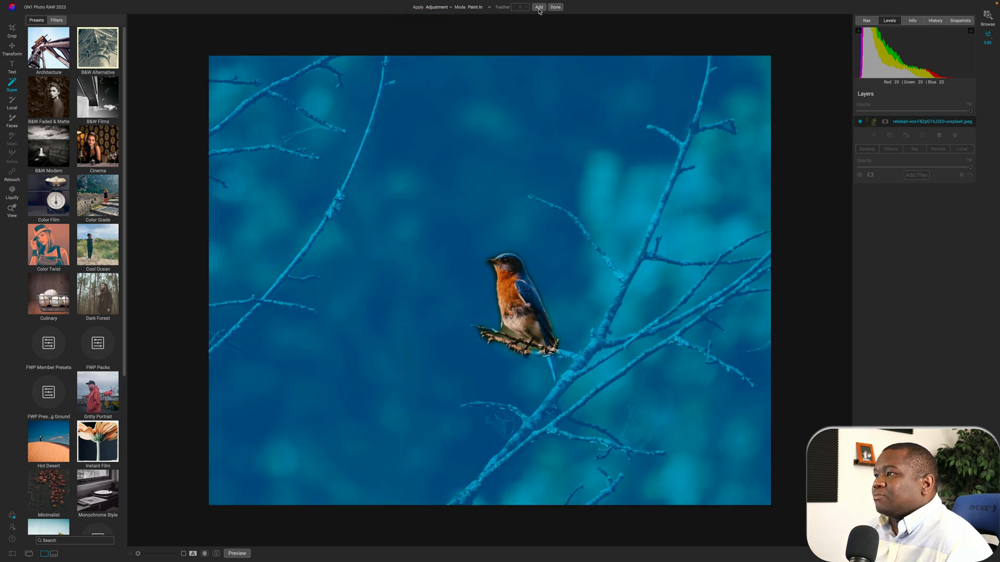
pyautogui.click(537, 7)
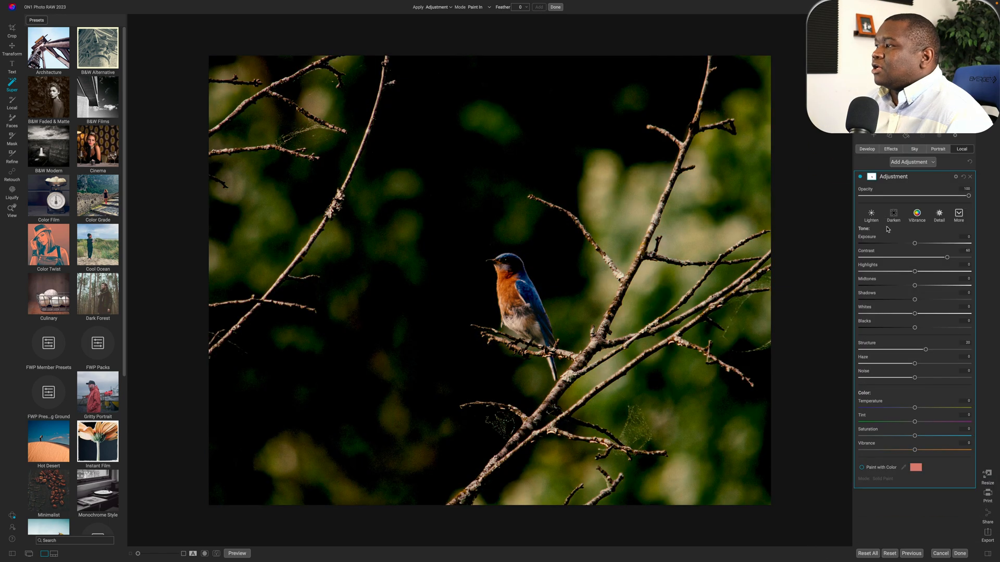
pyautogui.moveTo(901, 275)
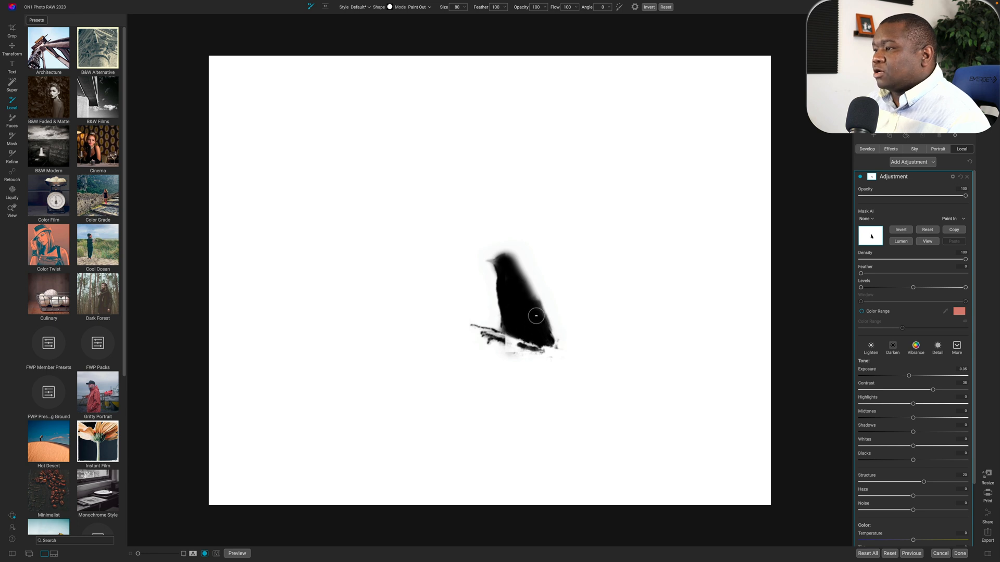
pyautogui.moveTo(525, 334)
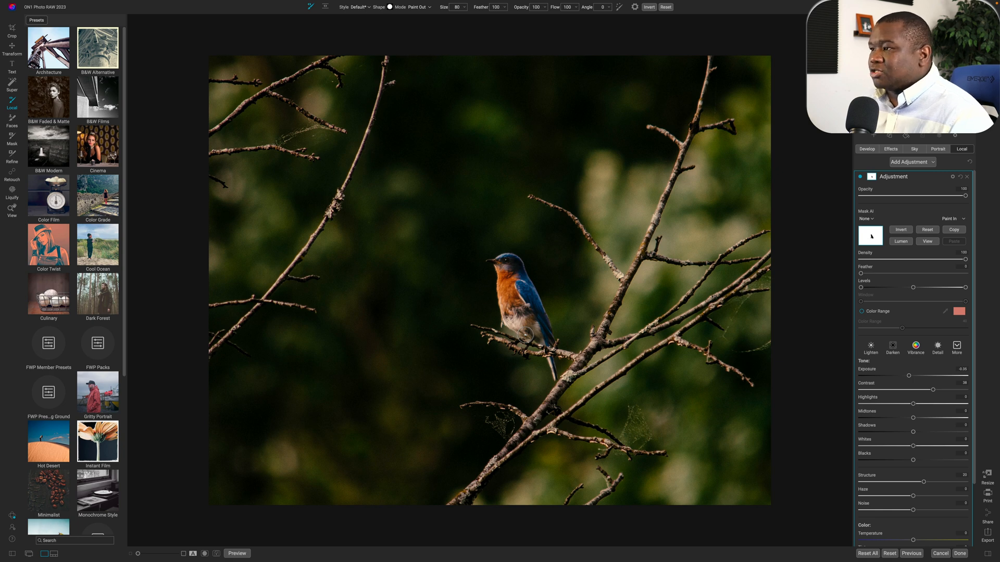
pyautogui.moveTo(881, 279)
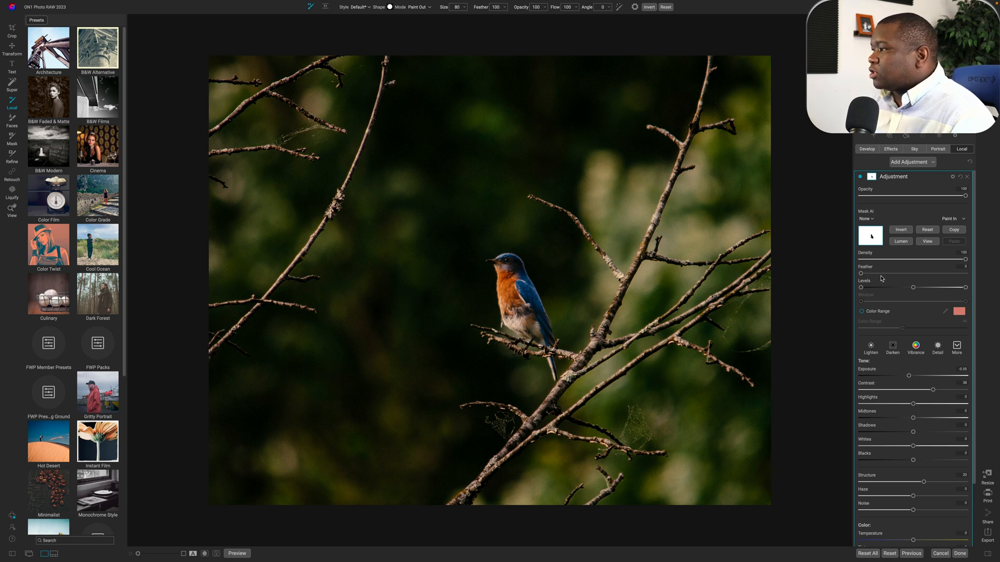
# - Toggle the preview off and back on to compare the bird edit with the original
pyautogui.click(237, 553)
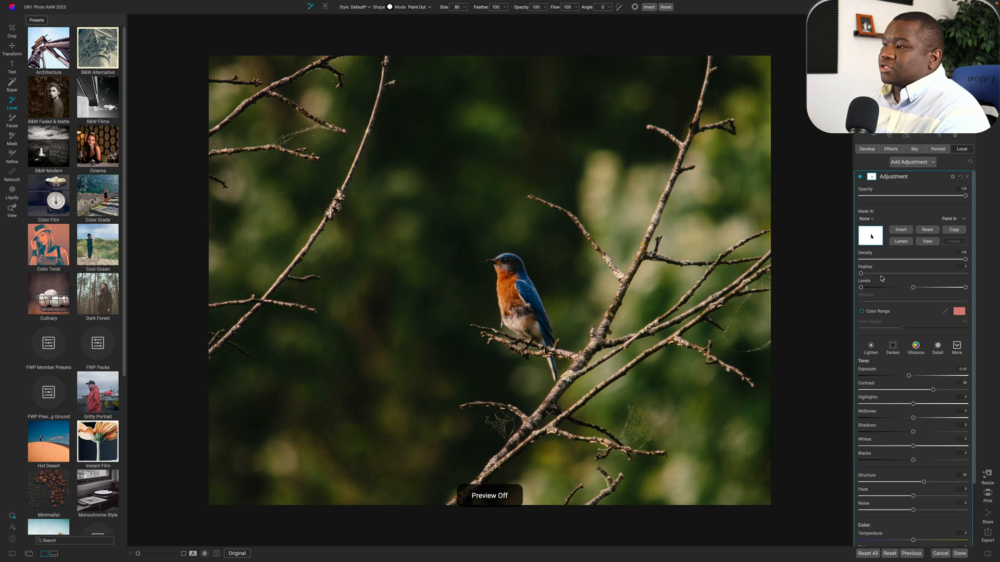
pyautogui.click(236, 554)
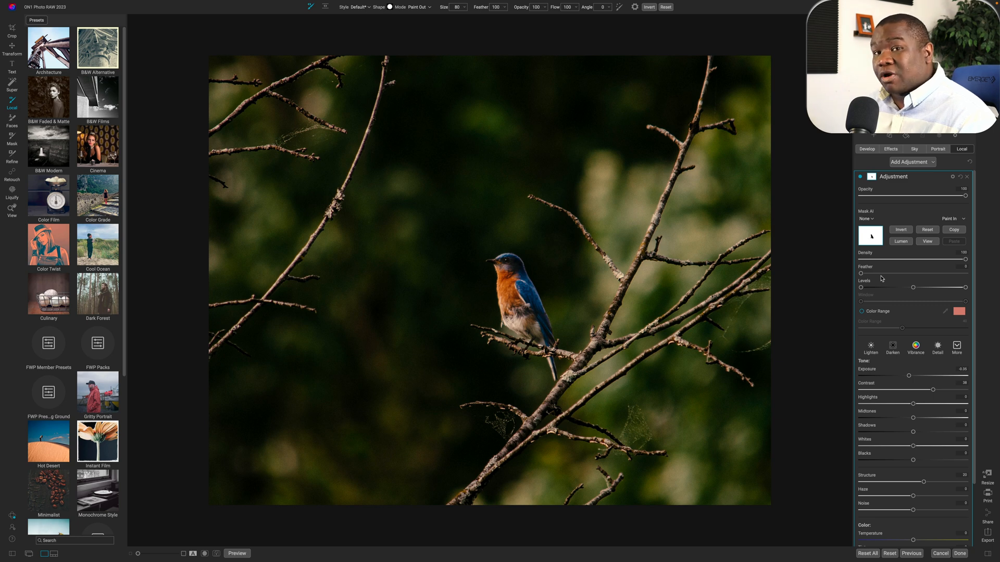
pyautogui.moveTo(928, 168)
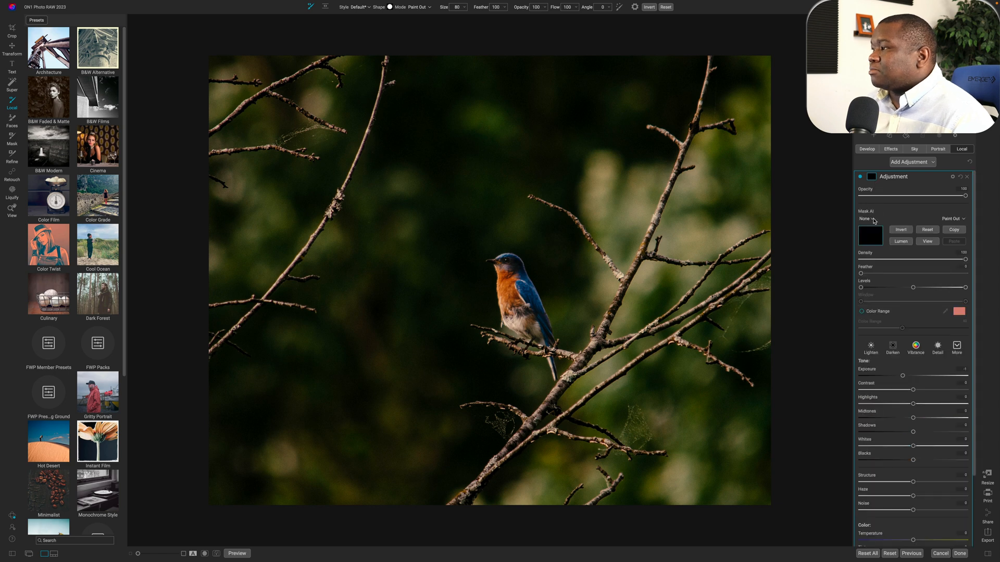
# - Build an AI Animal mask around the bluebird for the new Adjustment
pyautogui.click(865, 219)
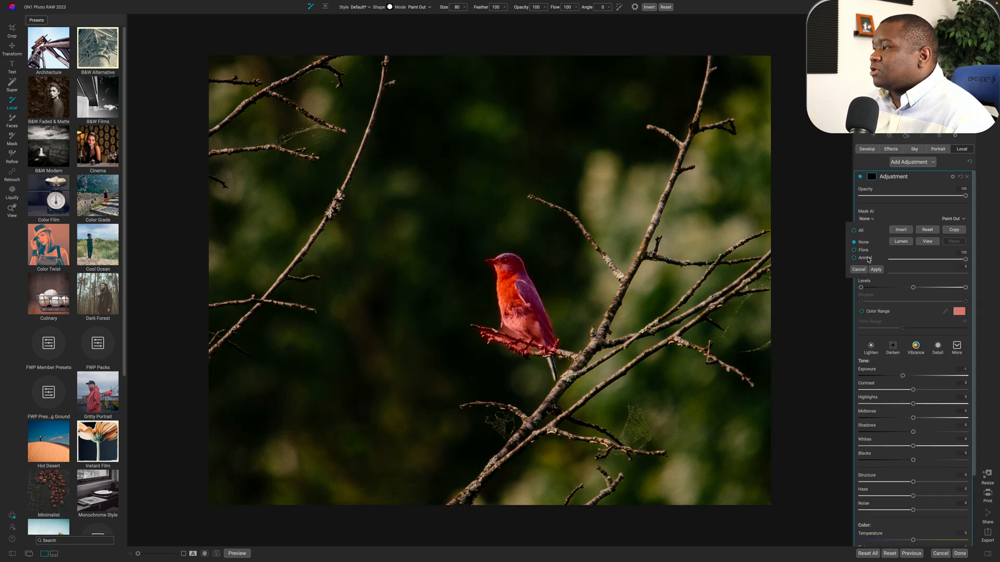
pyautogui.click(875, 269)
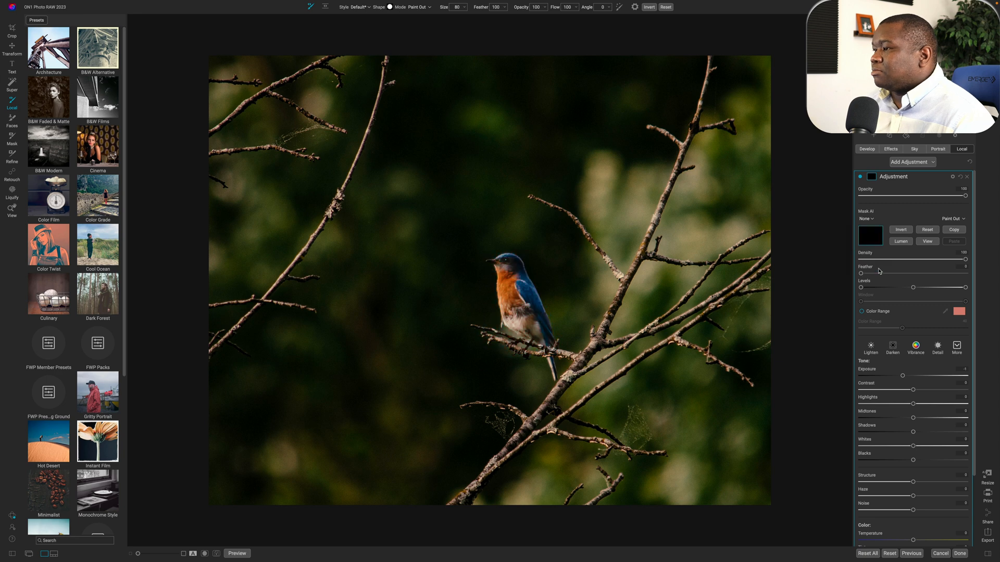
pyautogui.click(867, 219)
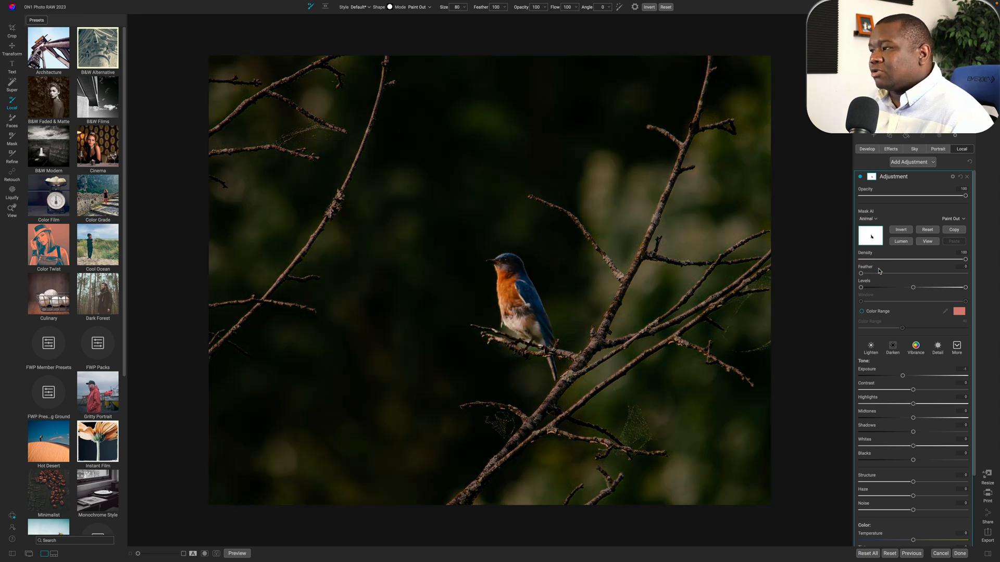
pyautogui.moveTo(909, 386)
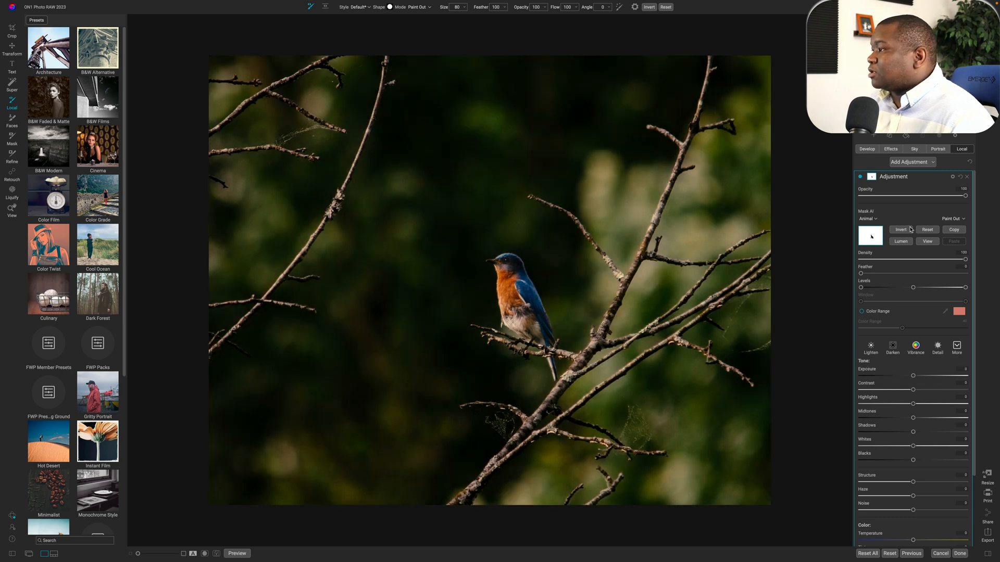
pyautogui.moveTo(903, 327)
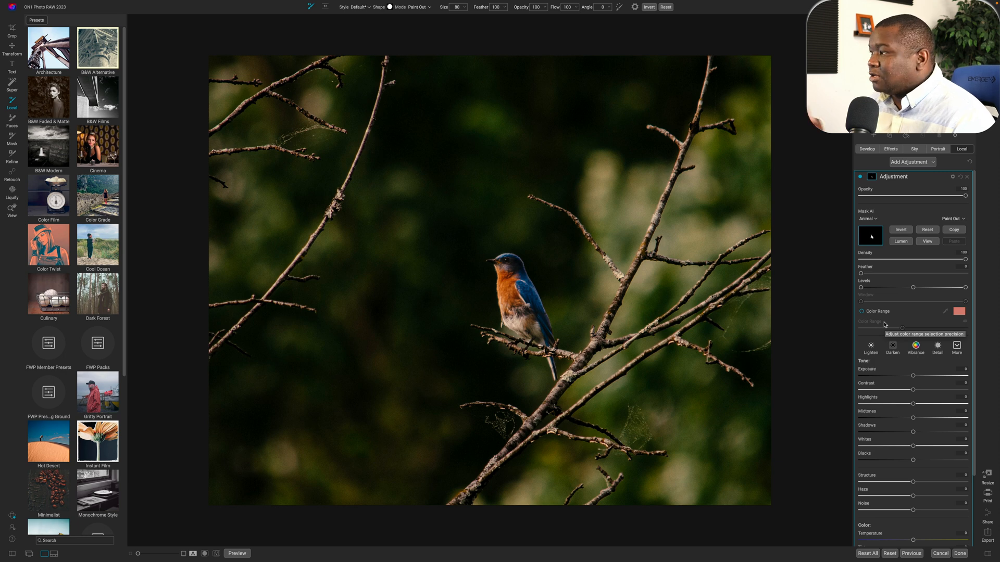
pyautogui.moveTo(901, 367)
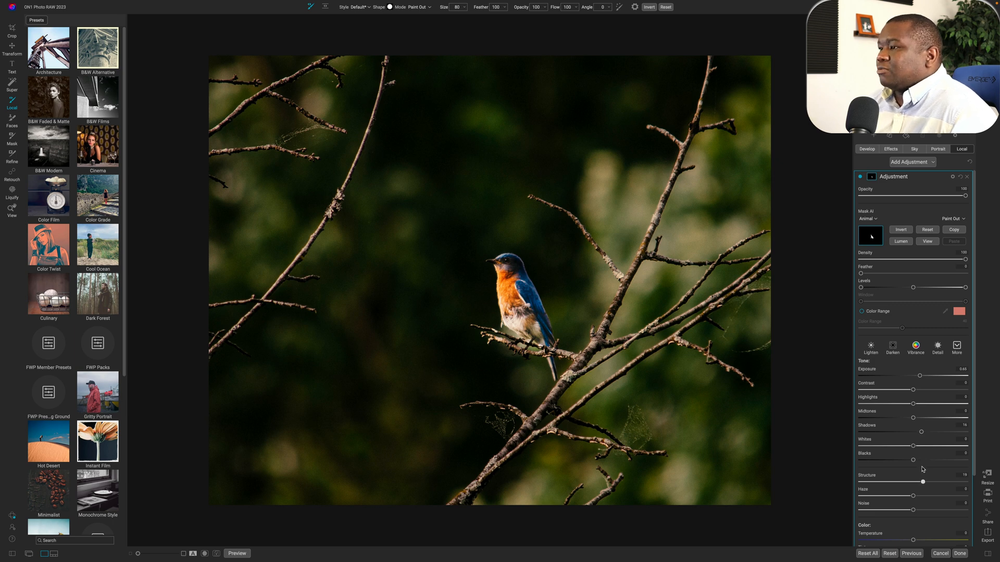
pyautogui.moveTo(896, 272)
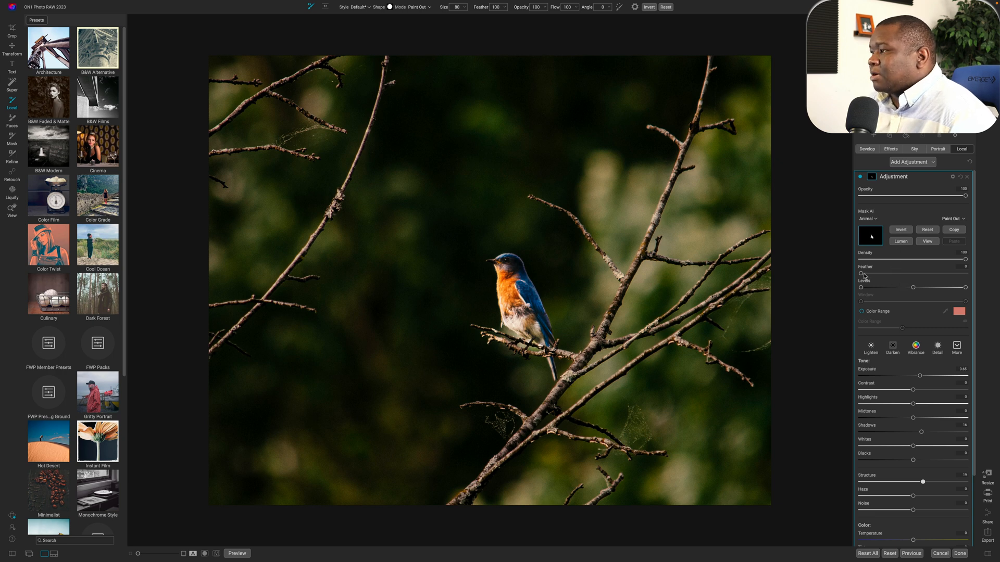
# - Raise Exposure, Shadows and Structure on the bird-masked Adjustment
pyautogui.click(926, 242)
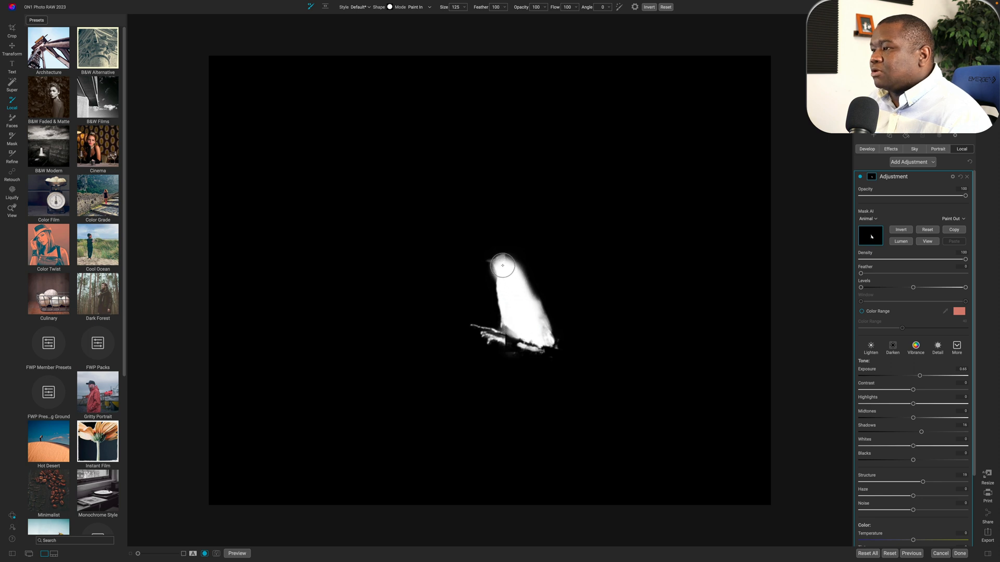
pyautogui.moveTo(505, 260)
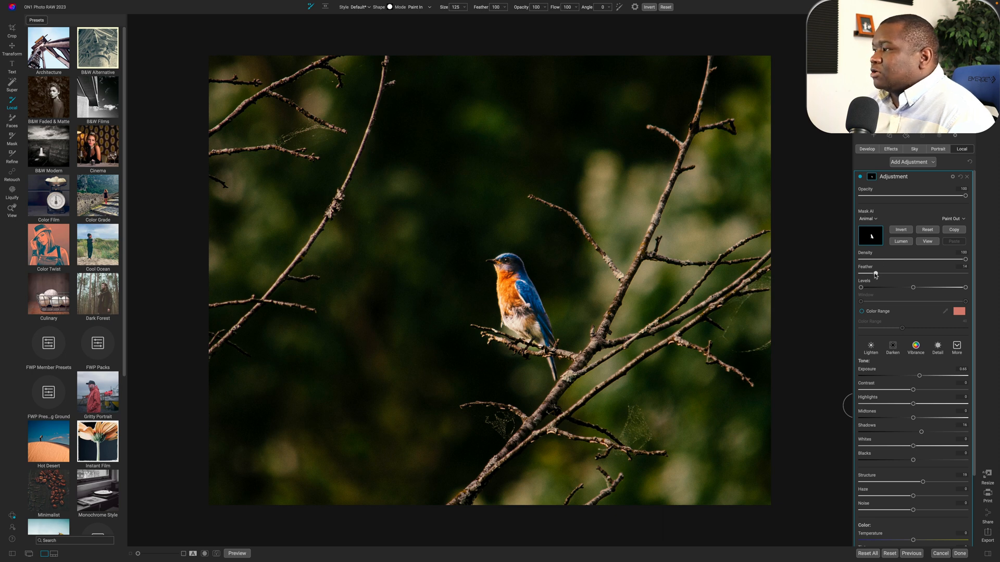
pyautogui.moveTo(874, 331)
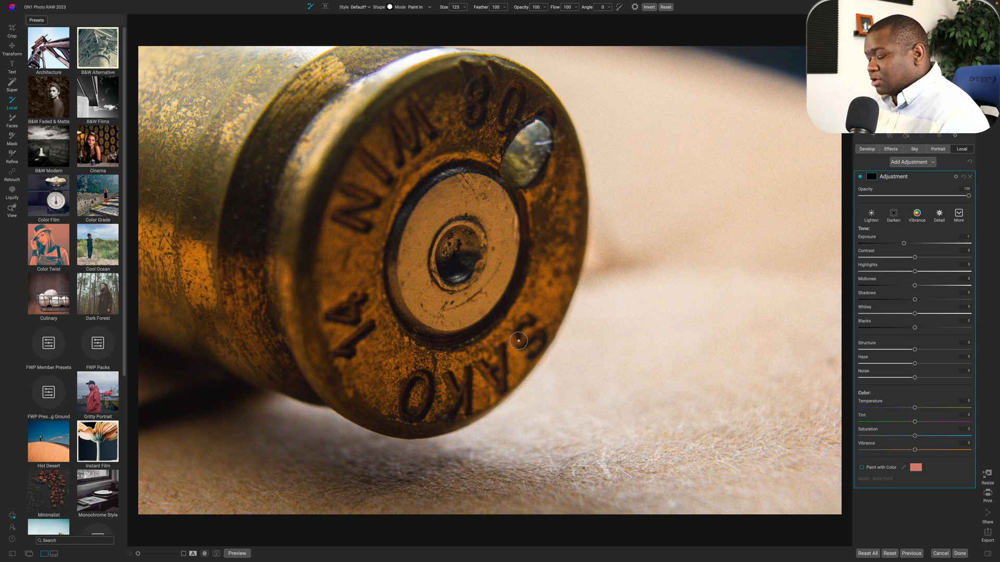
pyautogui.moveTo(215, 142)
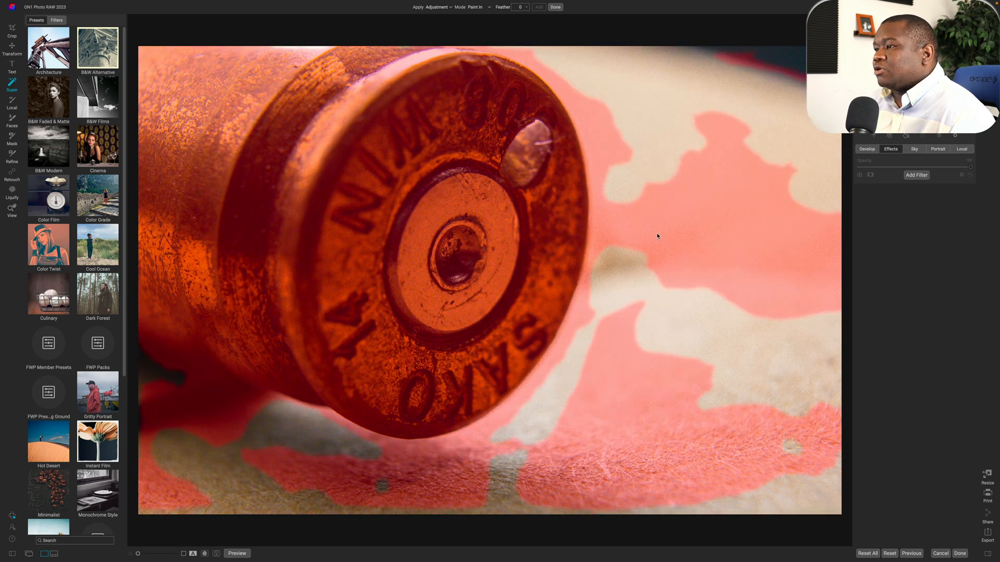
pyautogui.moveTo(405, 239)
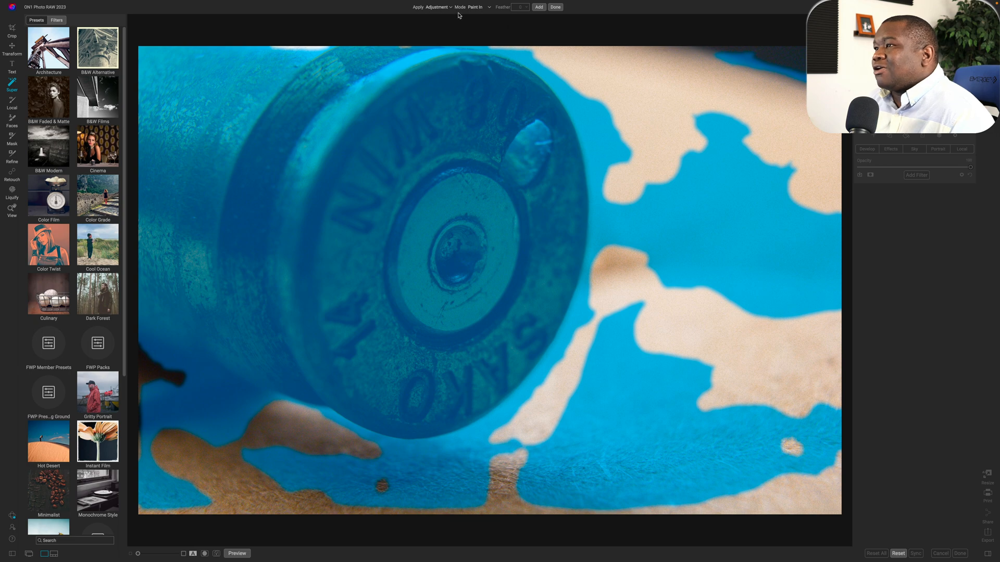
# - Apply the Super Select selection as a new local Adjustment on the cartridge photo
pyautogui.click(435, 6)
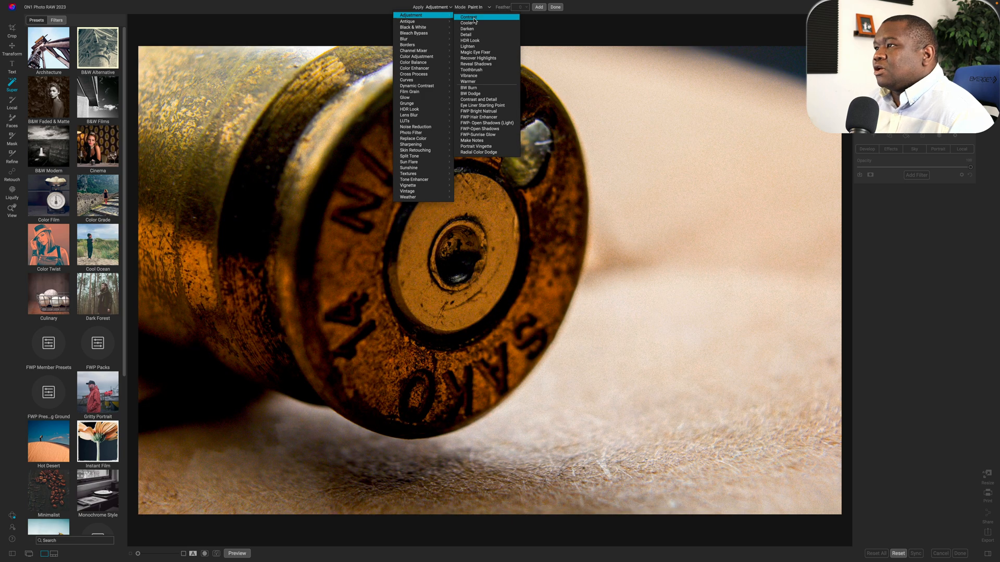
pyautogui.click(468, 17)
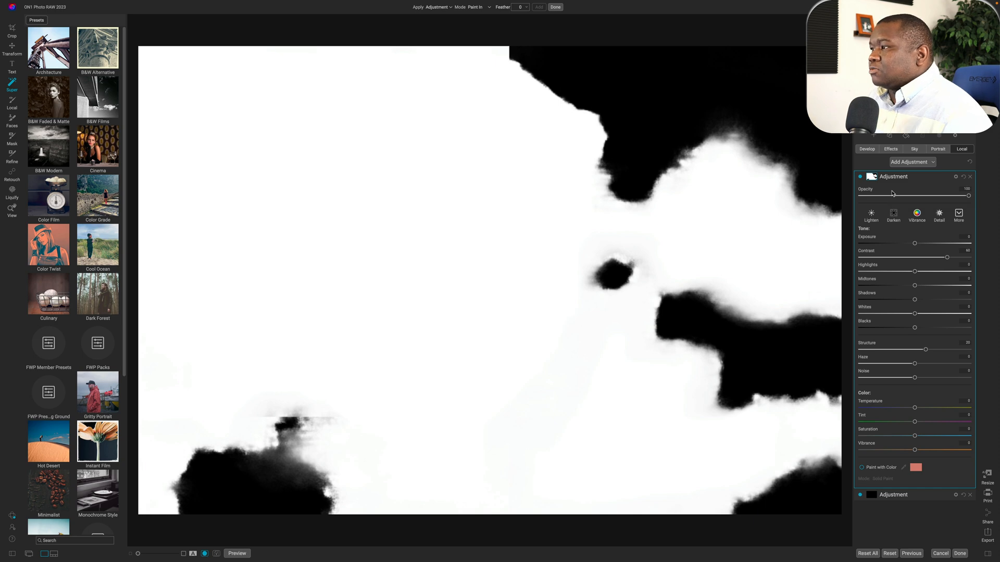
pyautogui.moveTo(732, 412)
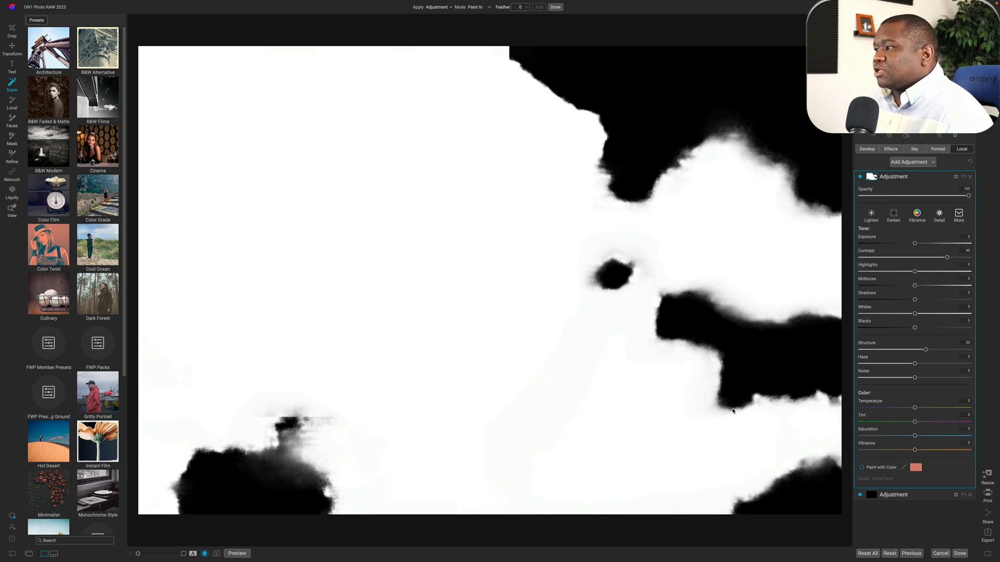
pyautogui.moveTo(713, 154)
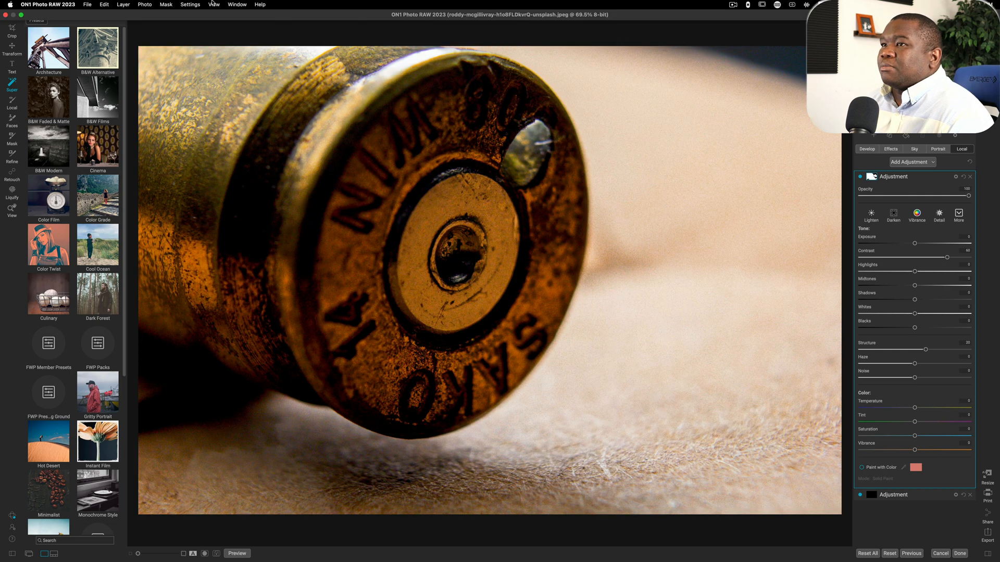
# - Set the mask view mode to Red Overlay for the cartridge Adjustment
pyautogui.click(165, 4)
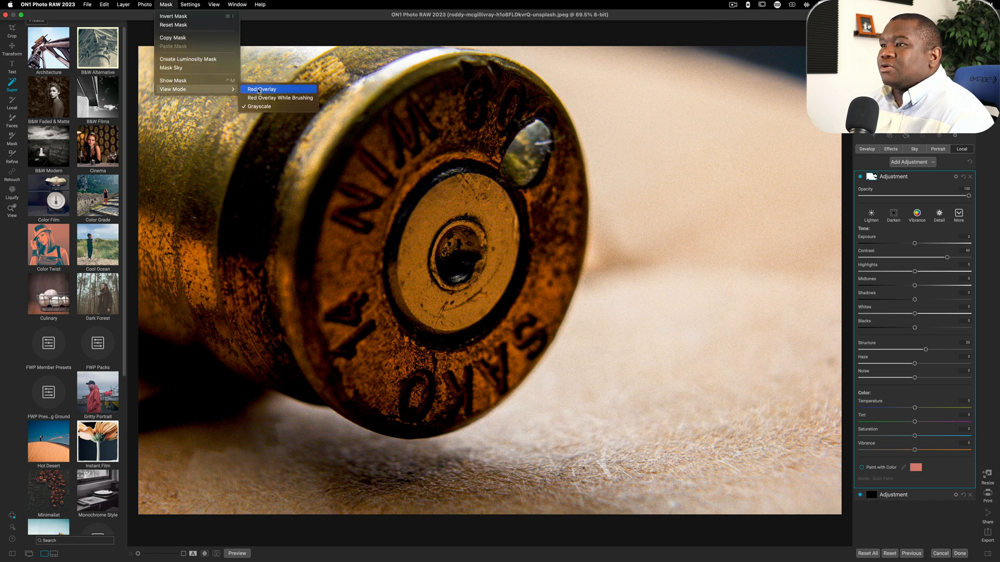
pyautogui.click(263, 89)
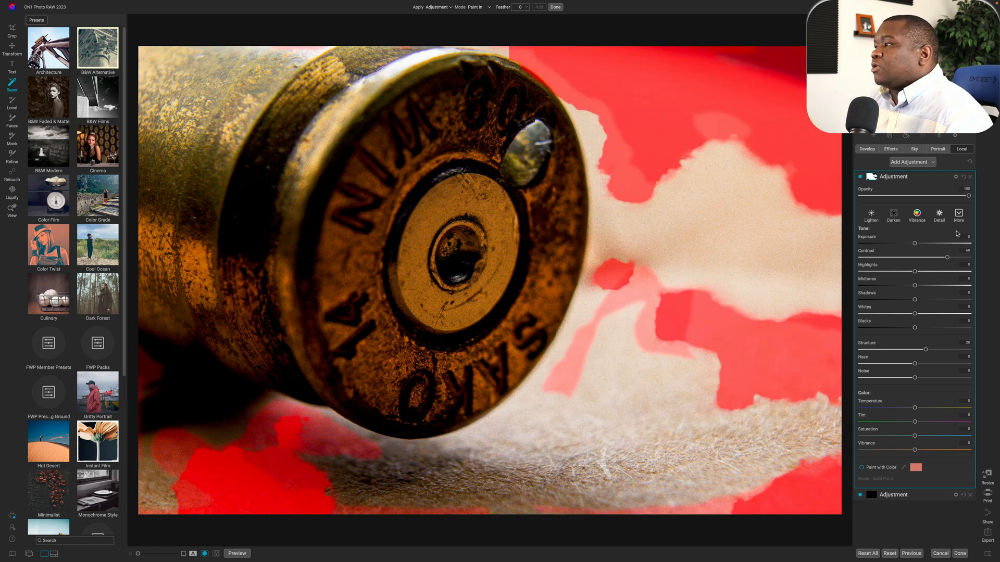
pyautogui.moveTo(904, 193)
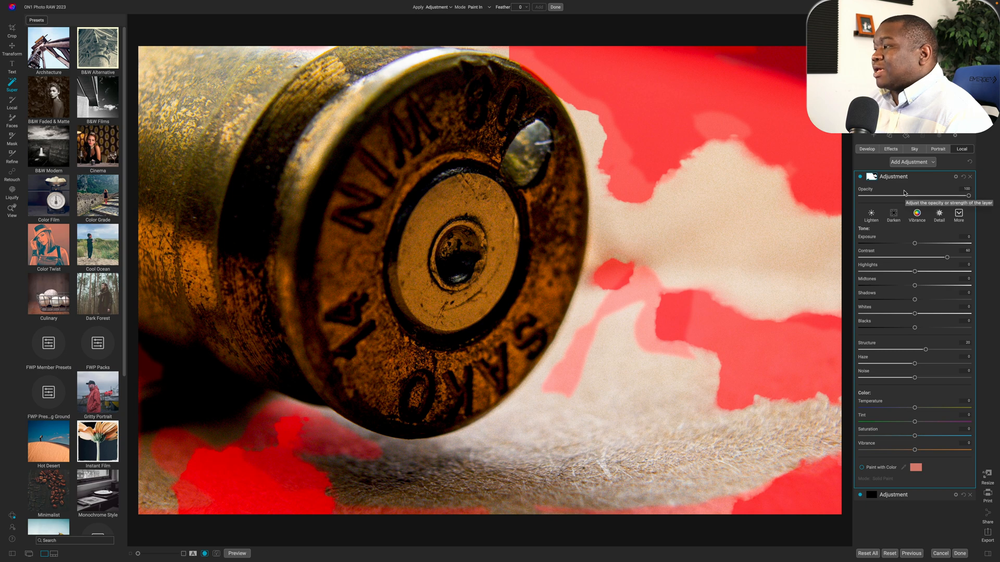
pyautogui.moveTo(915, 259)
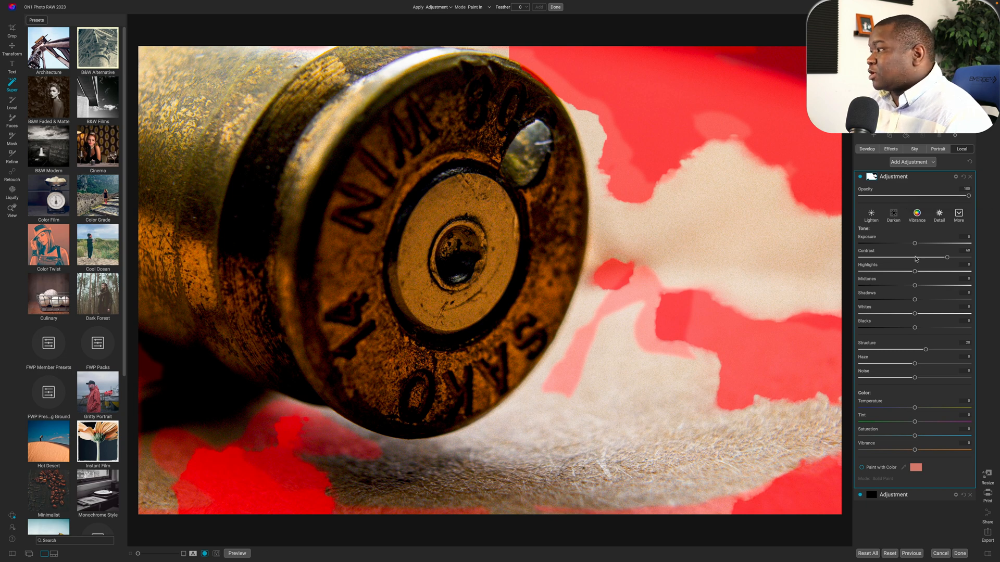
pyautogui.moveTo(886, 195)
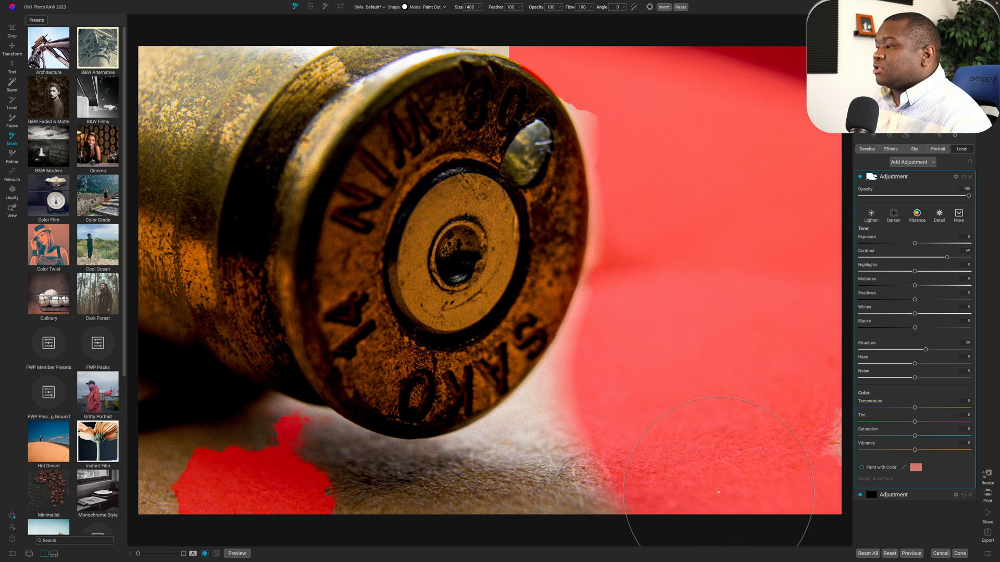
pyautogui.moveTo(698, 319)
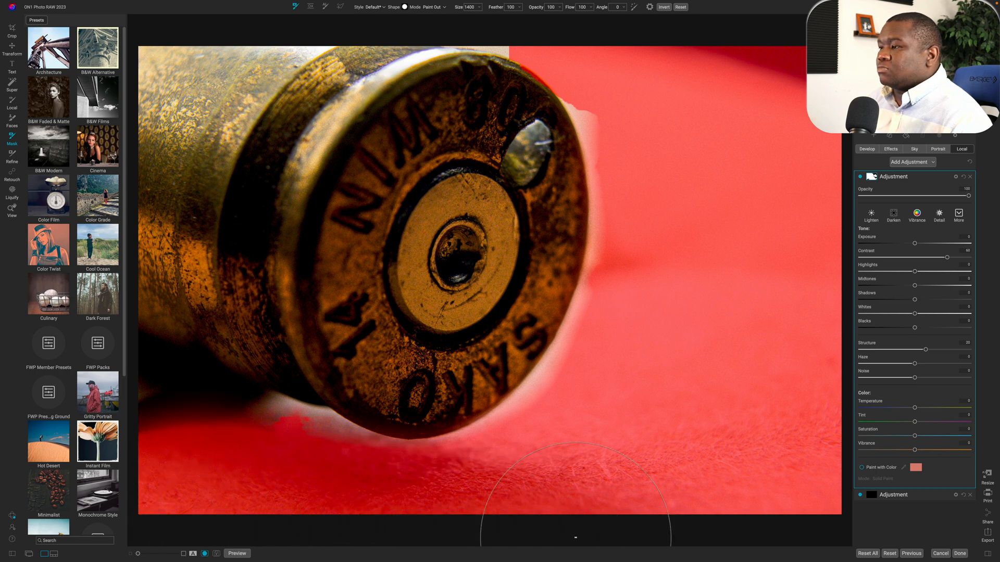
pyautogui.moveTo(590, 452)
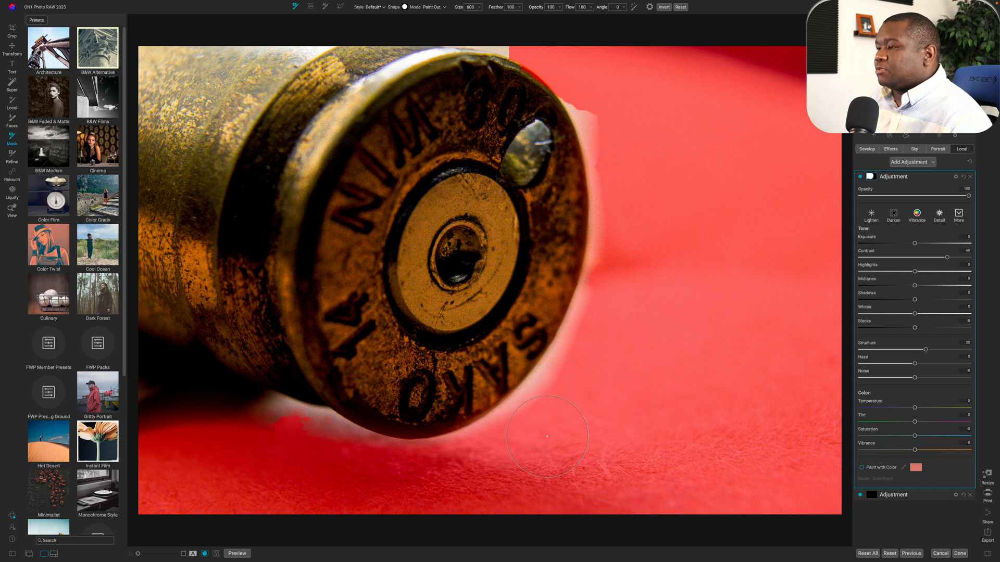
pyautogui.moveTo(550, 421)
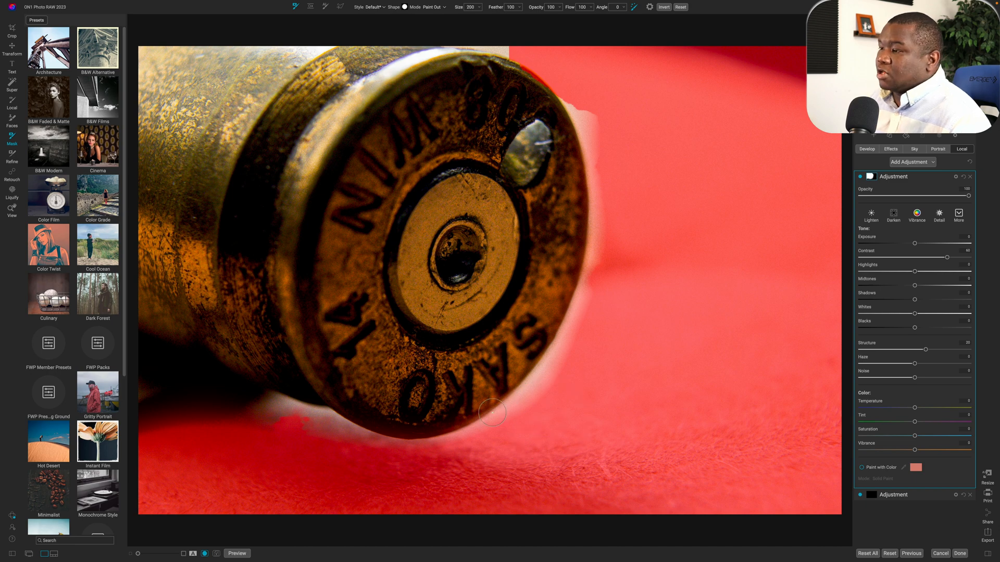
pyautogui.moveTo(529, 403)
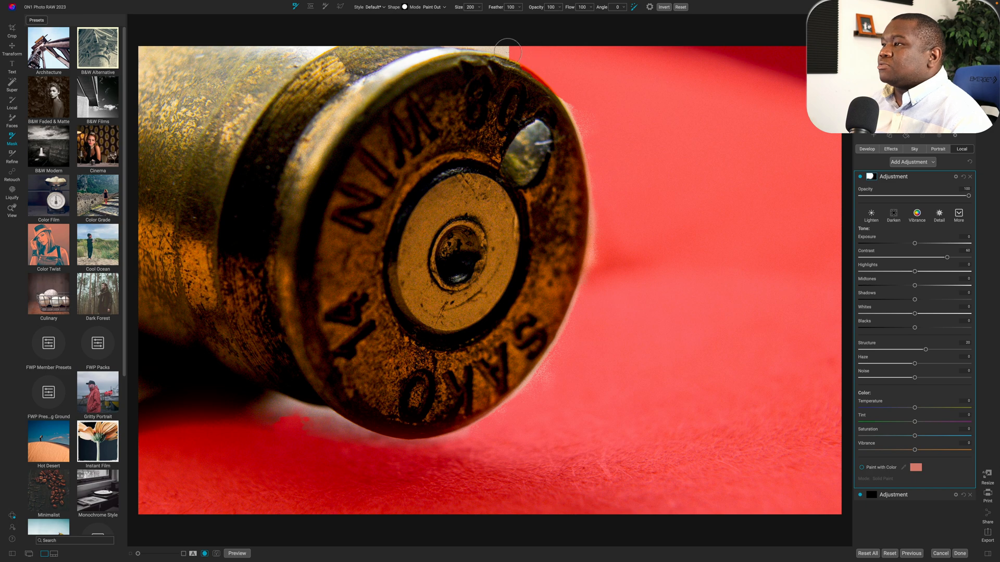
pyautogui.moveTo(471, 42)
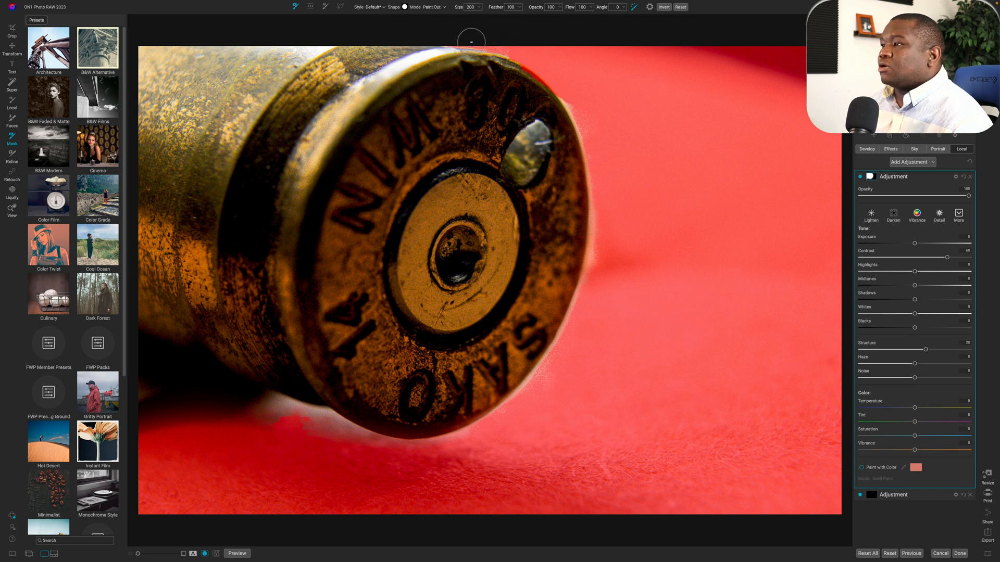
pyautogui.moveTo(557, 76)
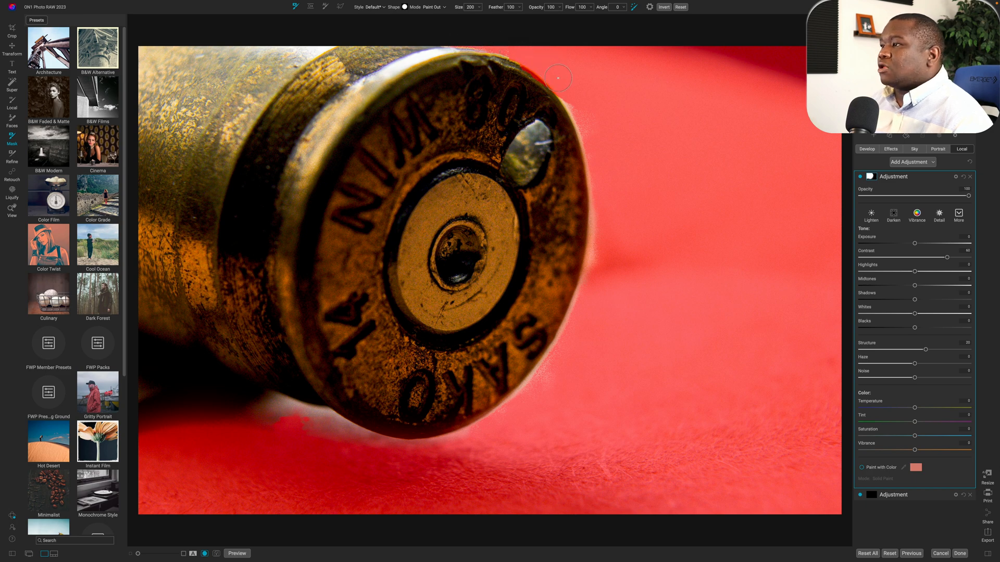
pyautogui.moveTo(600, 170)
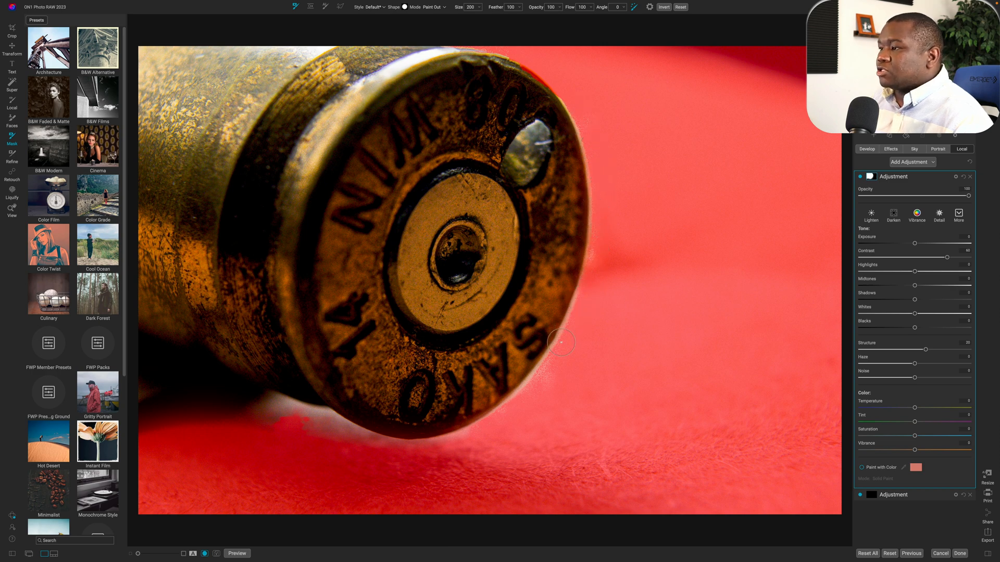
pyautogui.moveTo(497, 418)
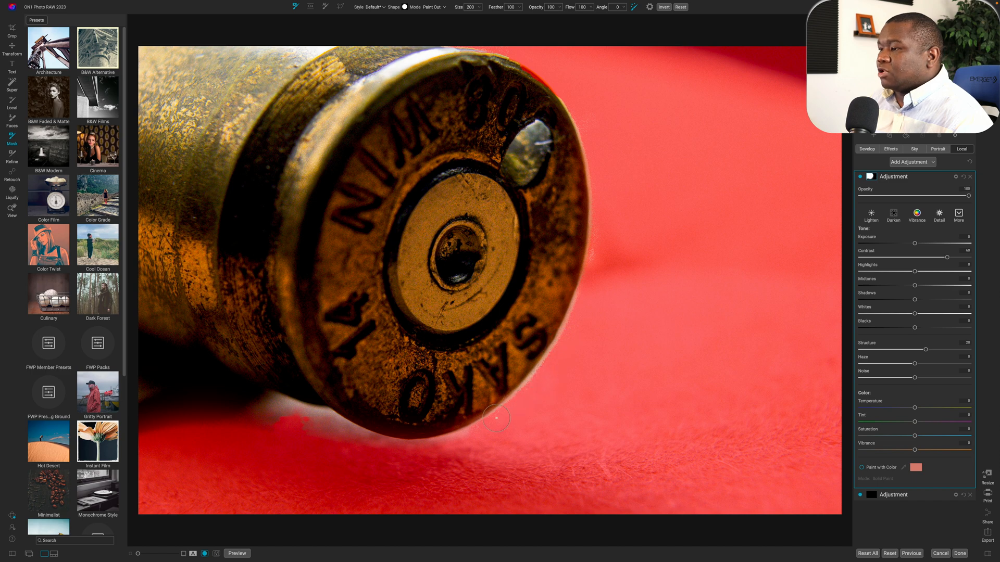
pyautogui.moveTo(384, 446)
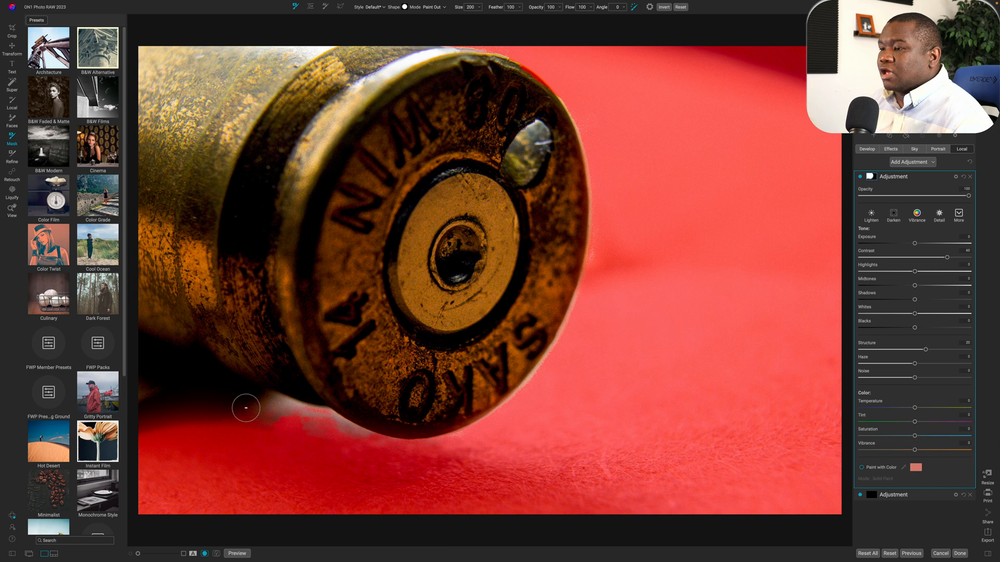
pyautogui.moveTo(255, 413)
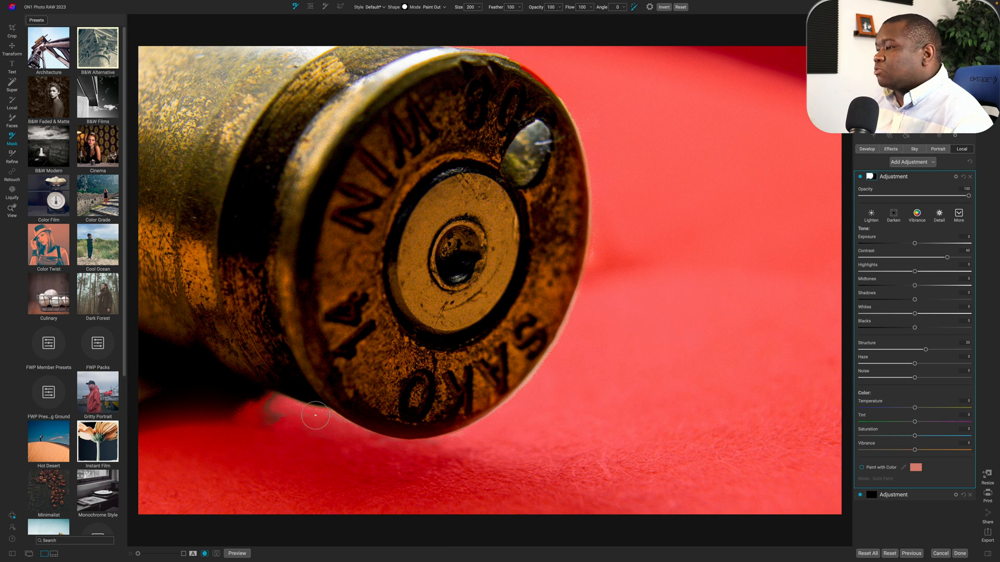
pyautogui.moveTo(502, 413)
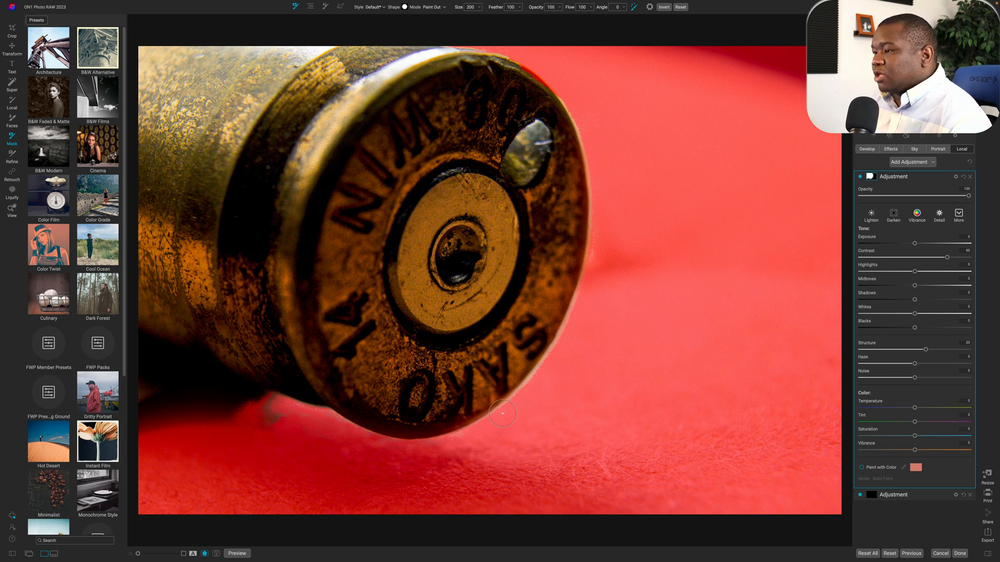
pyautogui.moveTo(554, 354)
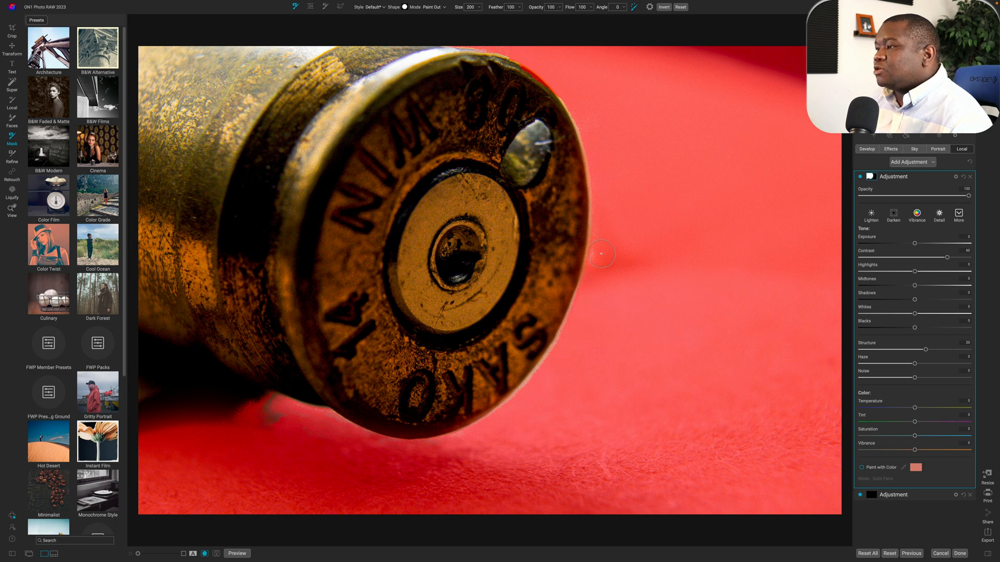
pyautogui.moveTo(614, 169)
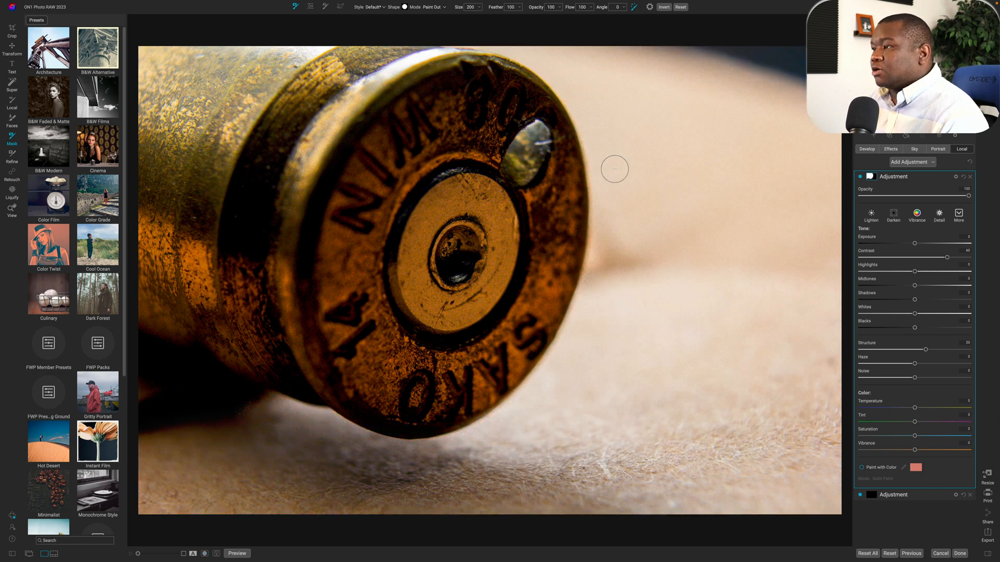
pyautogui.moveTo(810, 187)
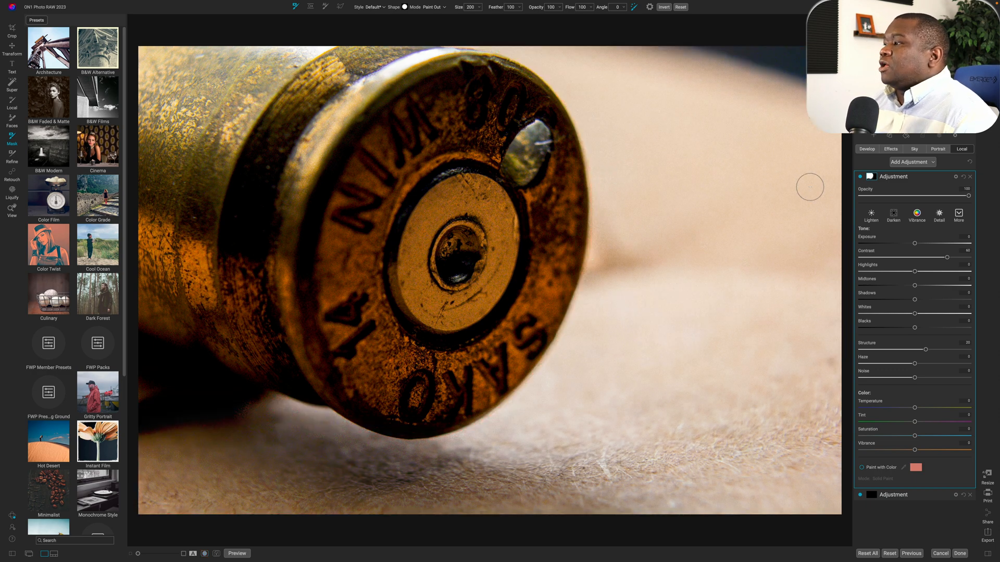
pyautogui.moveTo(914, 244)
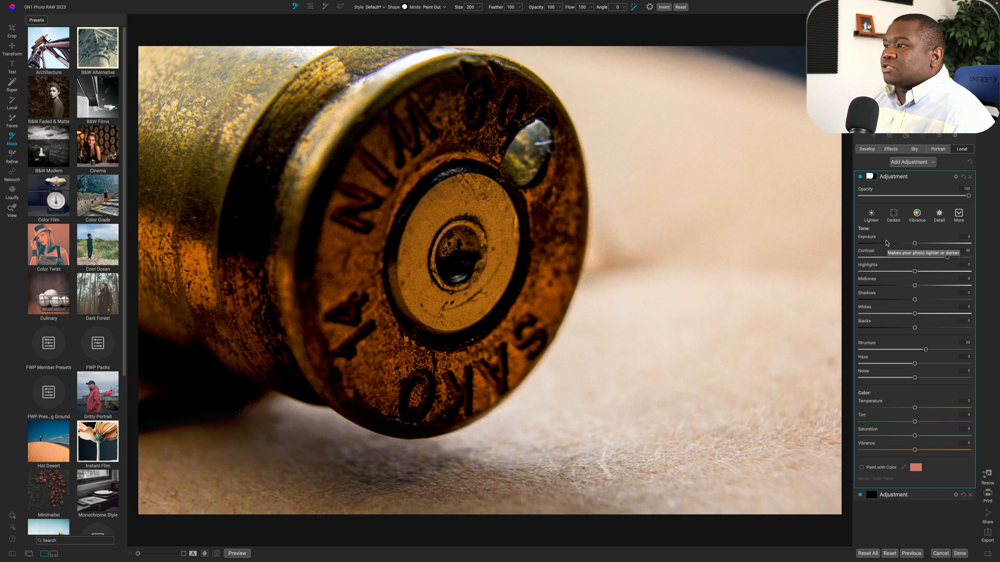
pyautogui.click(861, 177)
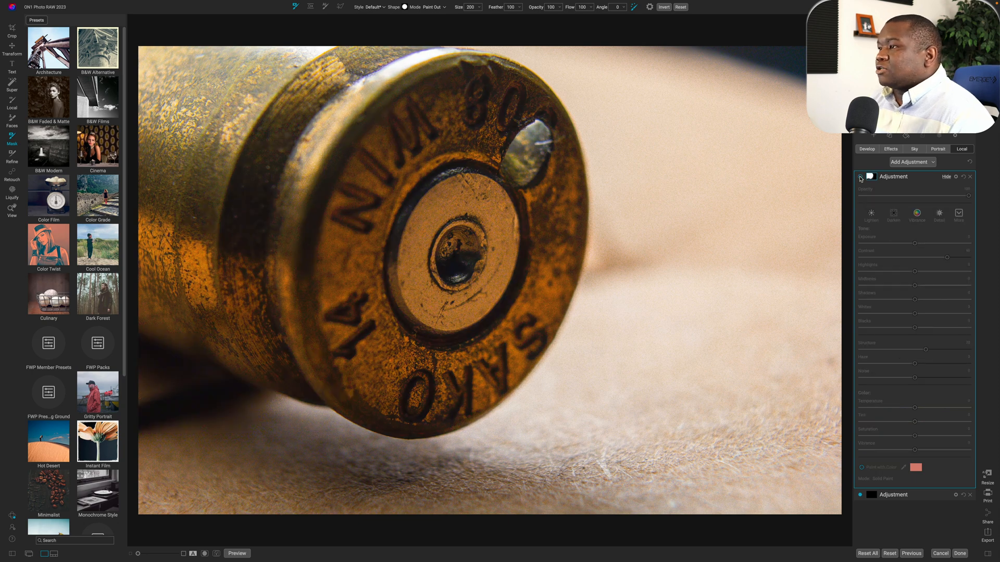
pyautogui.click(861, 177)
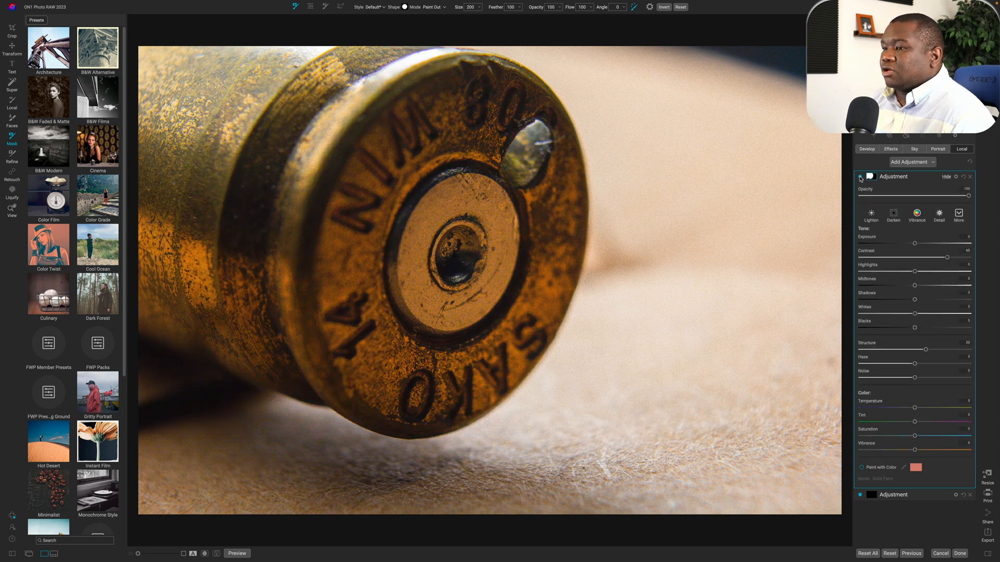